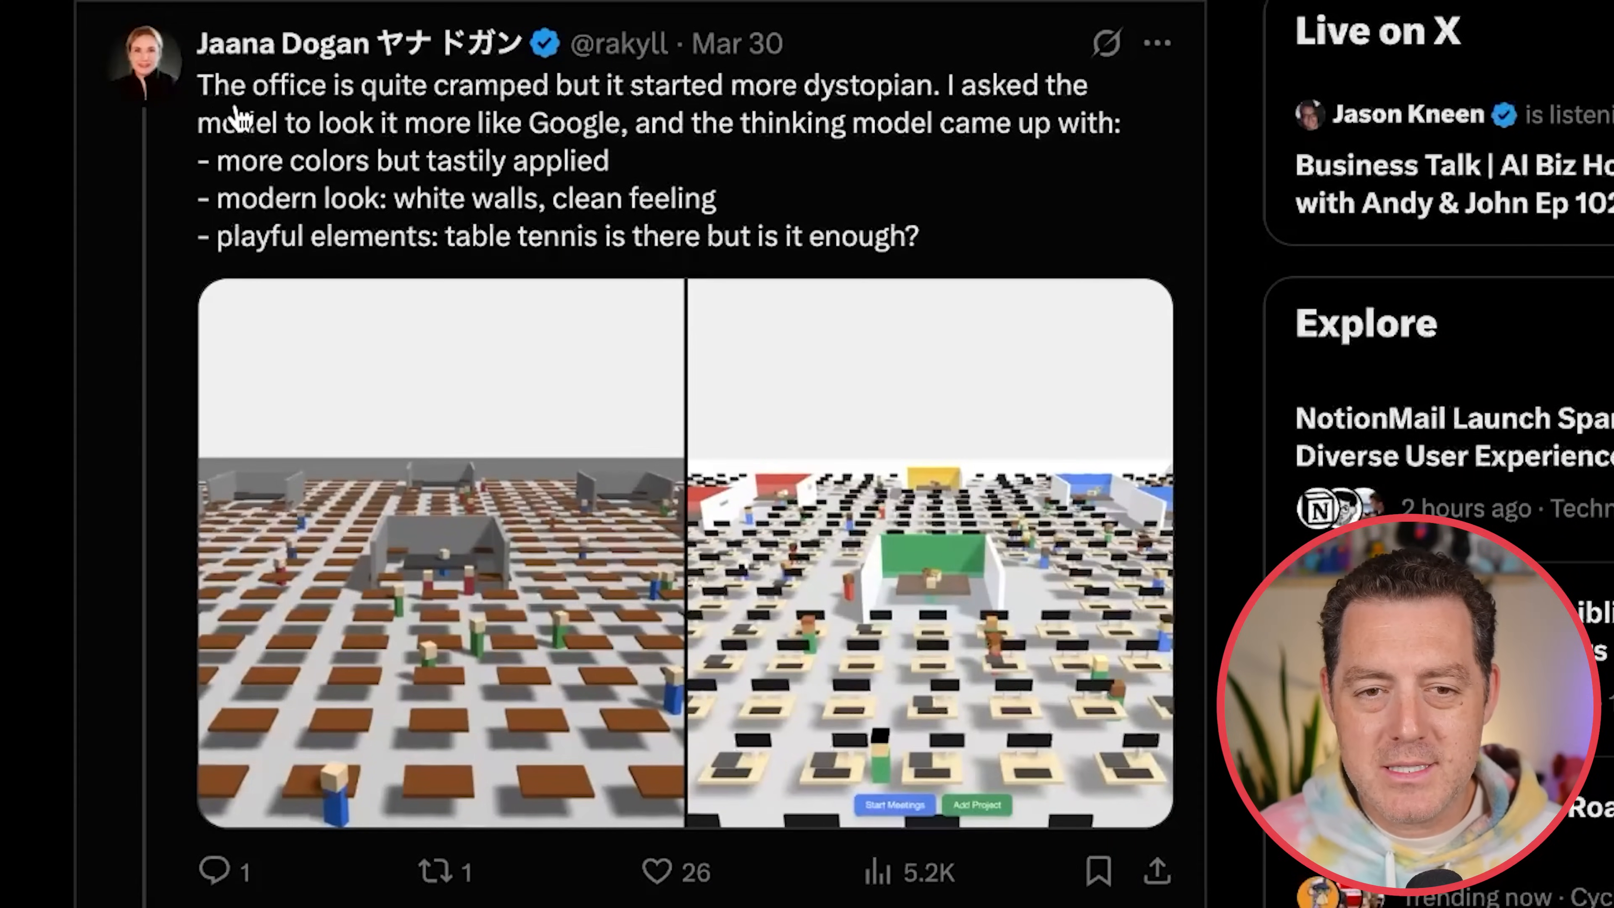
mouse_move(813, 118)
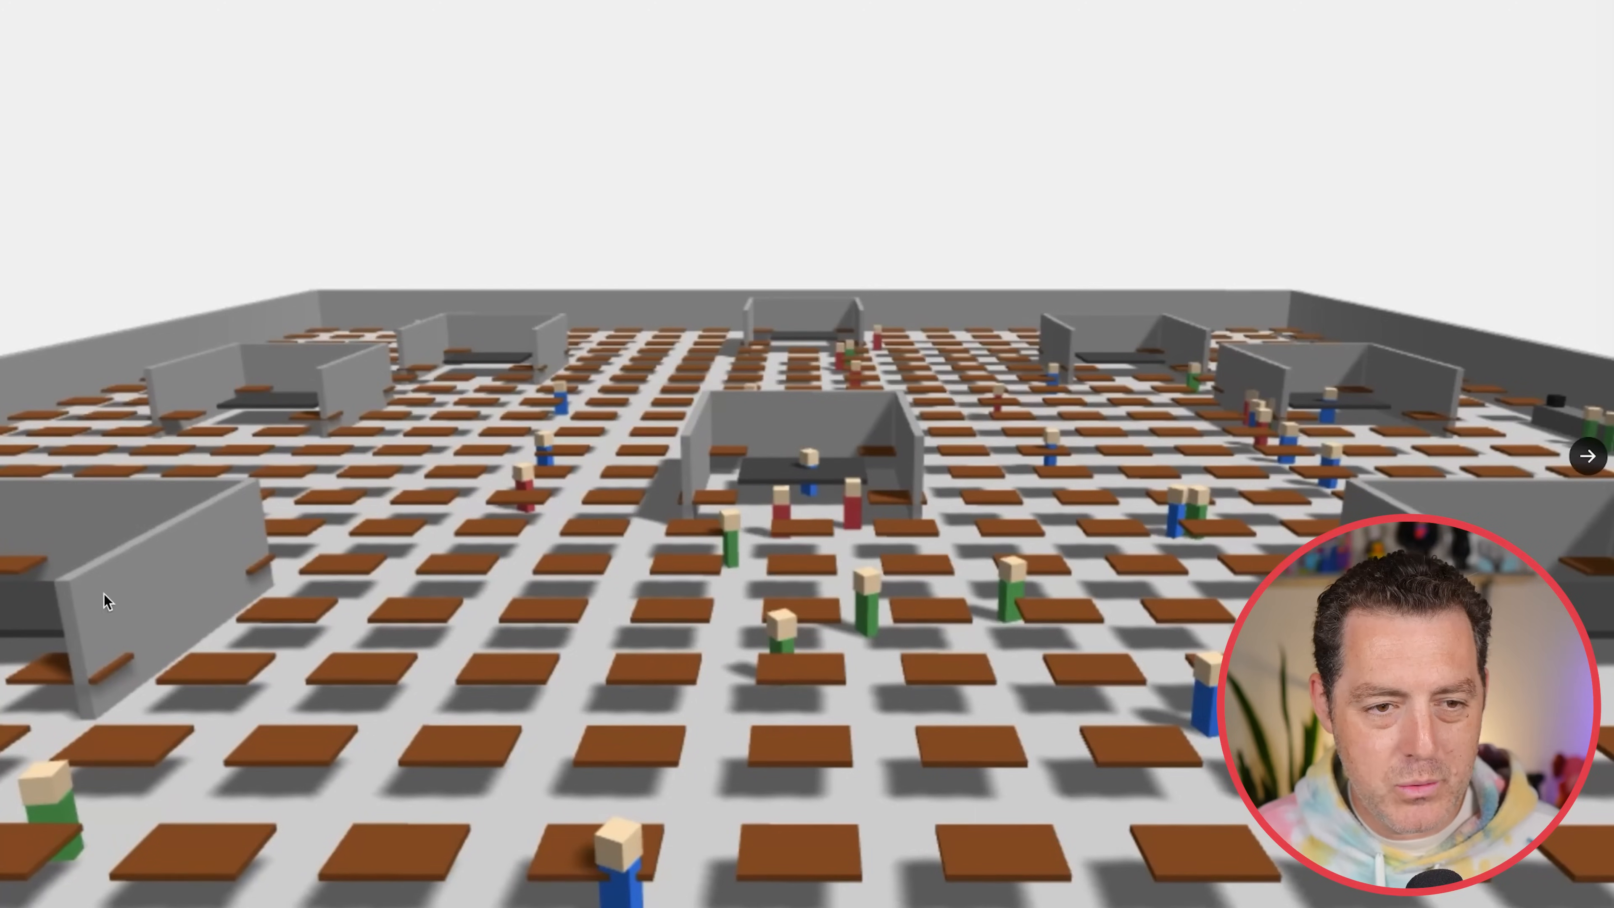
mouse_move(254, 606)
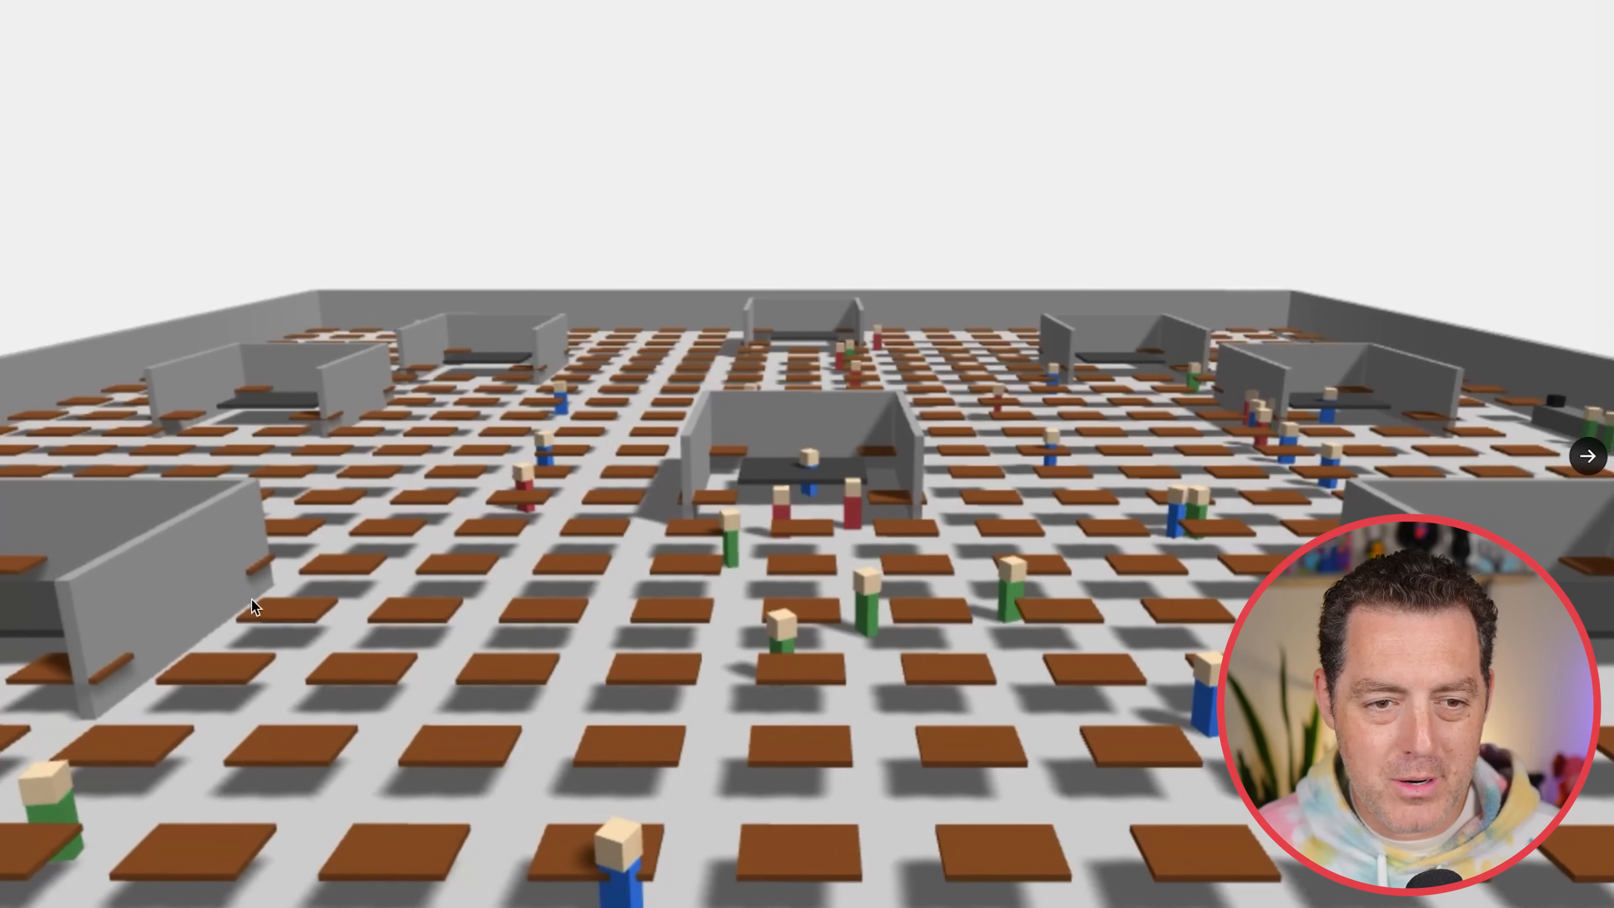
Advance the enlarged viewer to the second, colourful Google-style office render.
left_click(1587, 455)
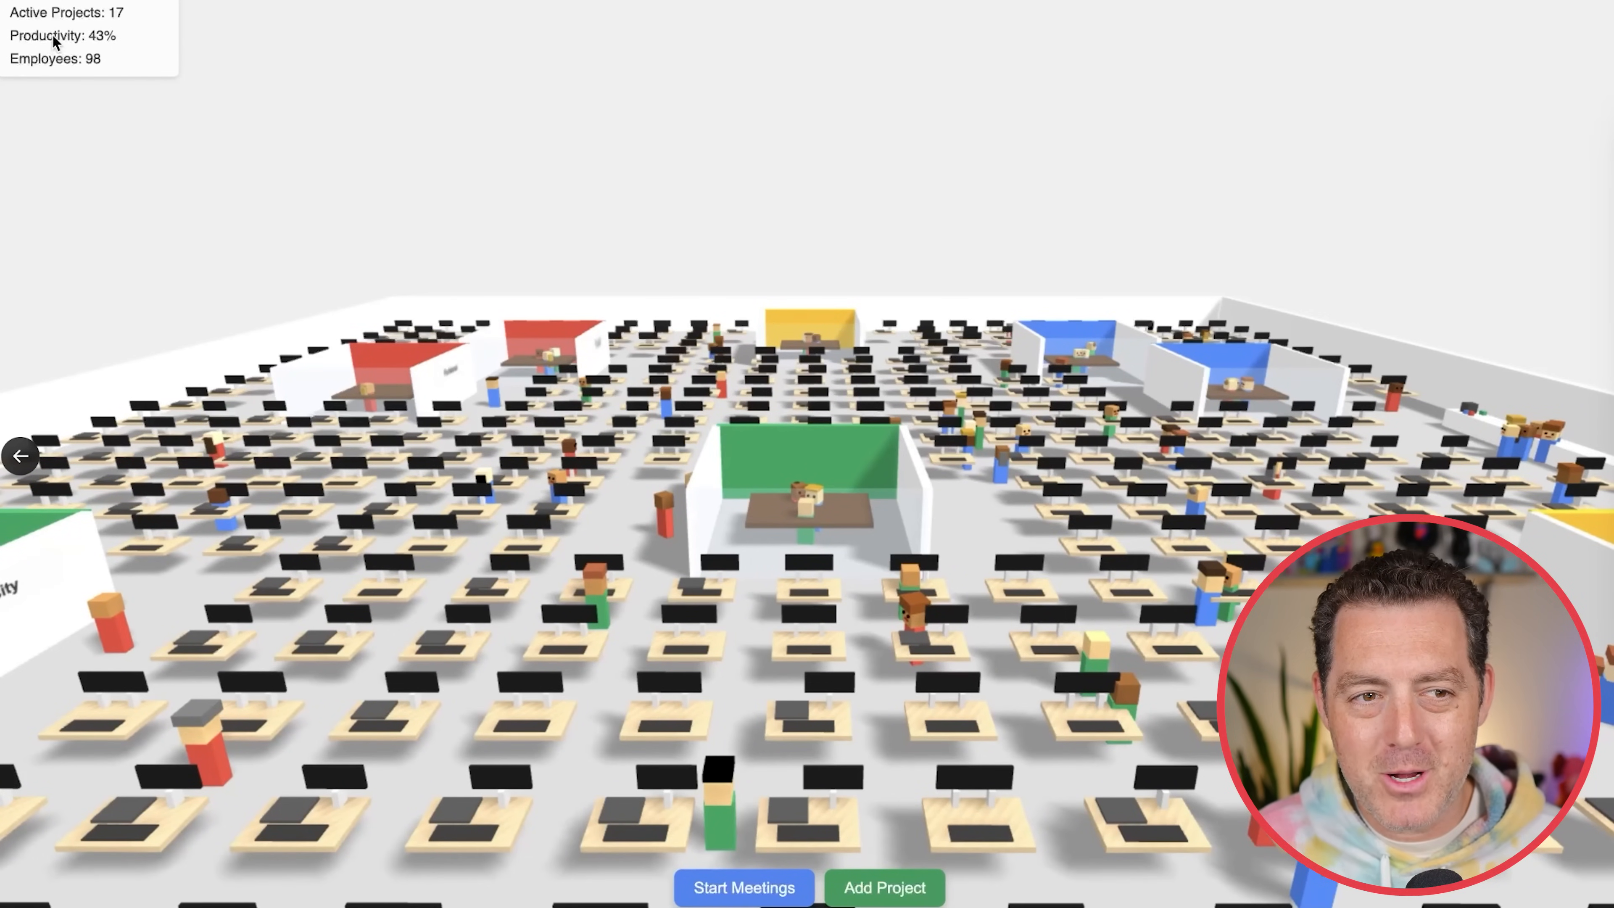
mouse_move(255, 321)
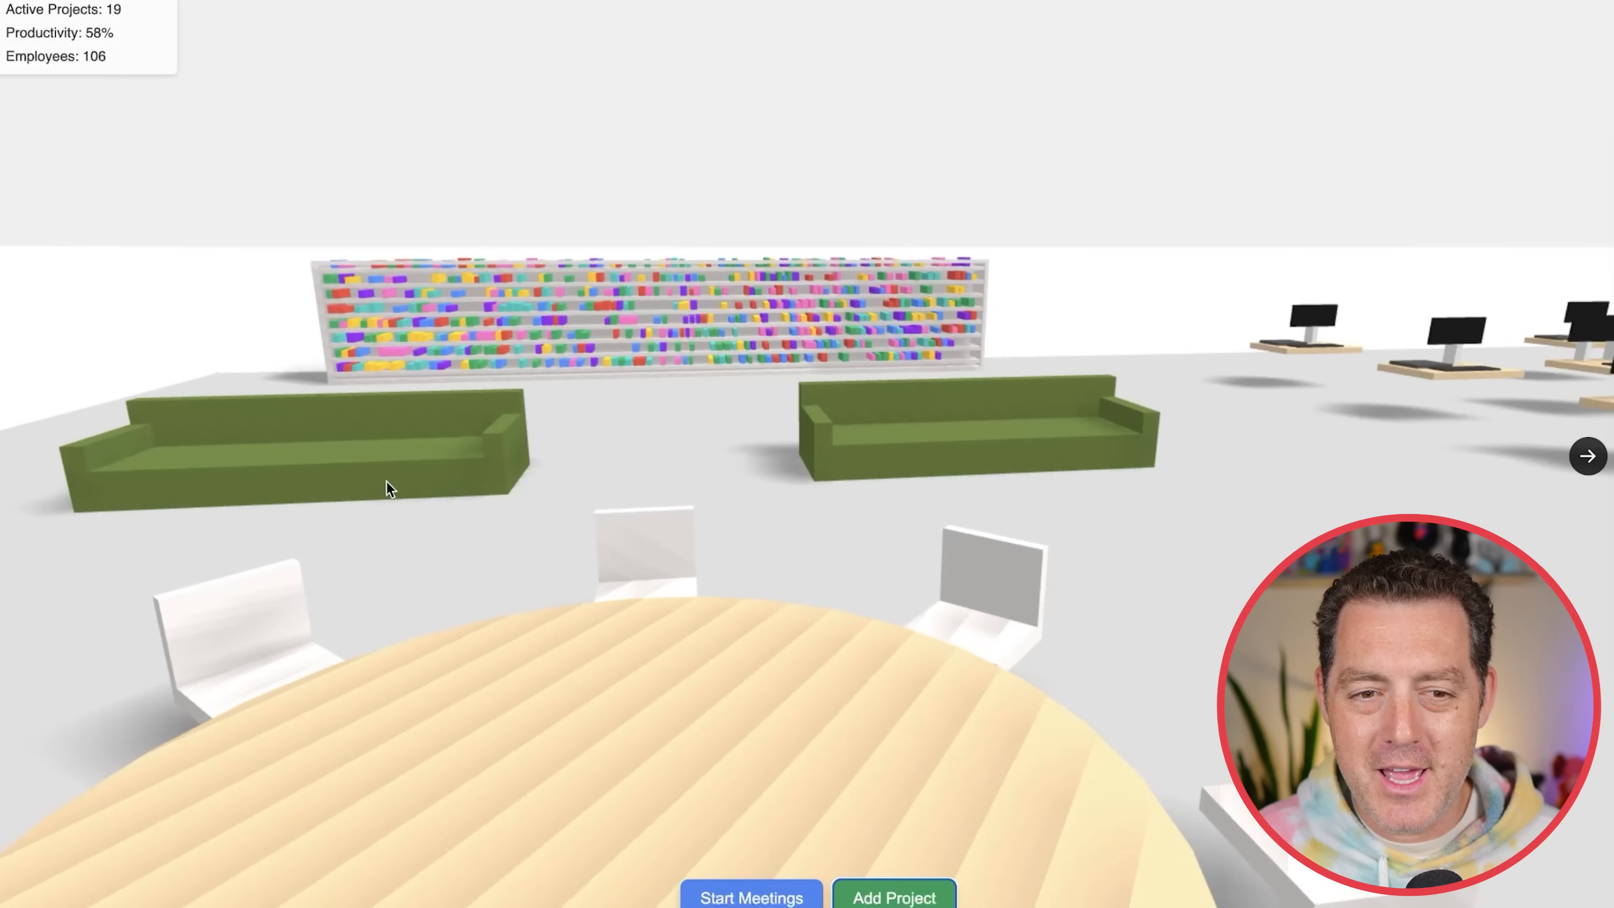
mouse_move(812, 733)
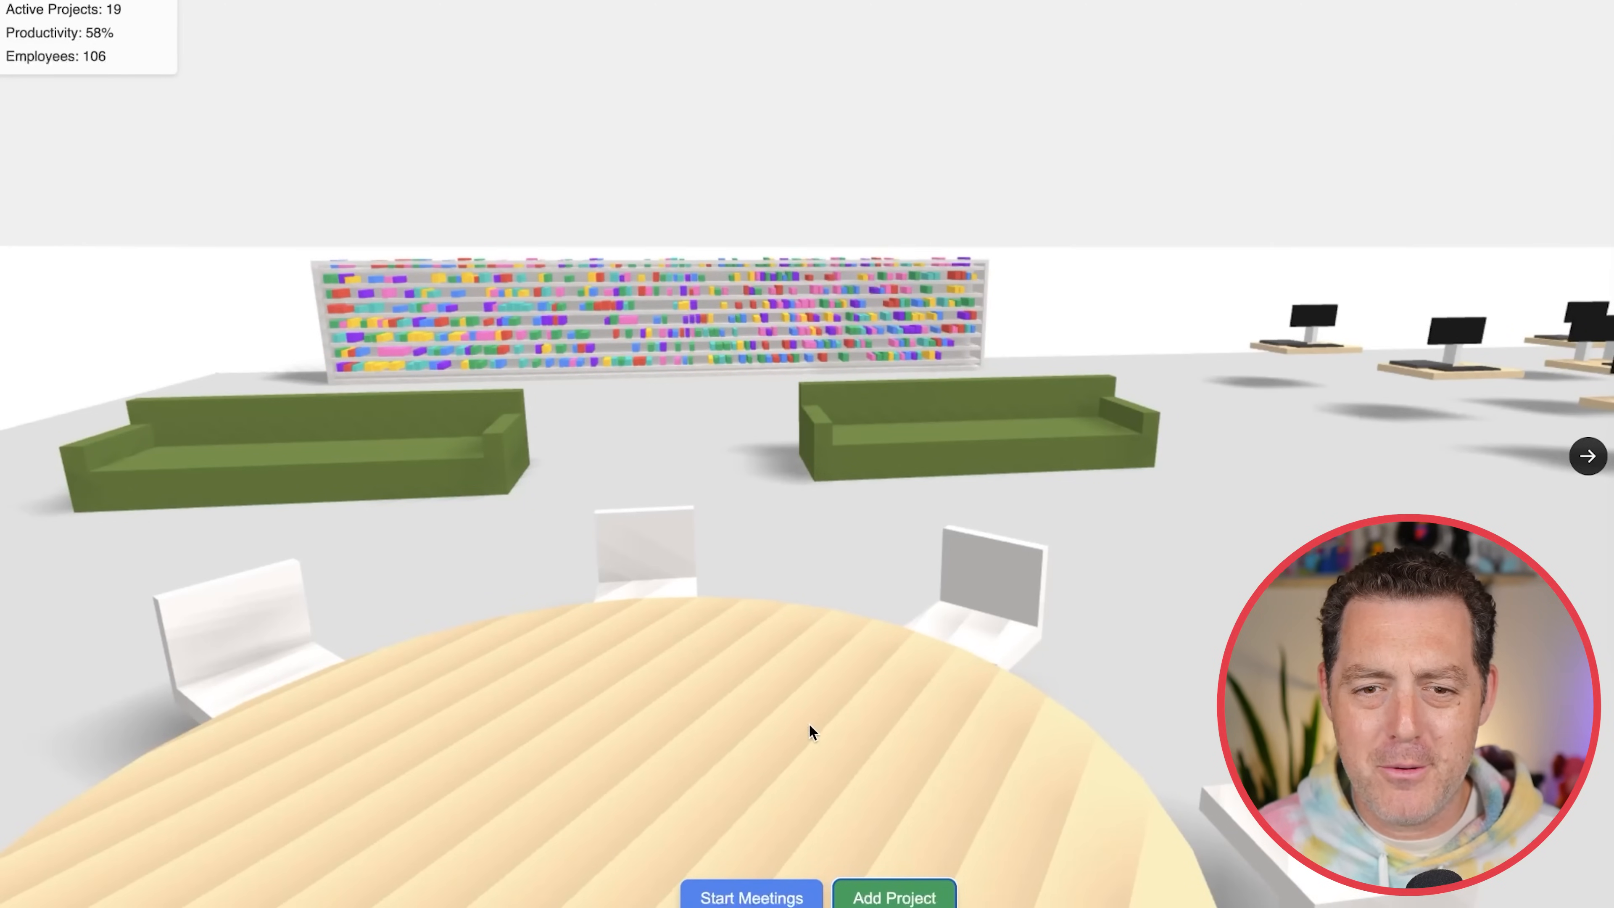
mouse_move(628, 739)
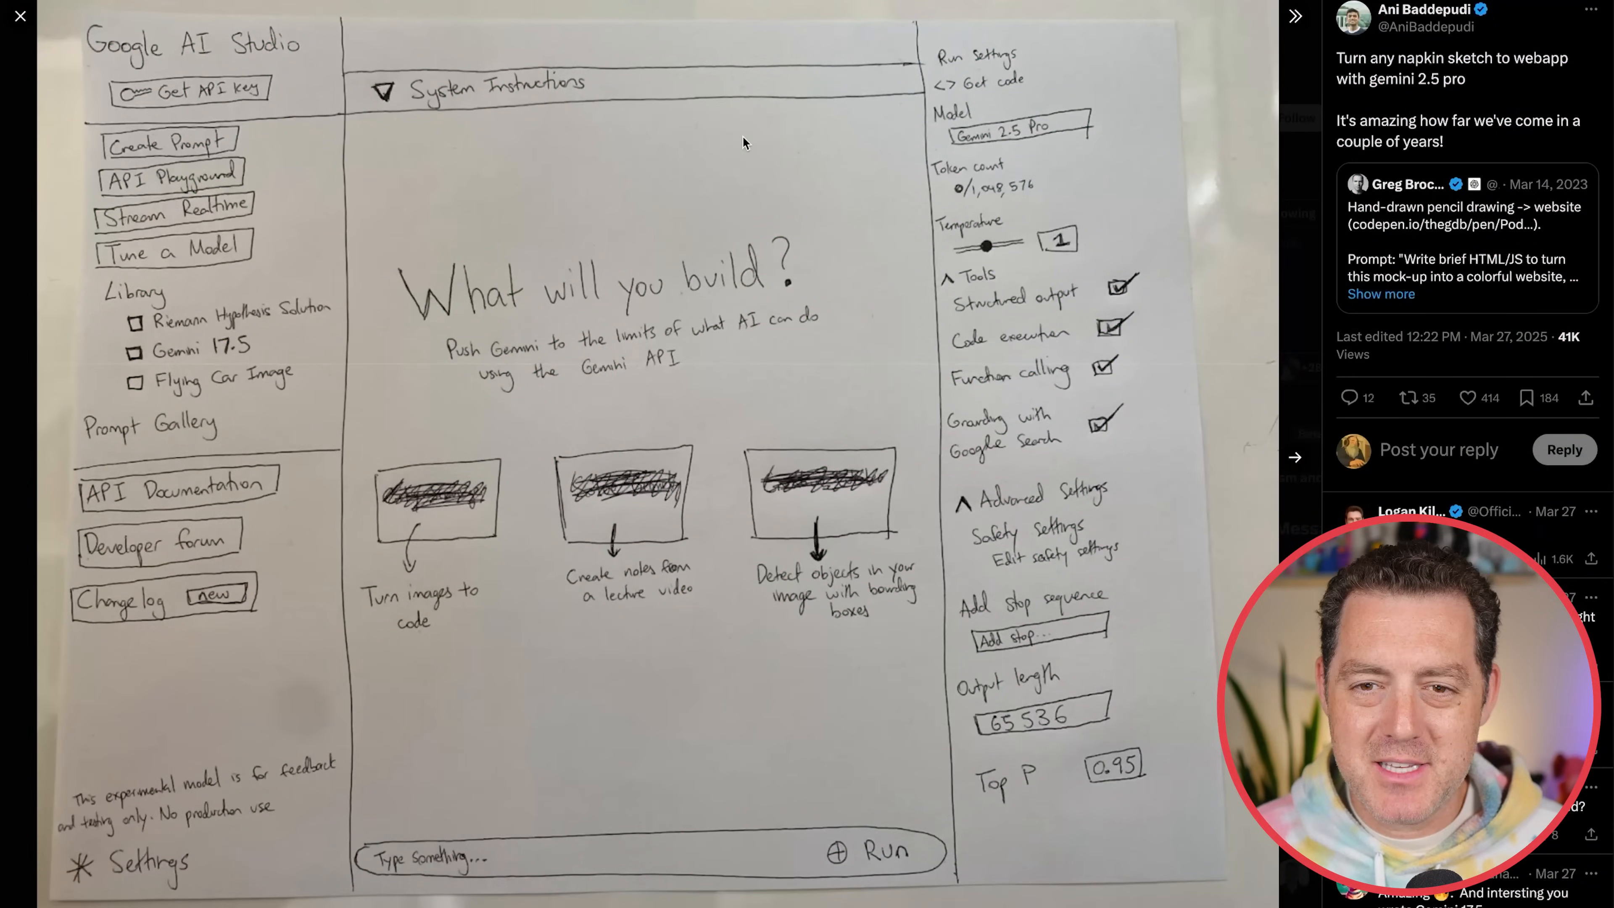
mouse_move(744, 185)
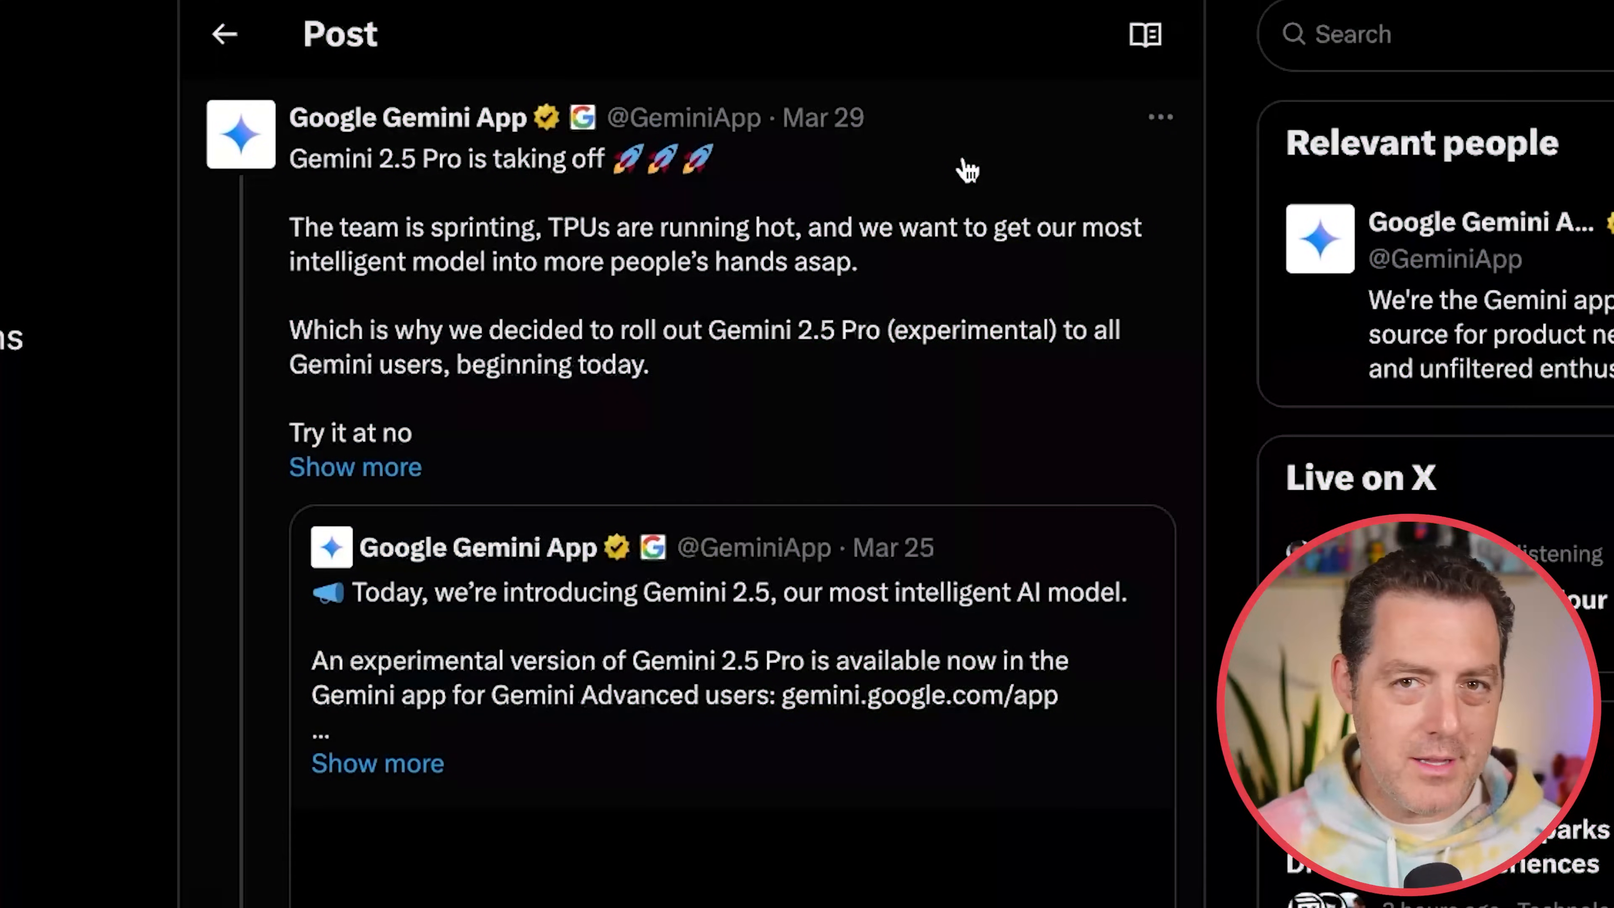
mouse_move(308, 180)
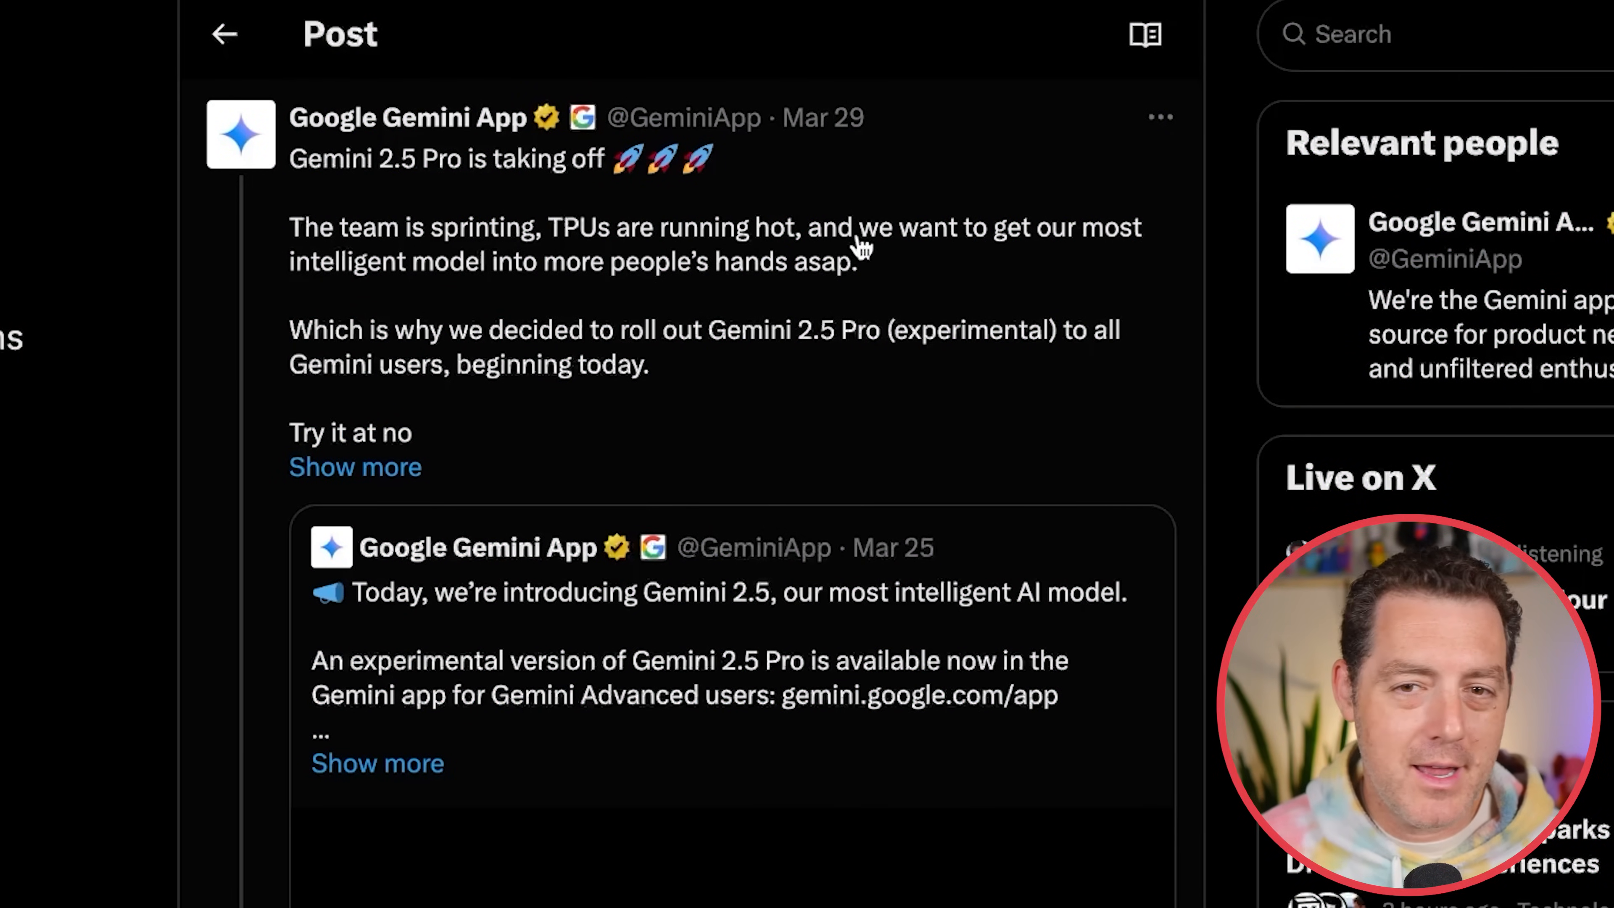
mouse_move(582, 293)
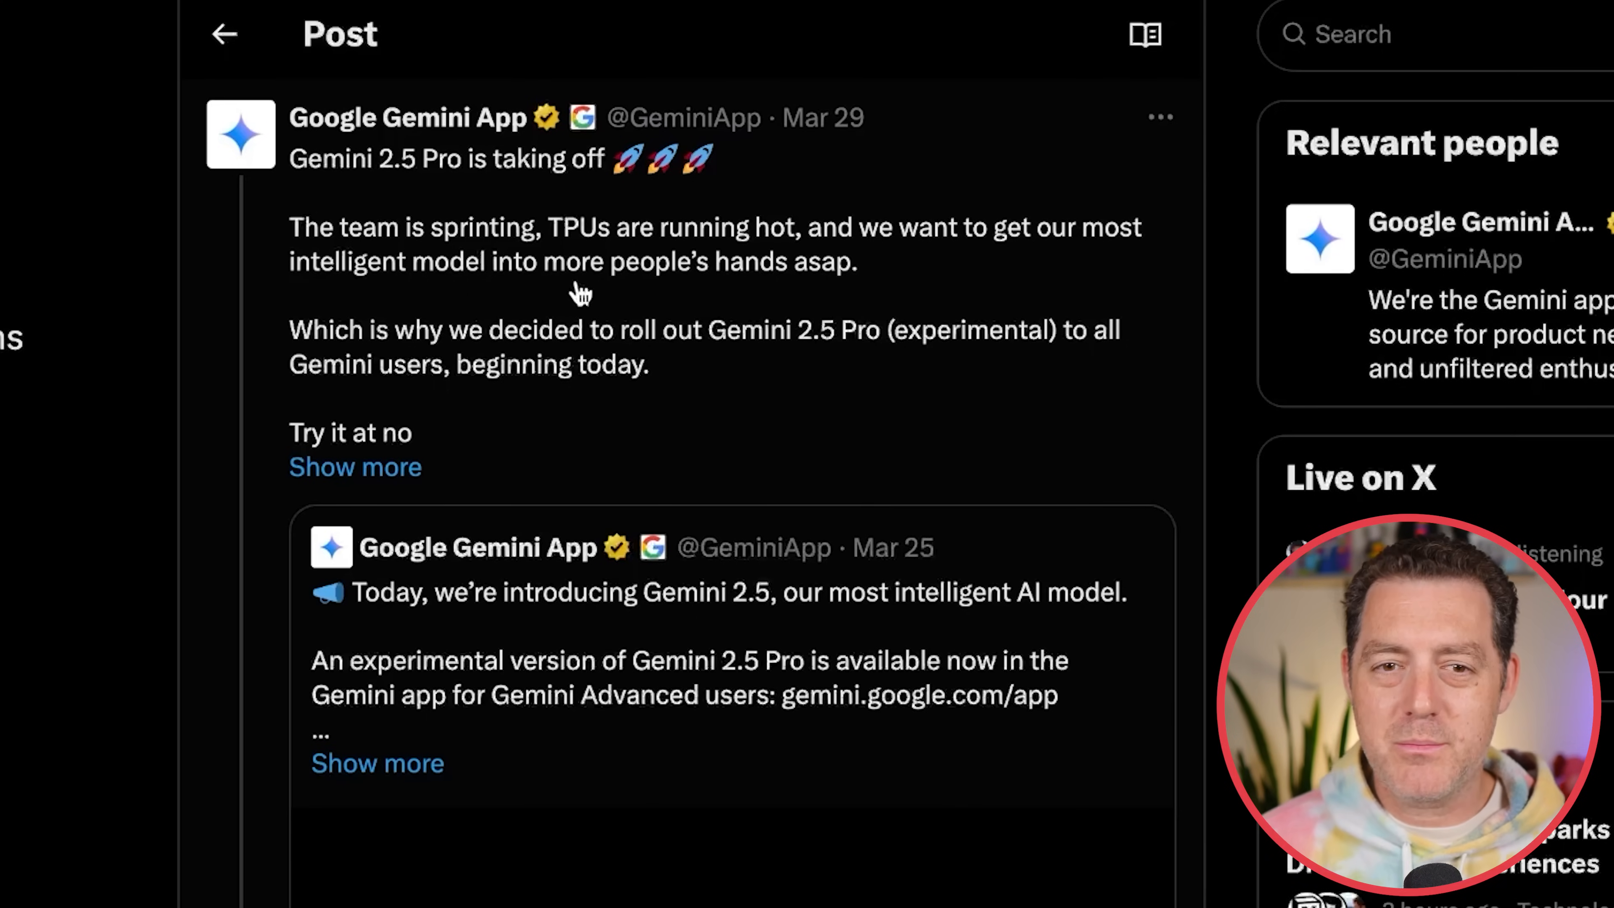
mouse_move(572, 395)
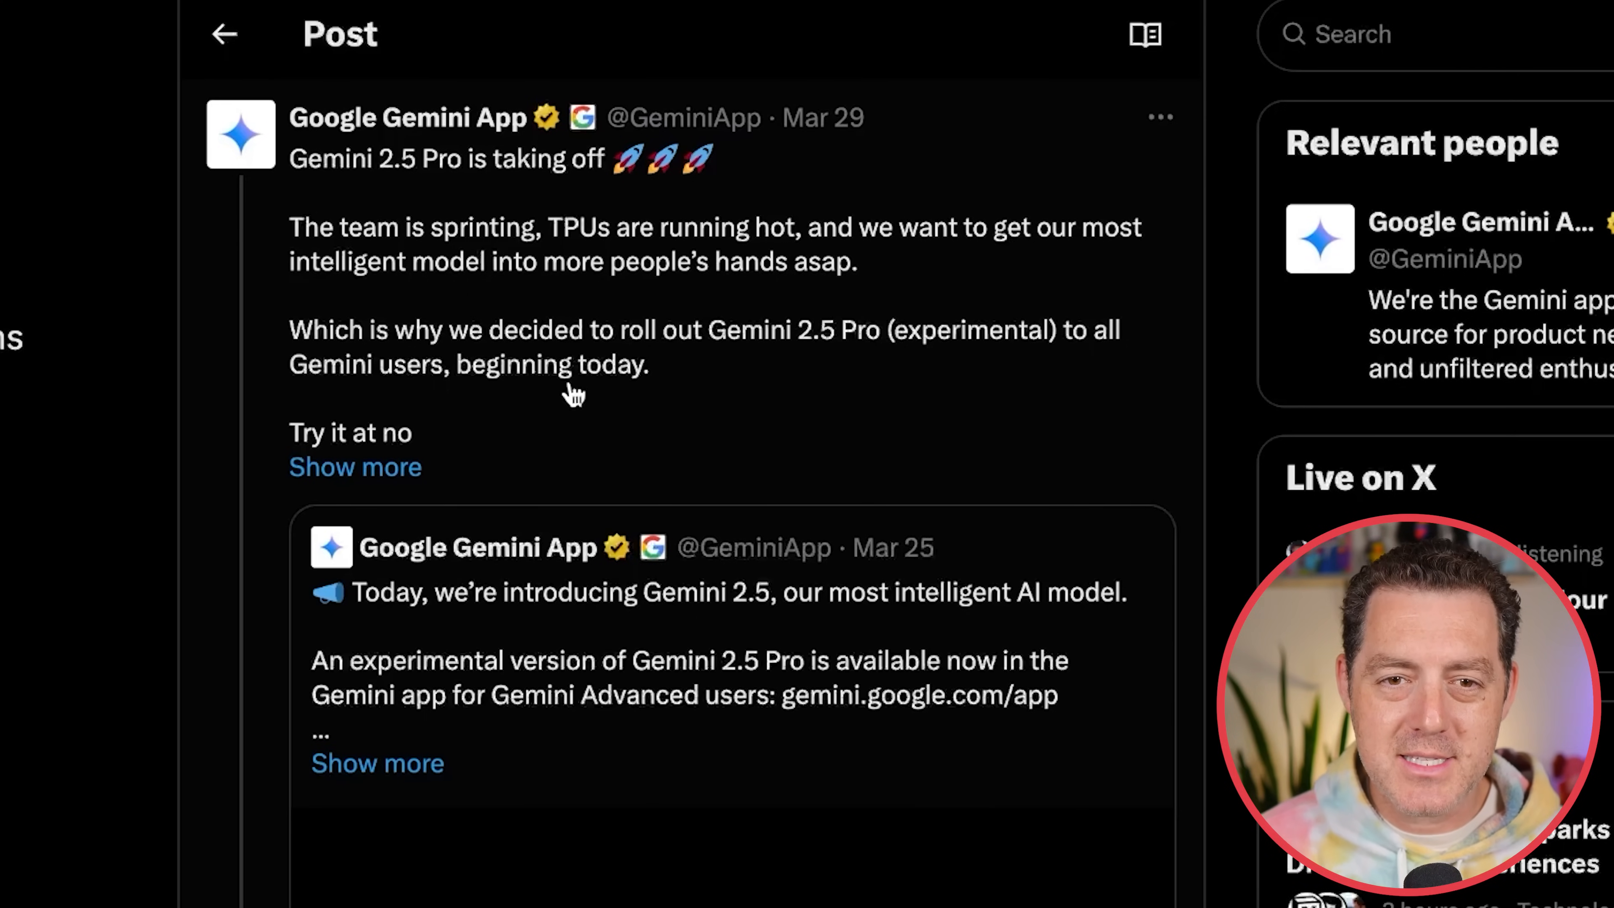
mouse_move(854, 358)
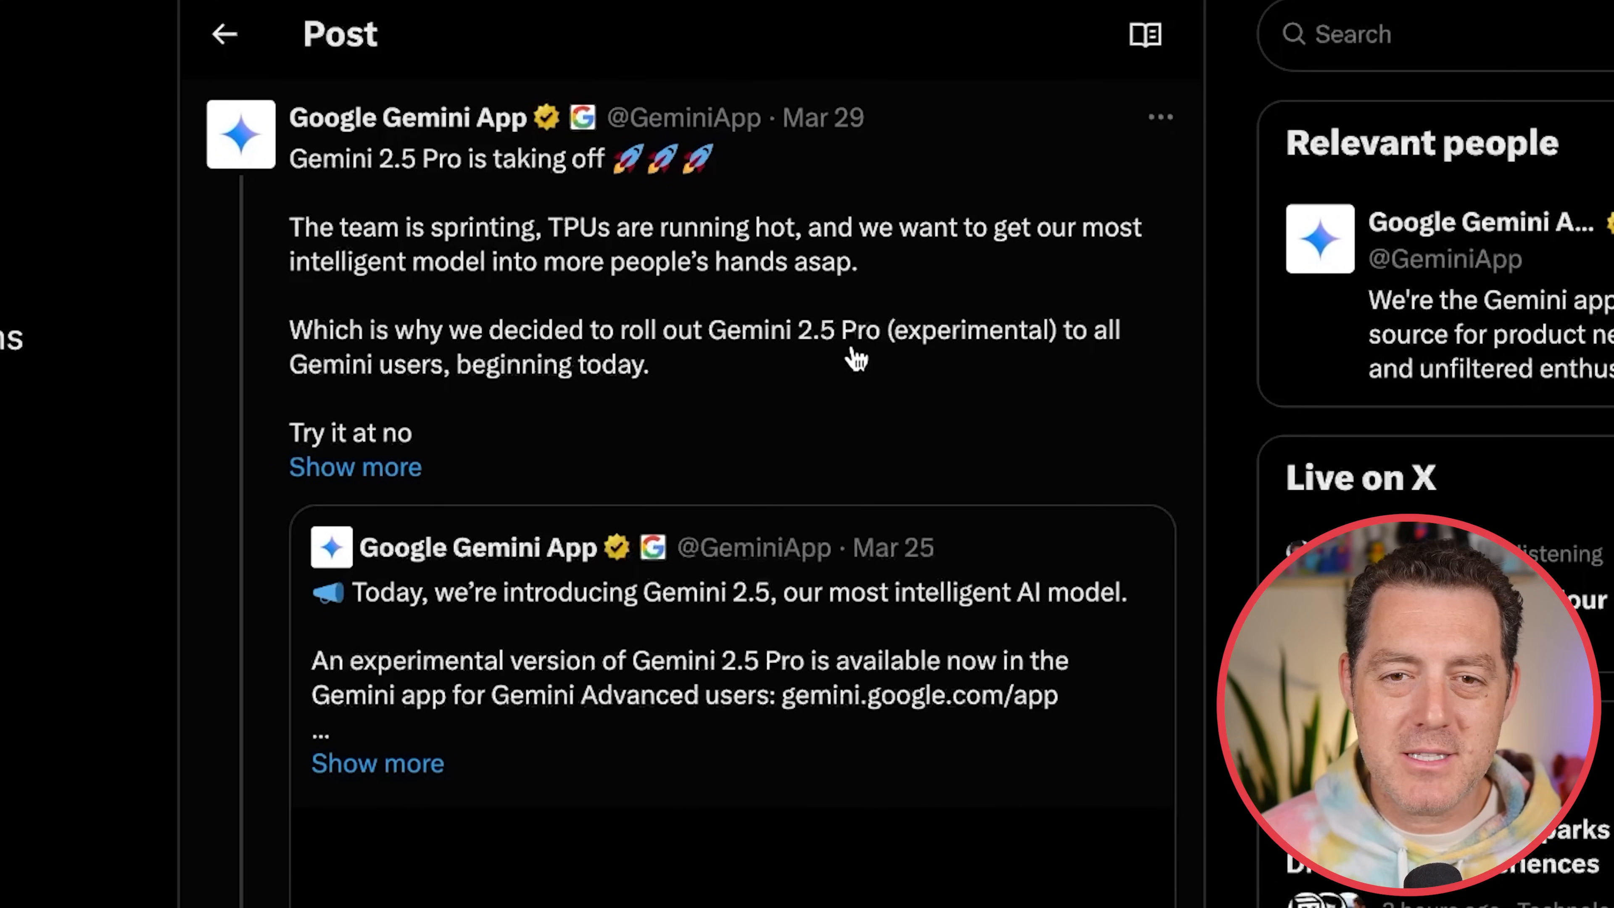
mouse_move(440, 401)
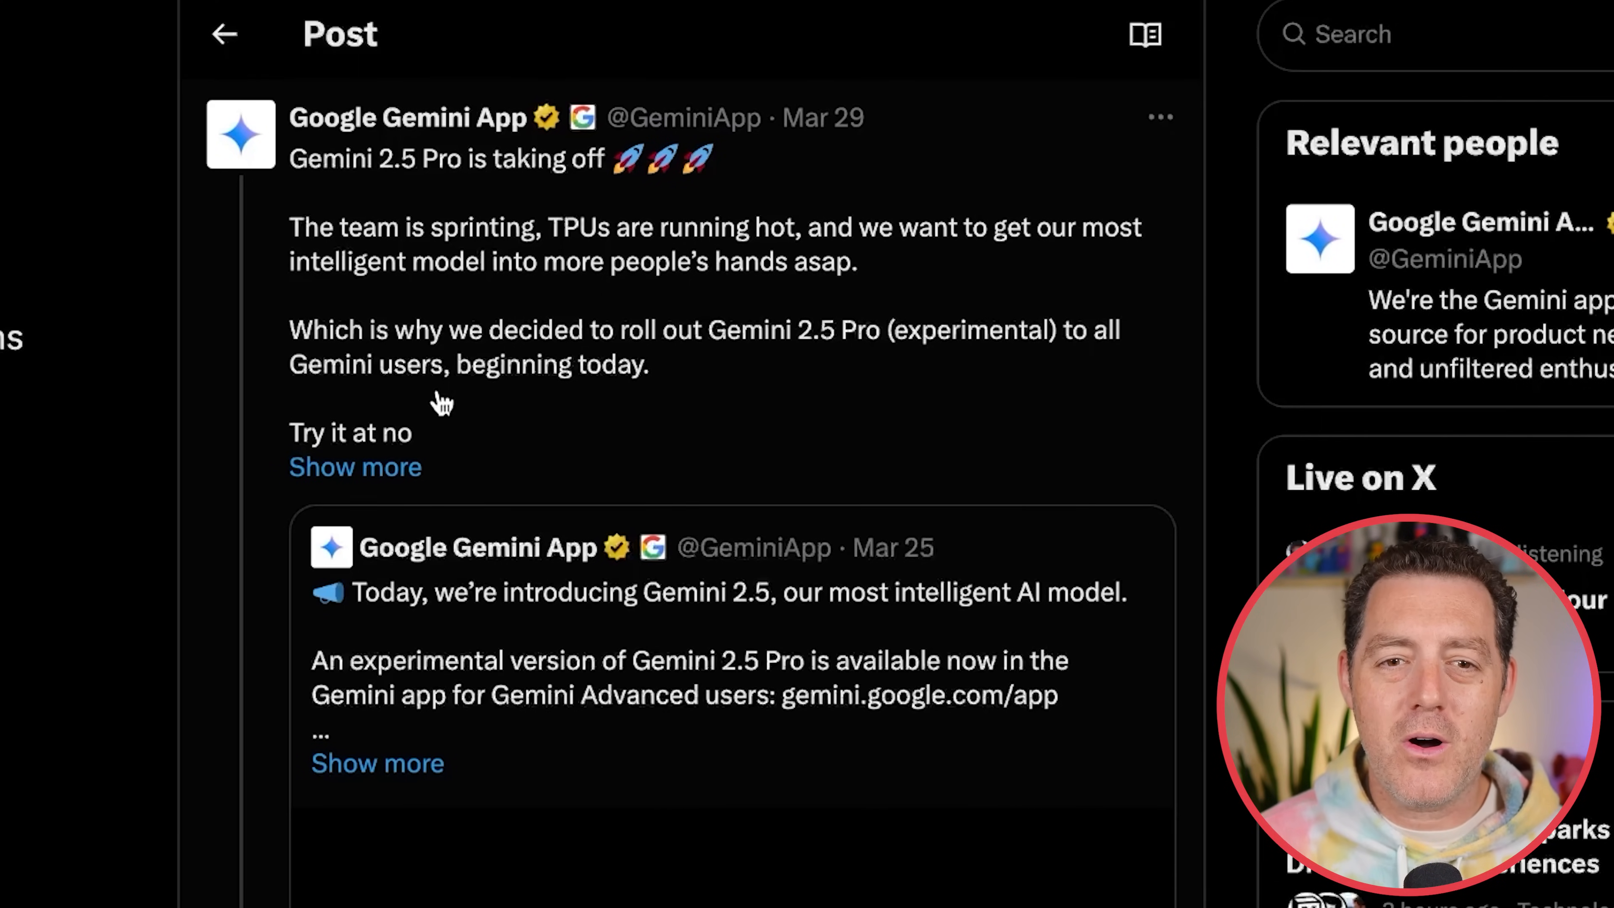
mouse_move(716, 436)
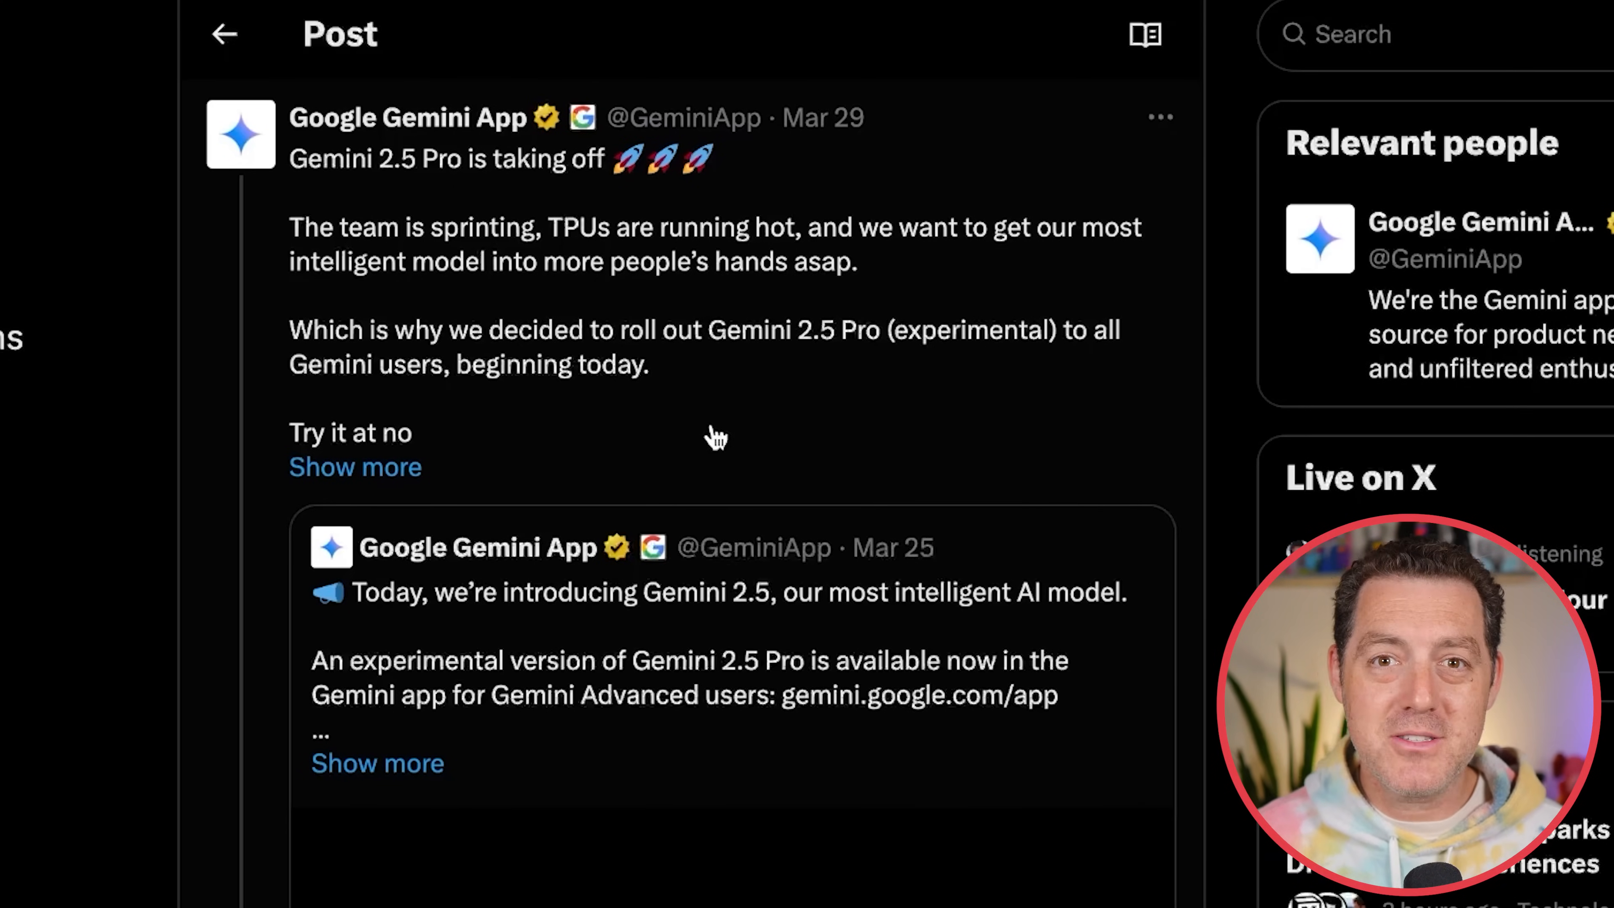
mouse_move(674, 389)
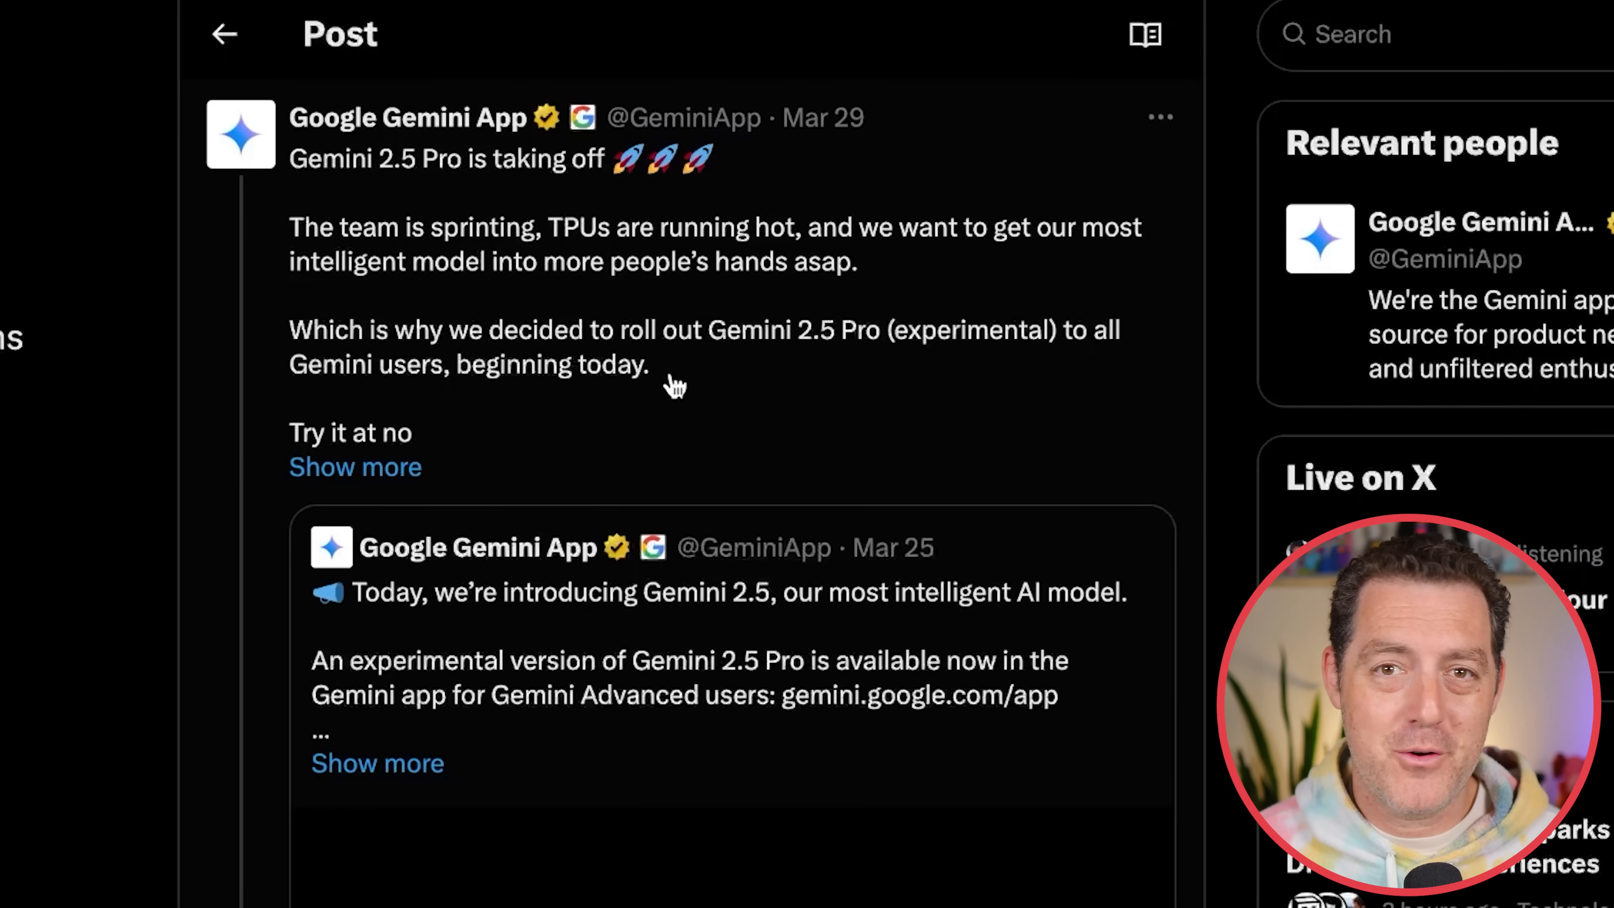
Scroll the thread down to the Gemini App reply about Gemini 2.5 Pro coming to mobile.
scroll("down", 3)
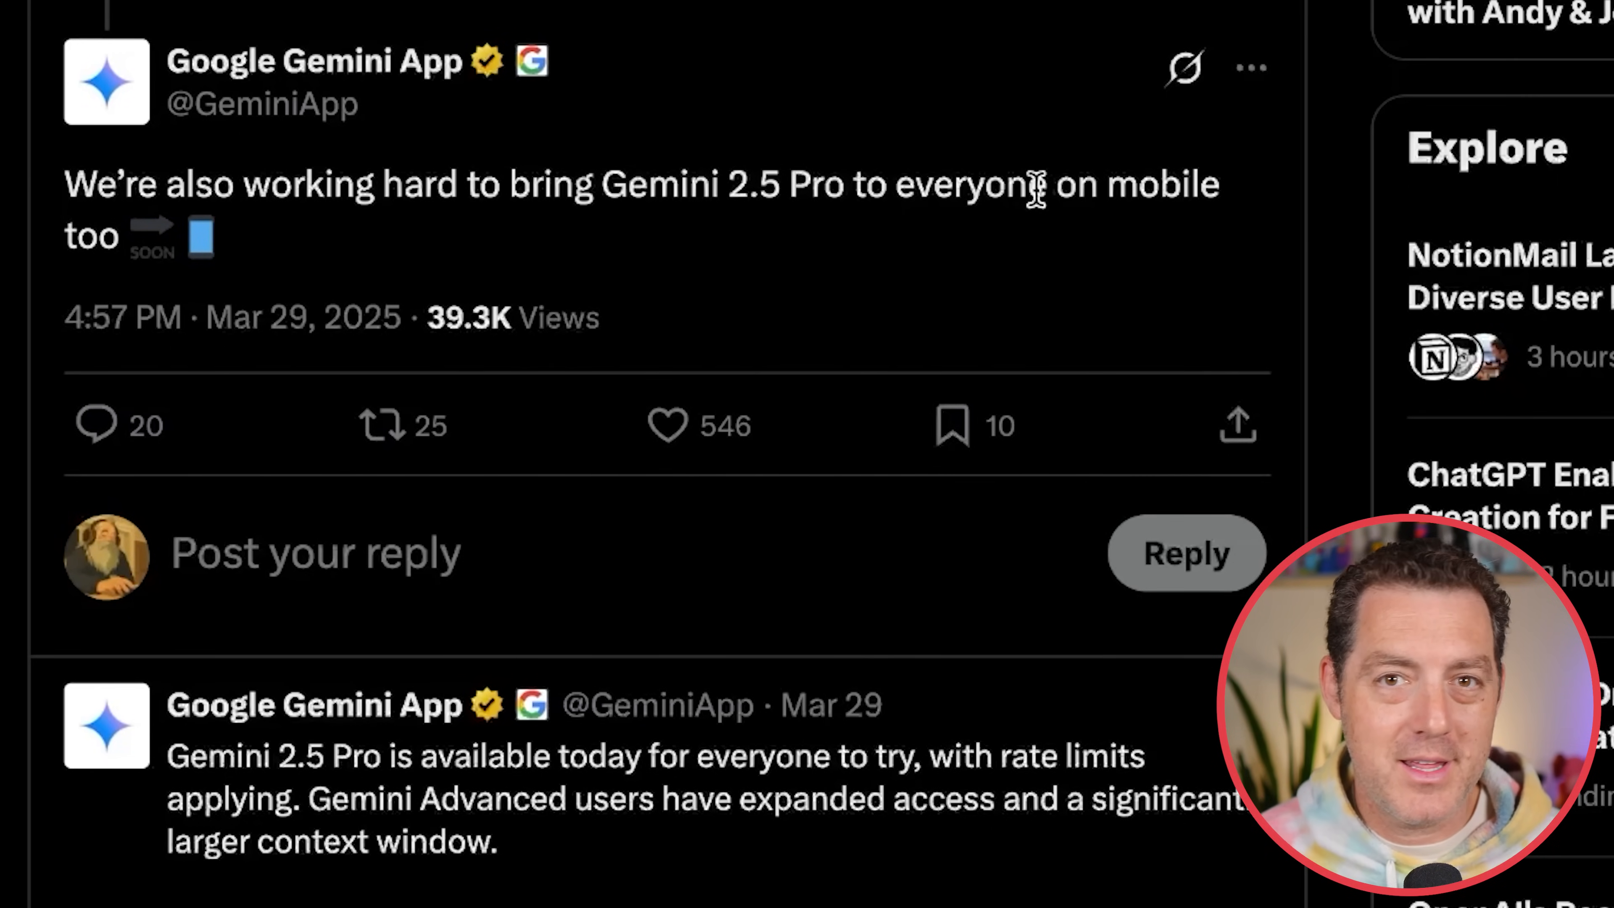
mouse_move(931, 324)
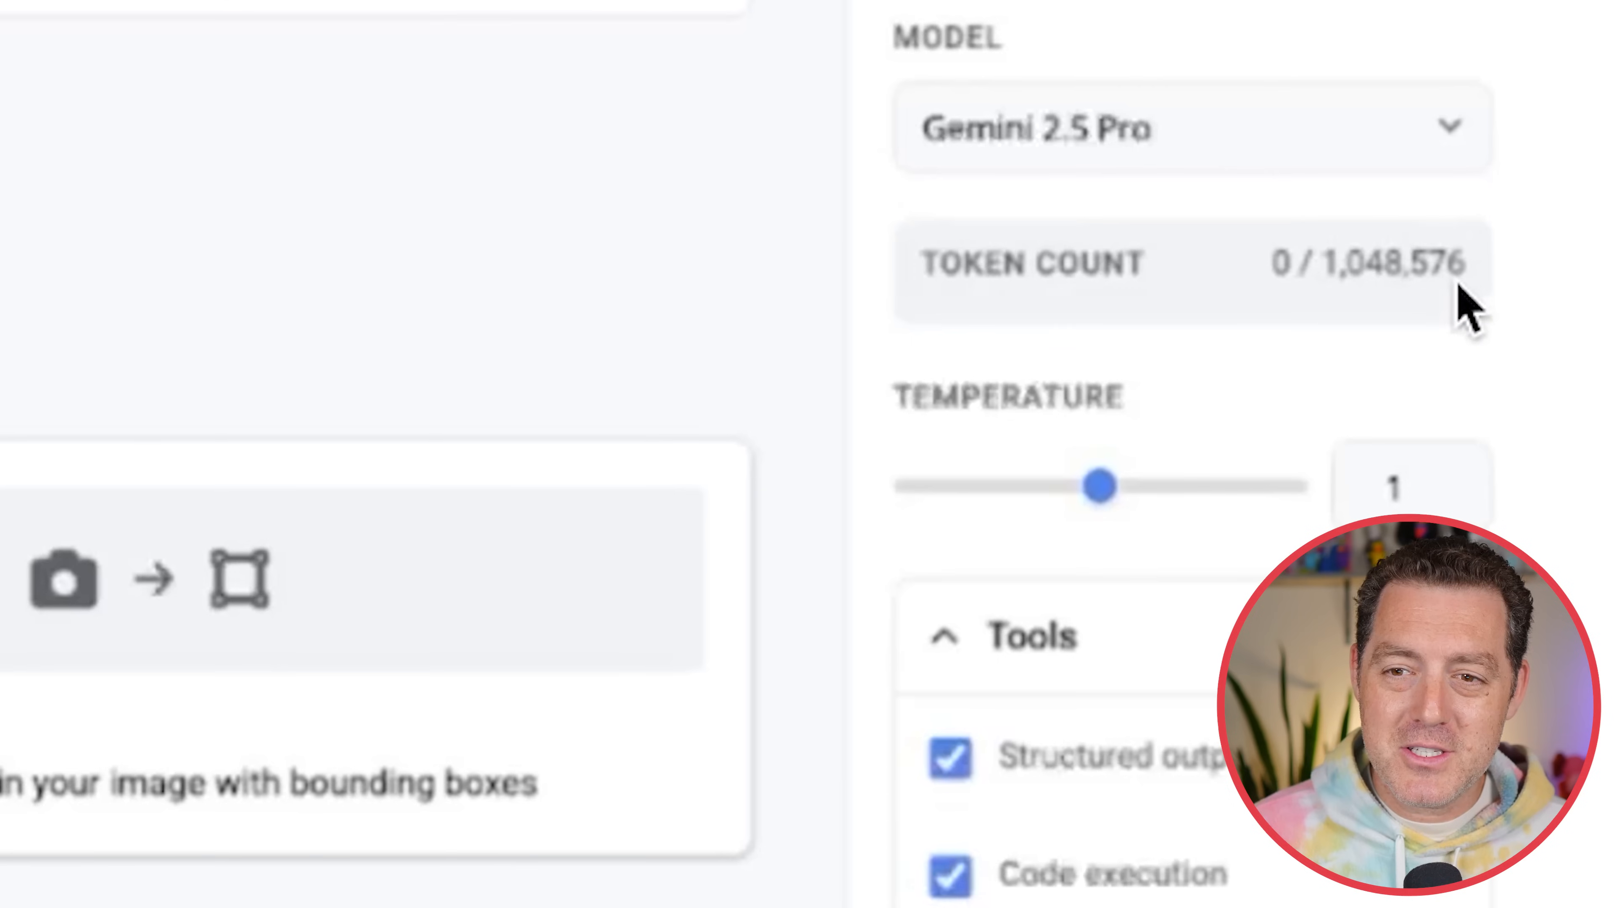
mouse_move(1358, 308)
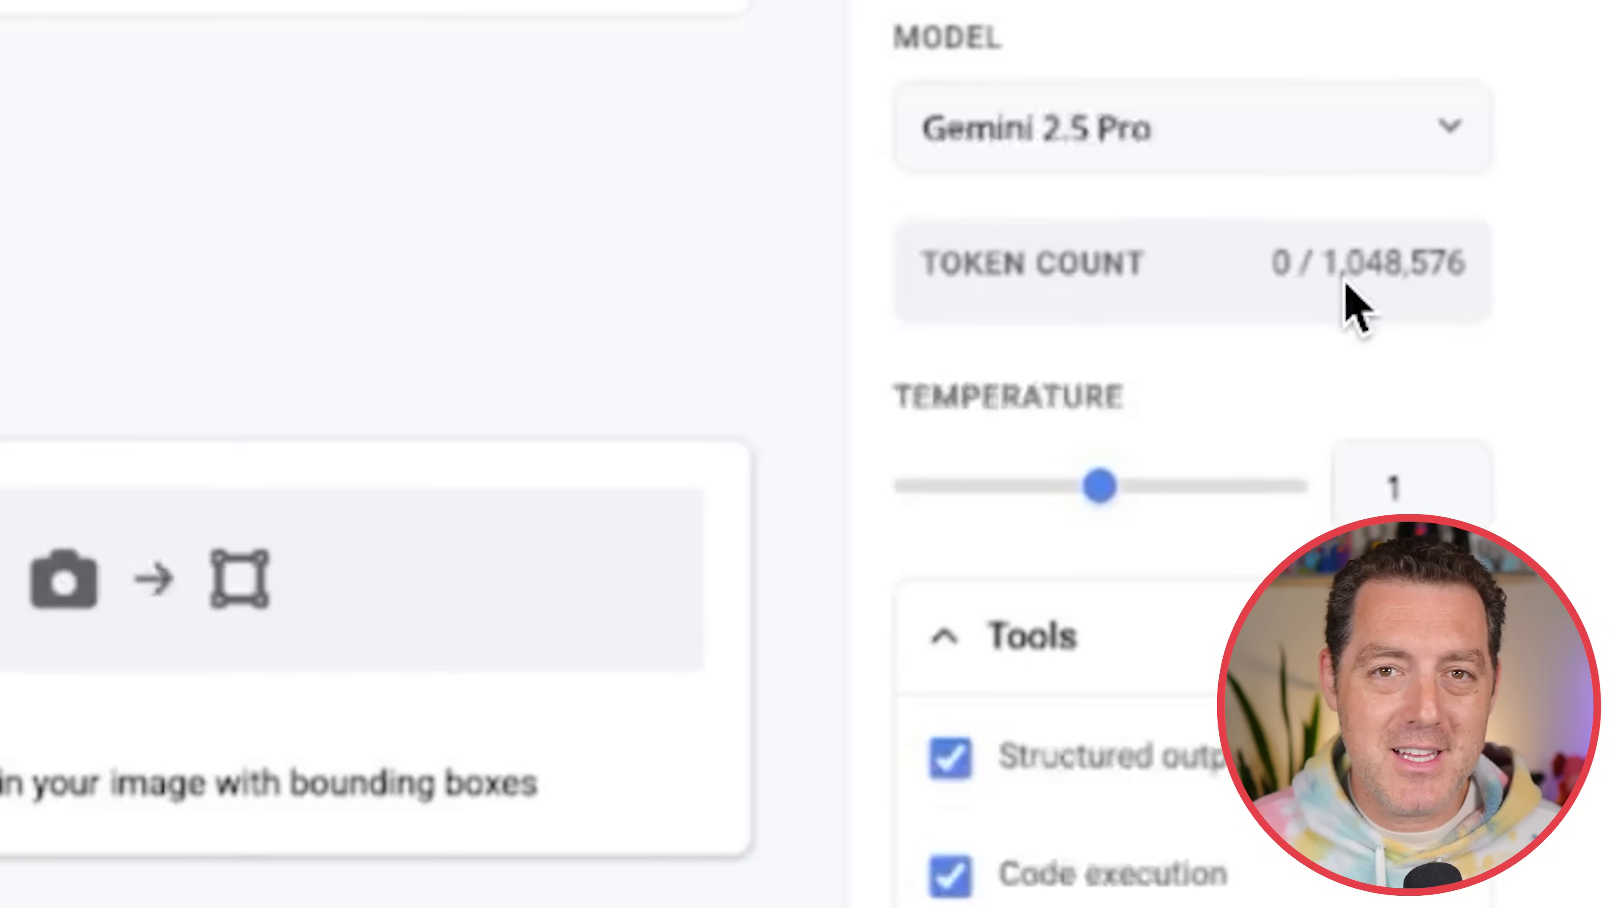
mouse_move(1400, 273)
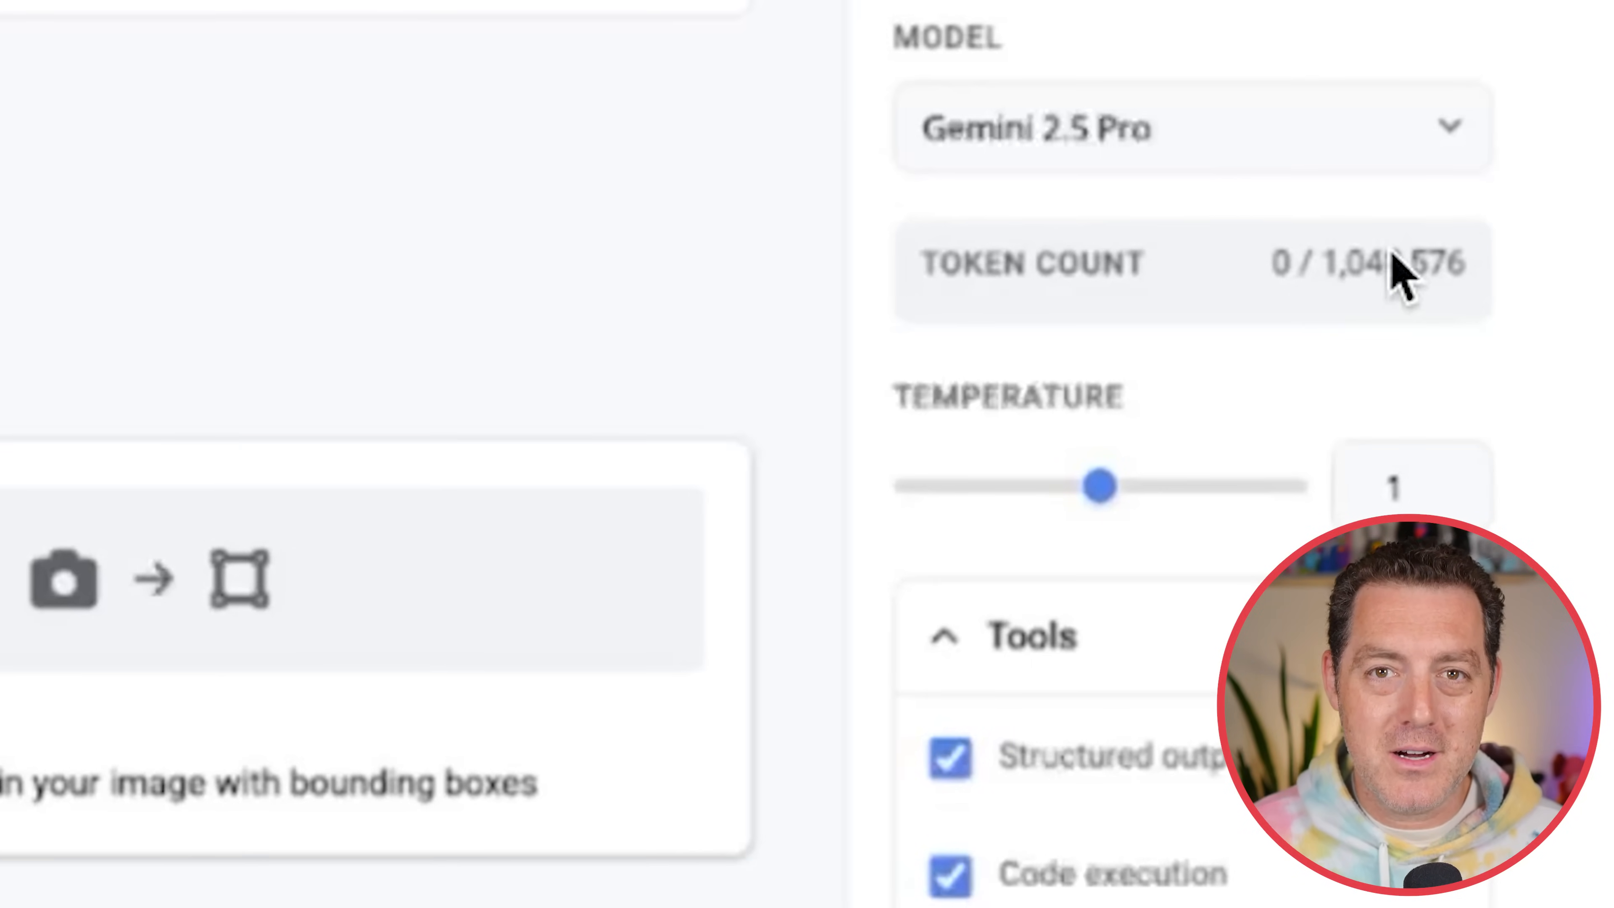
mouse_move(1358, 279)
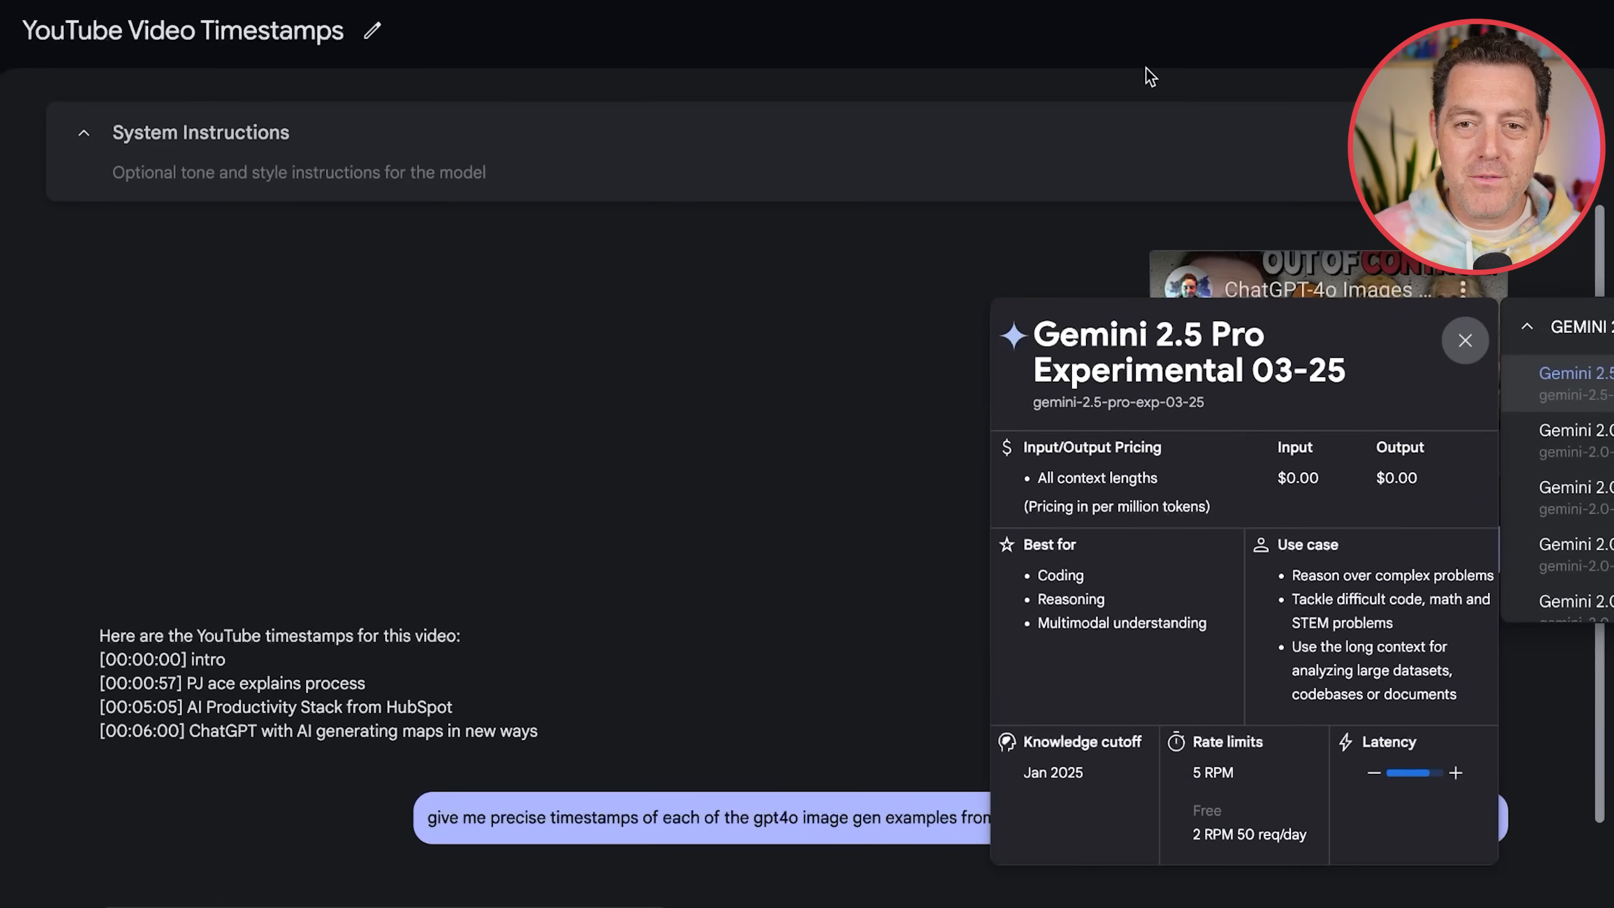
Dismiss the model info card and bring the response's Thoughts on video timestamps into view.
left_click(1465, 340)
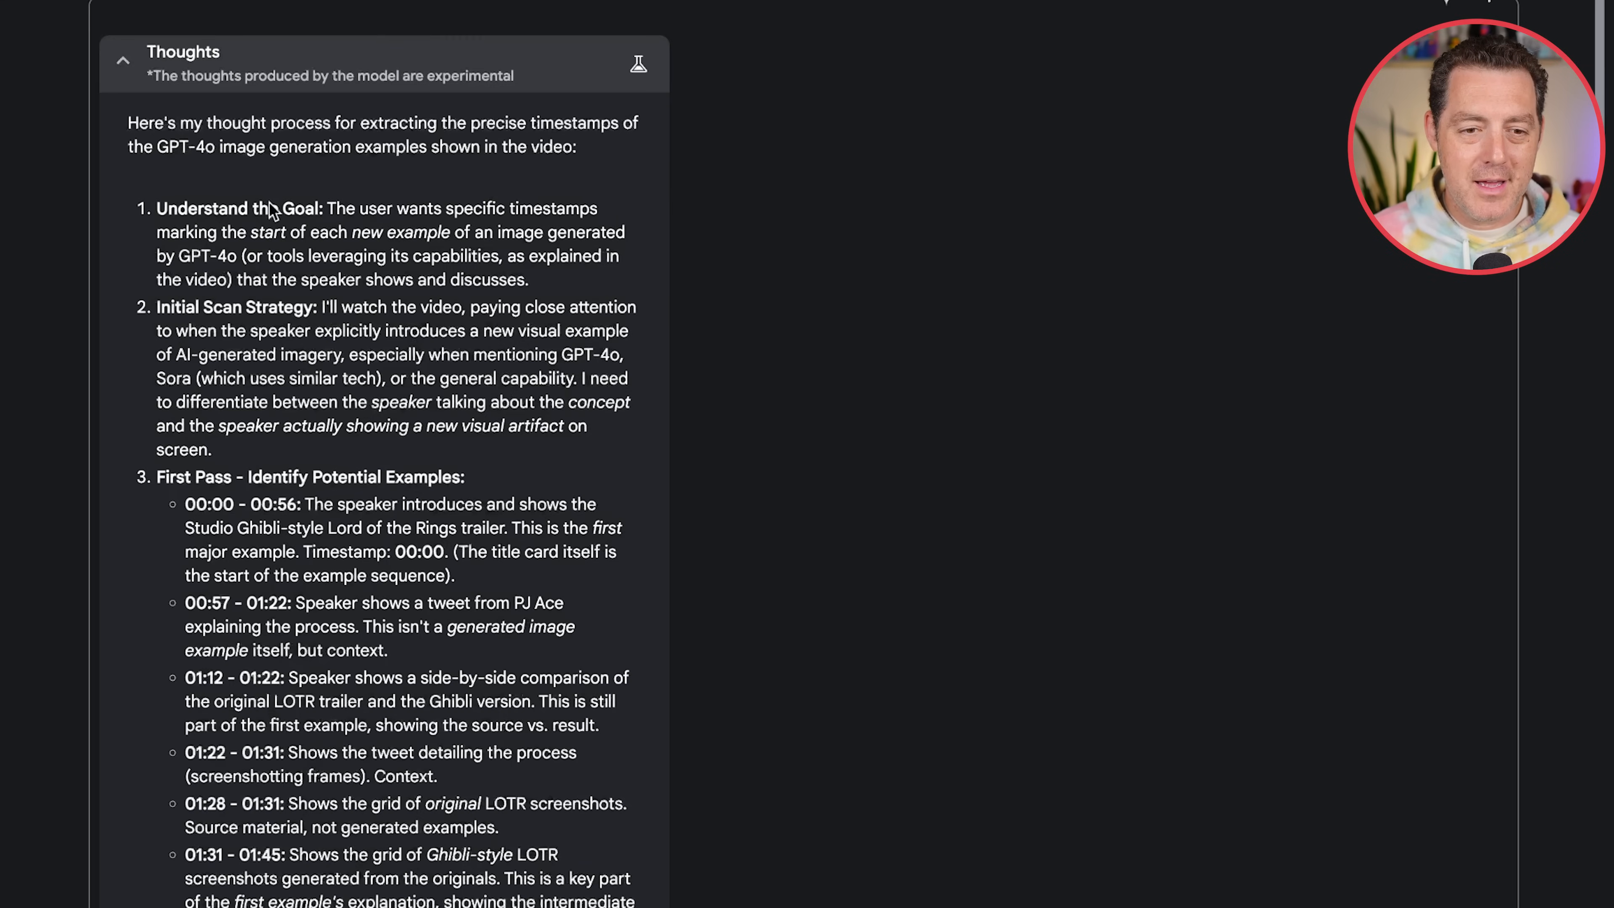
scroll("down", 3)
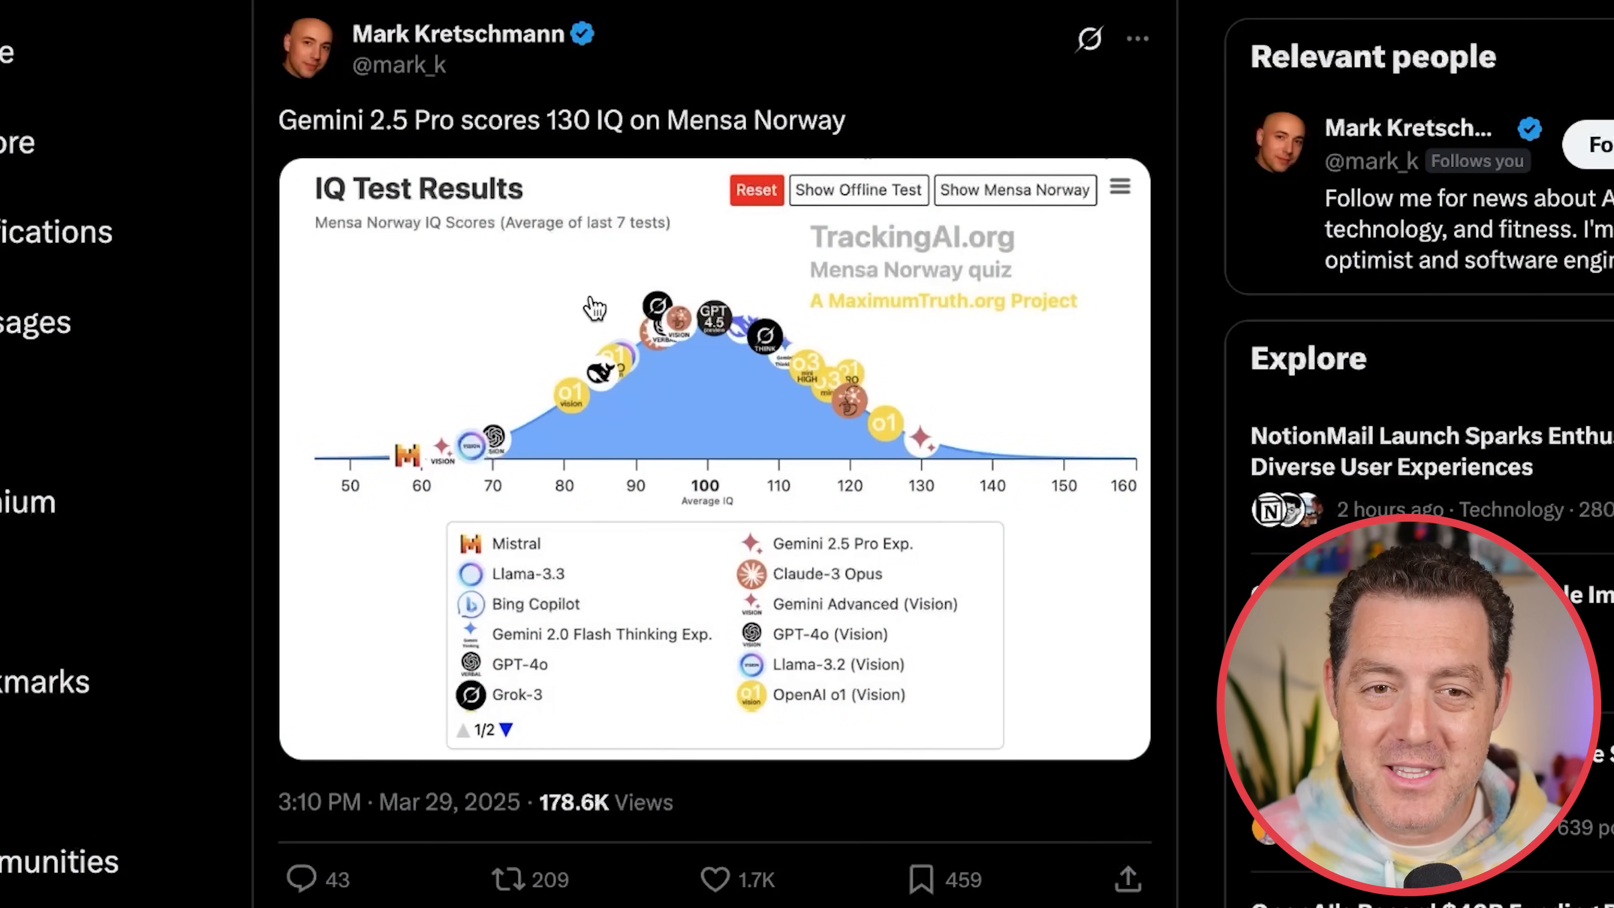
mouse_move(459, 34)
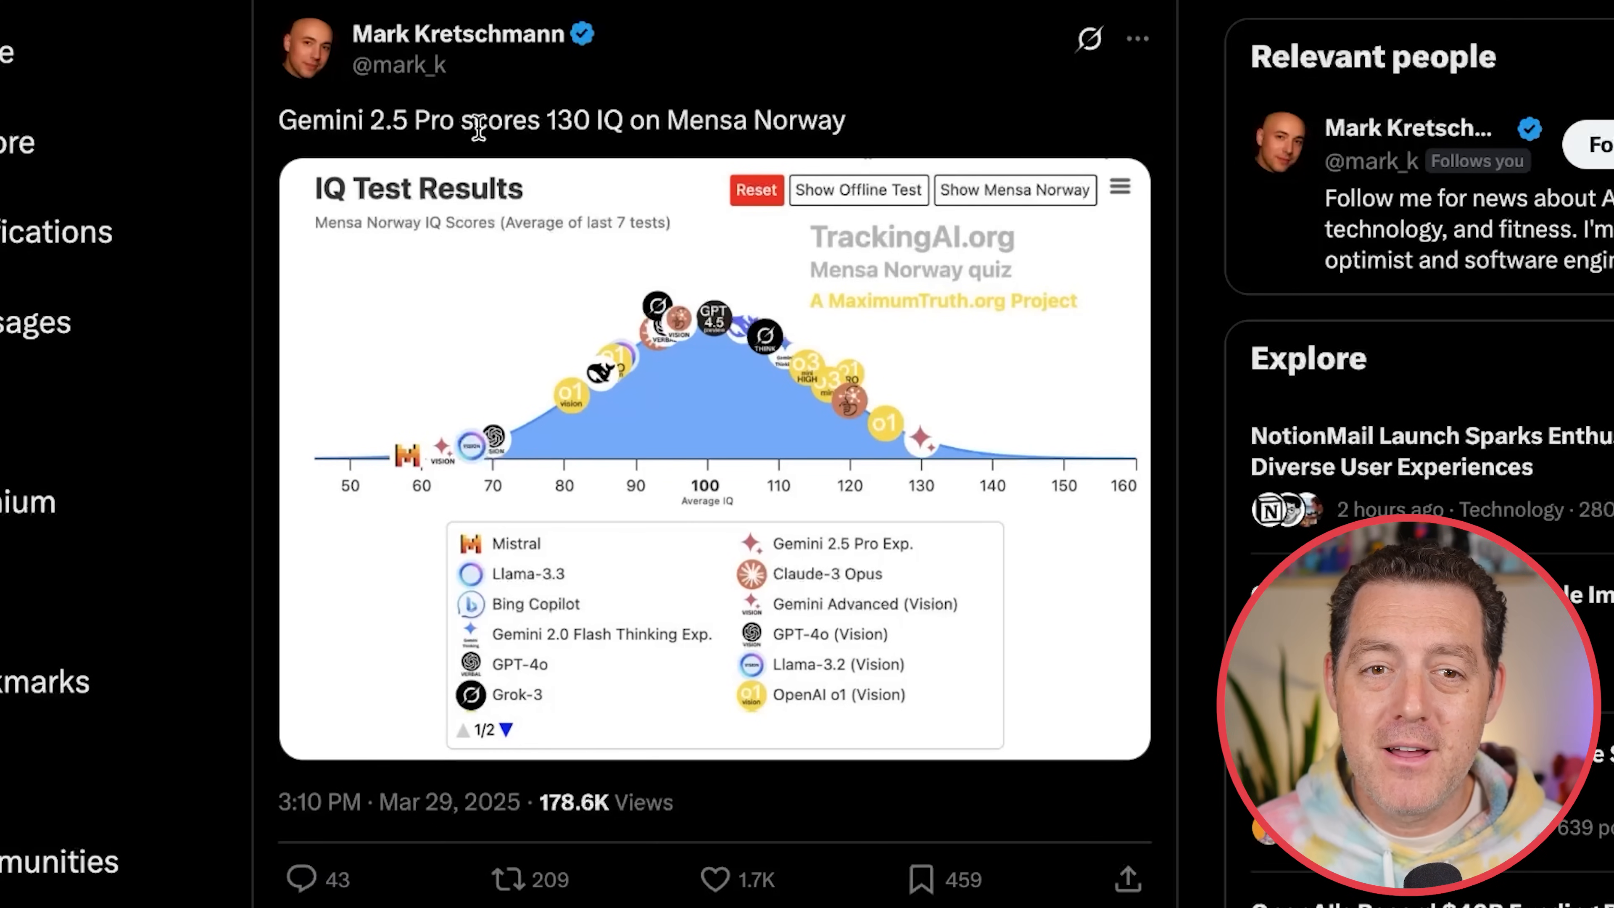
mouse_move(756, 327)
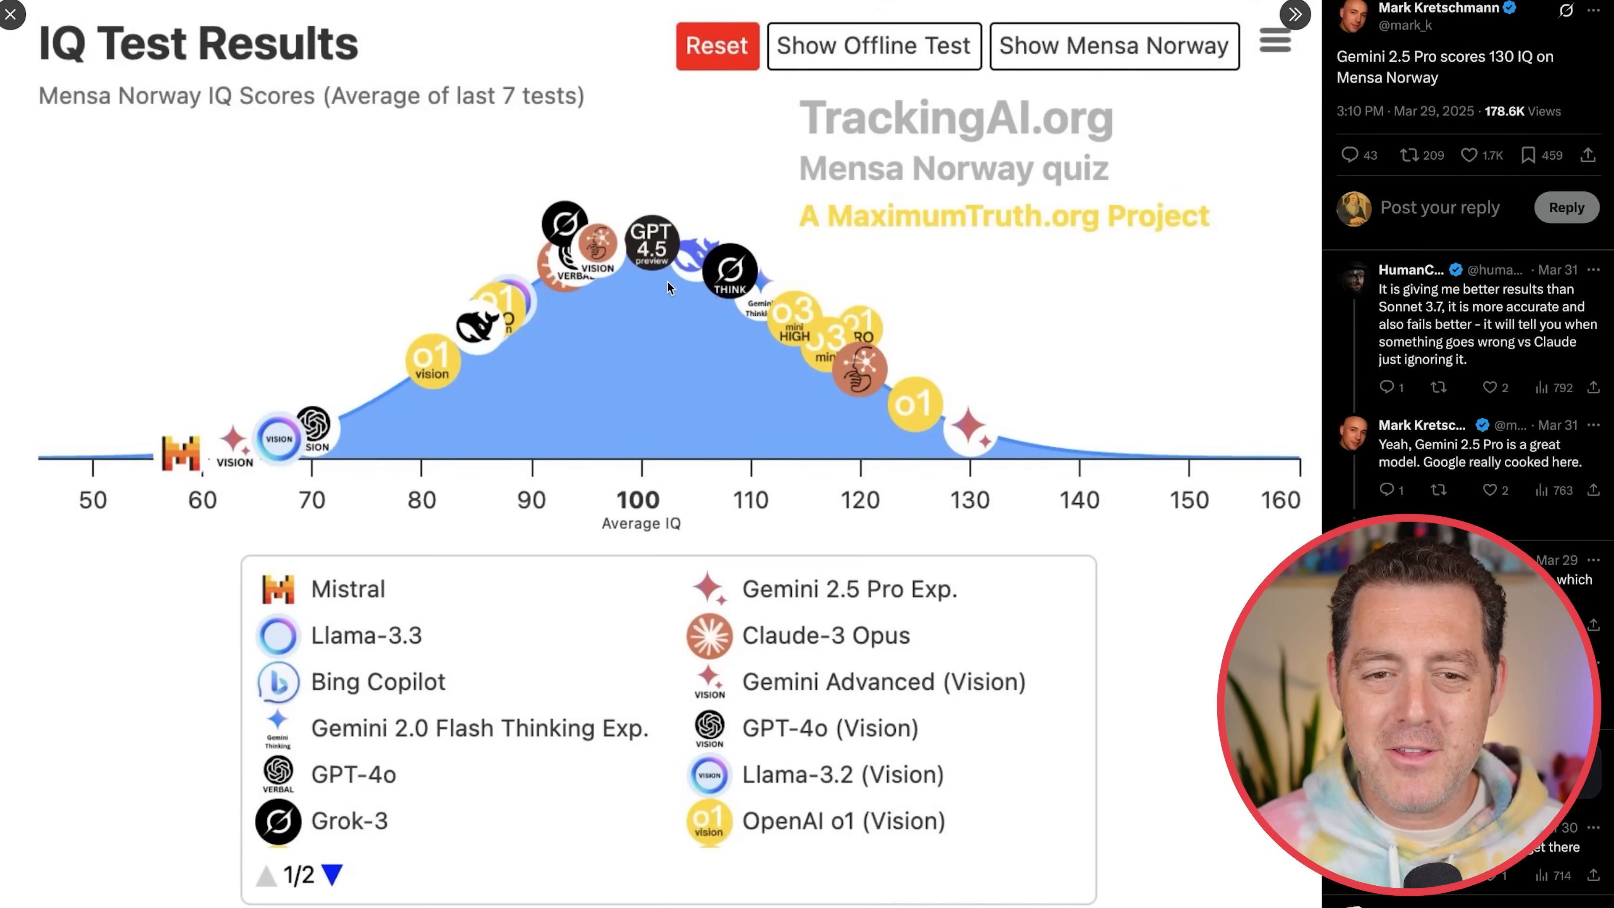
mouse_move(813, 350)
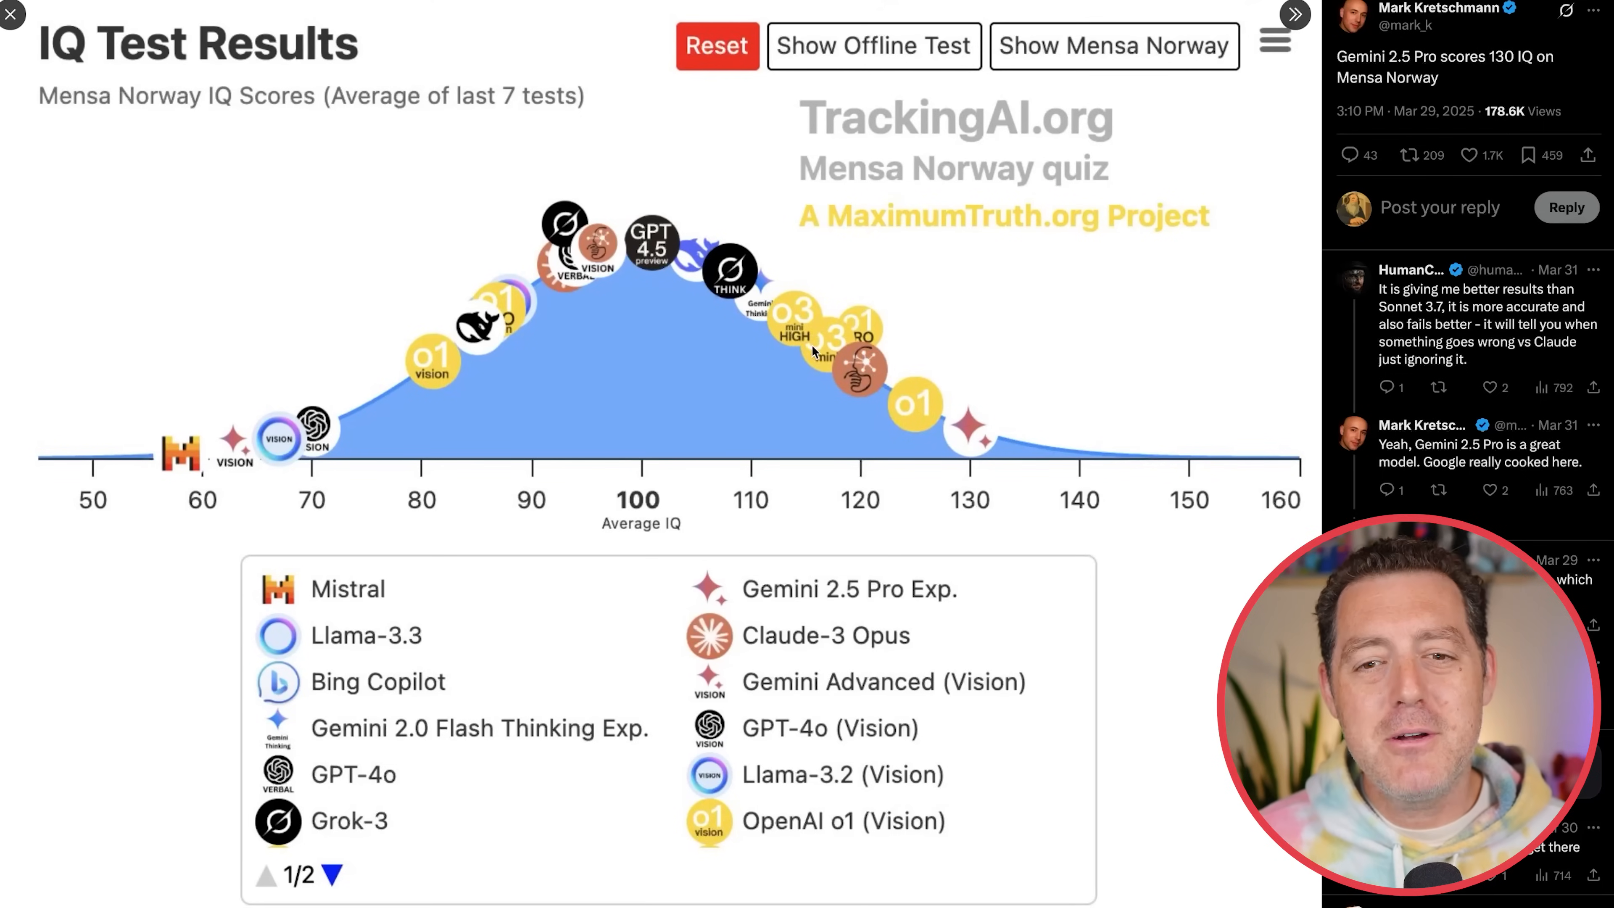
mouse_move(813, 668)
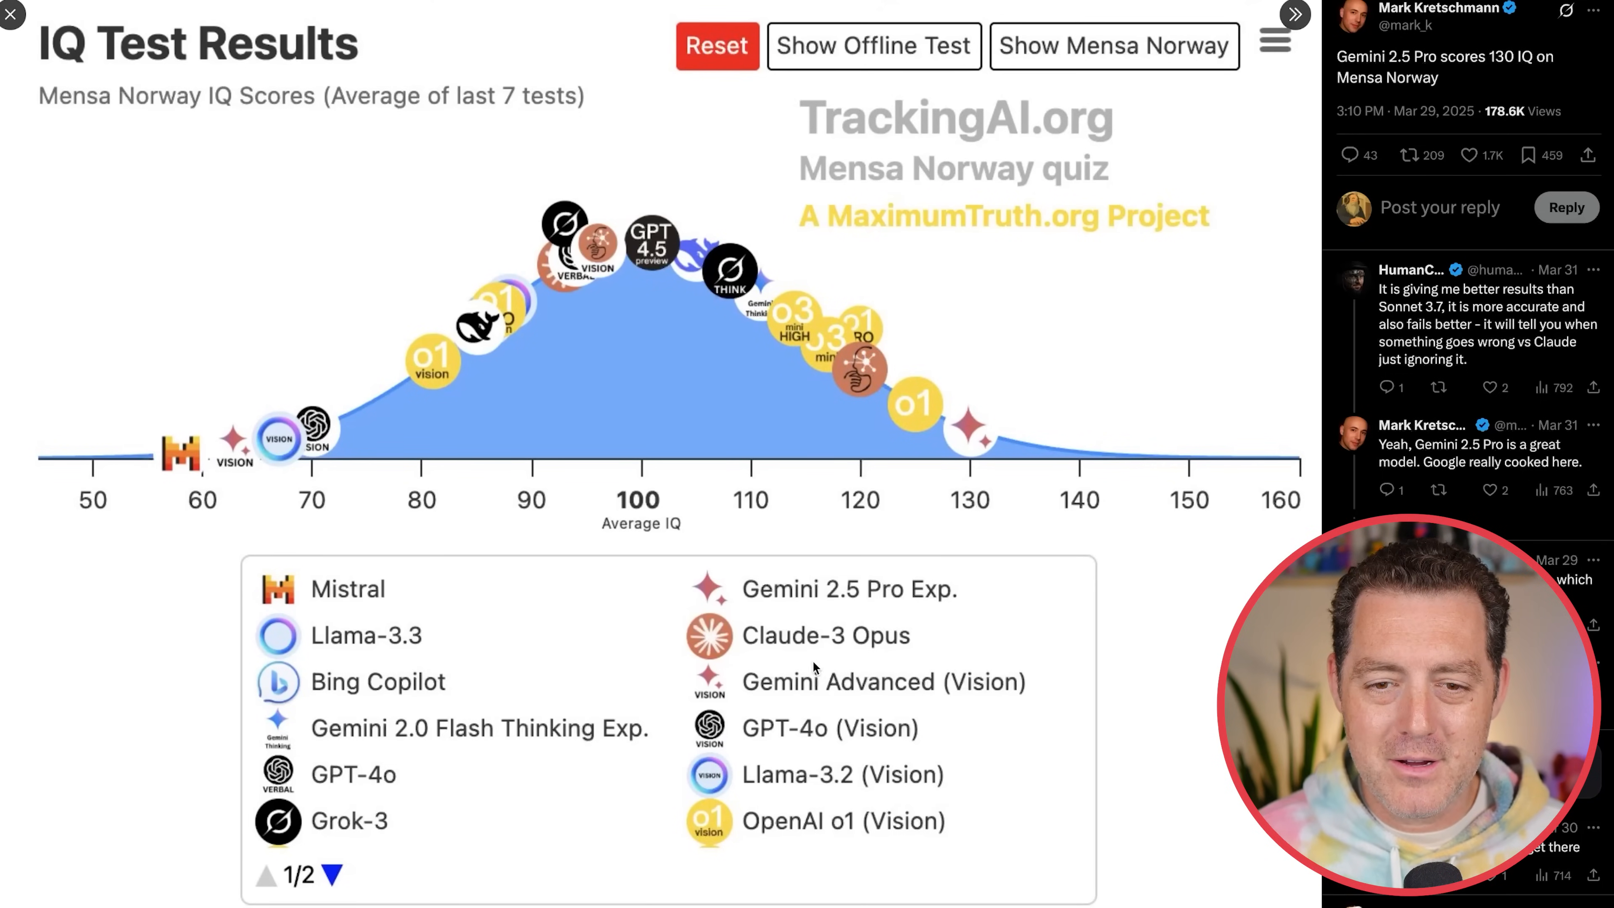
mouse_move(815, 348)
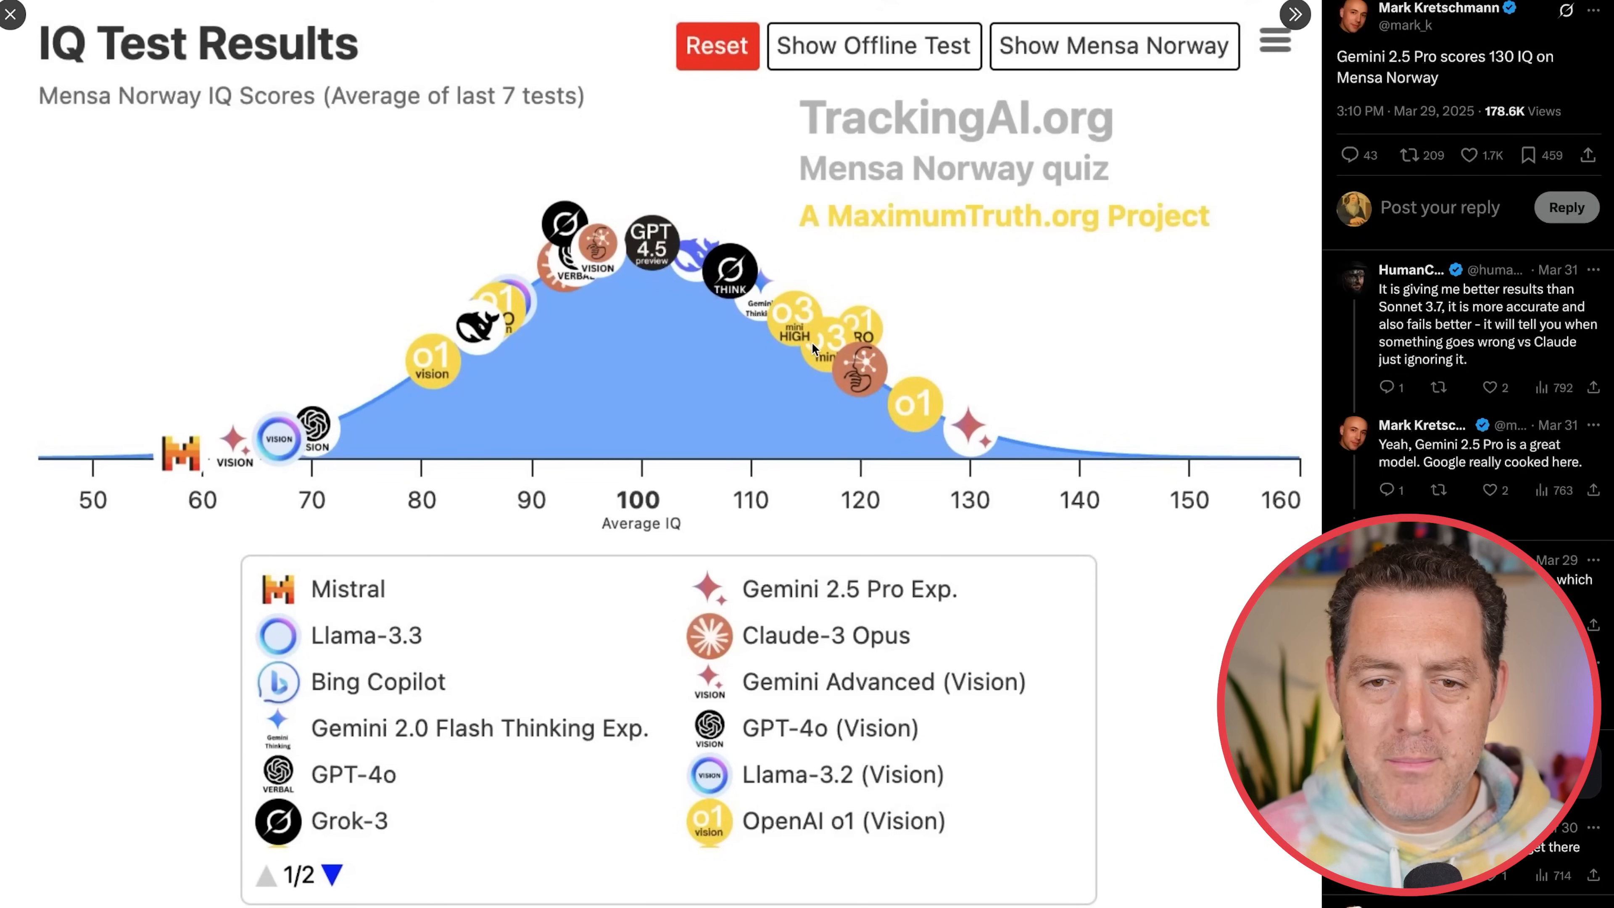
mouse_move(872, 330)
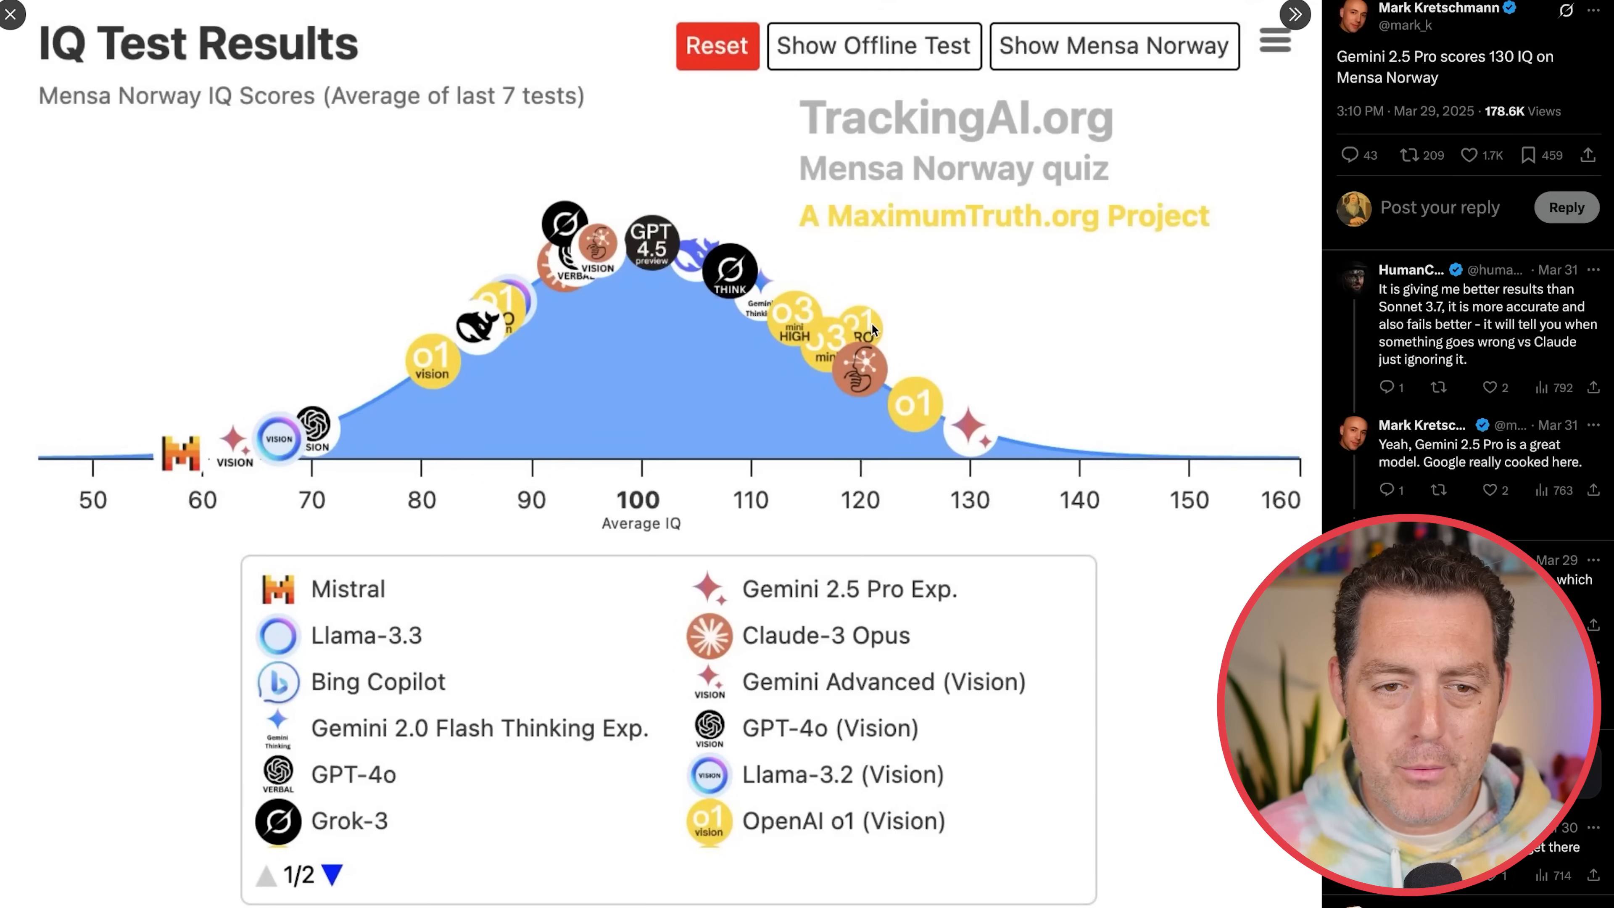
mouse_move(957, 441)
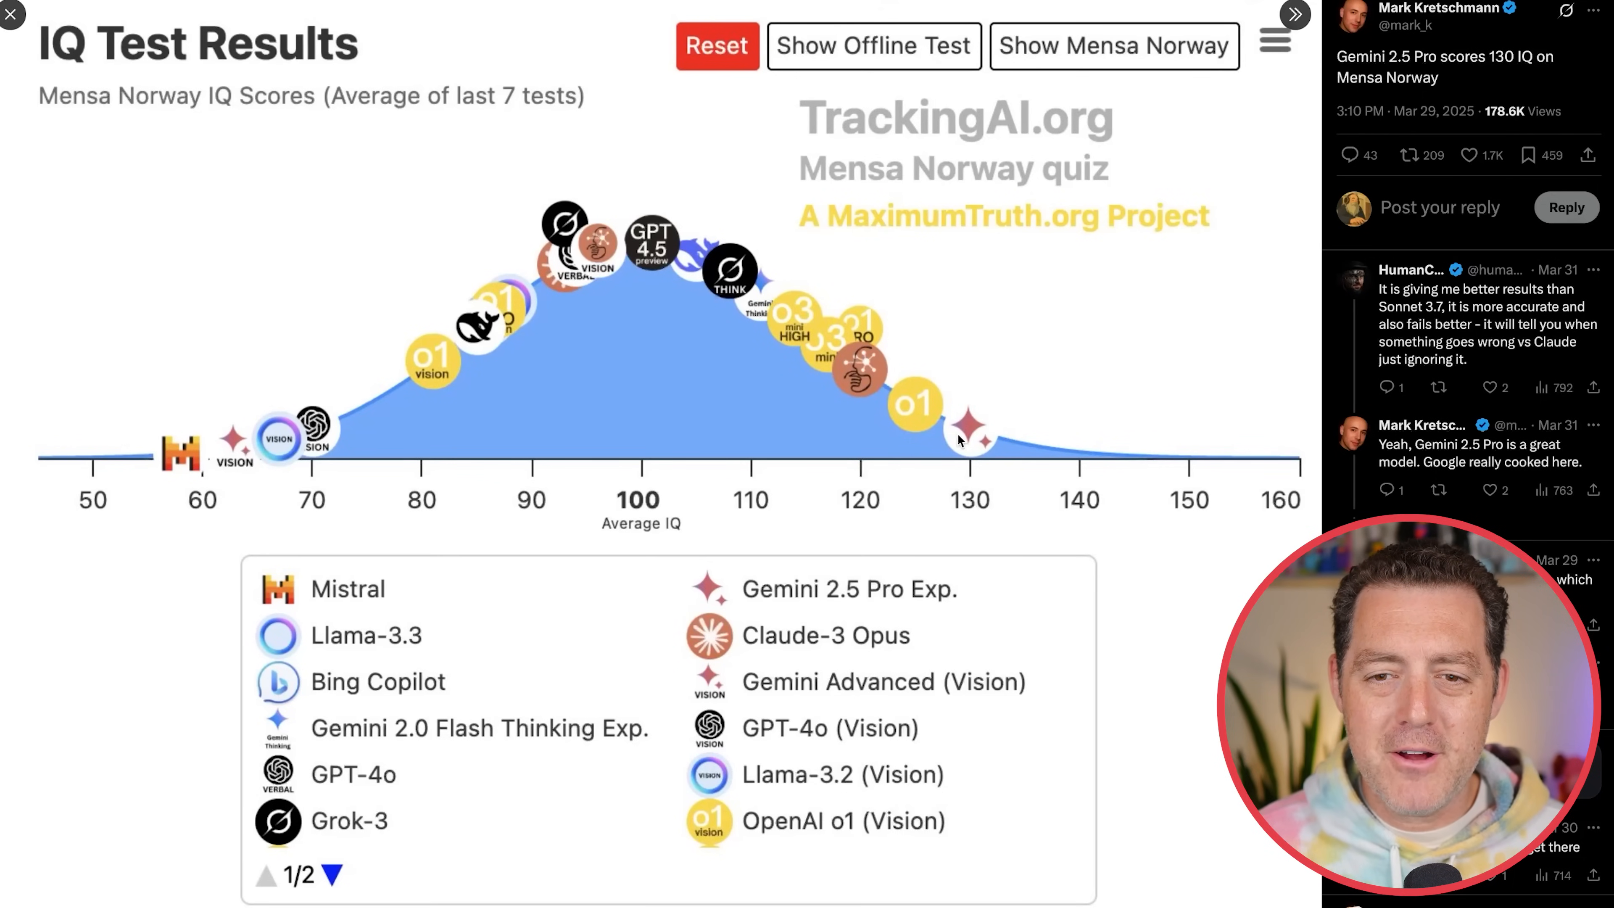
mouse_move(972, 441)
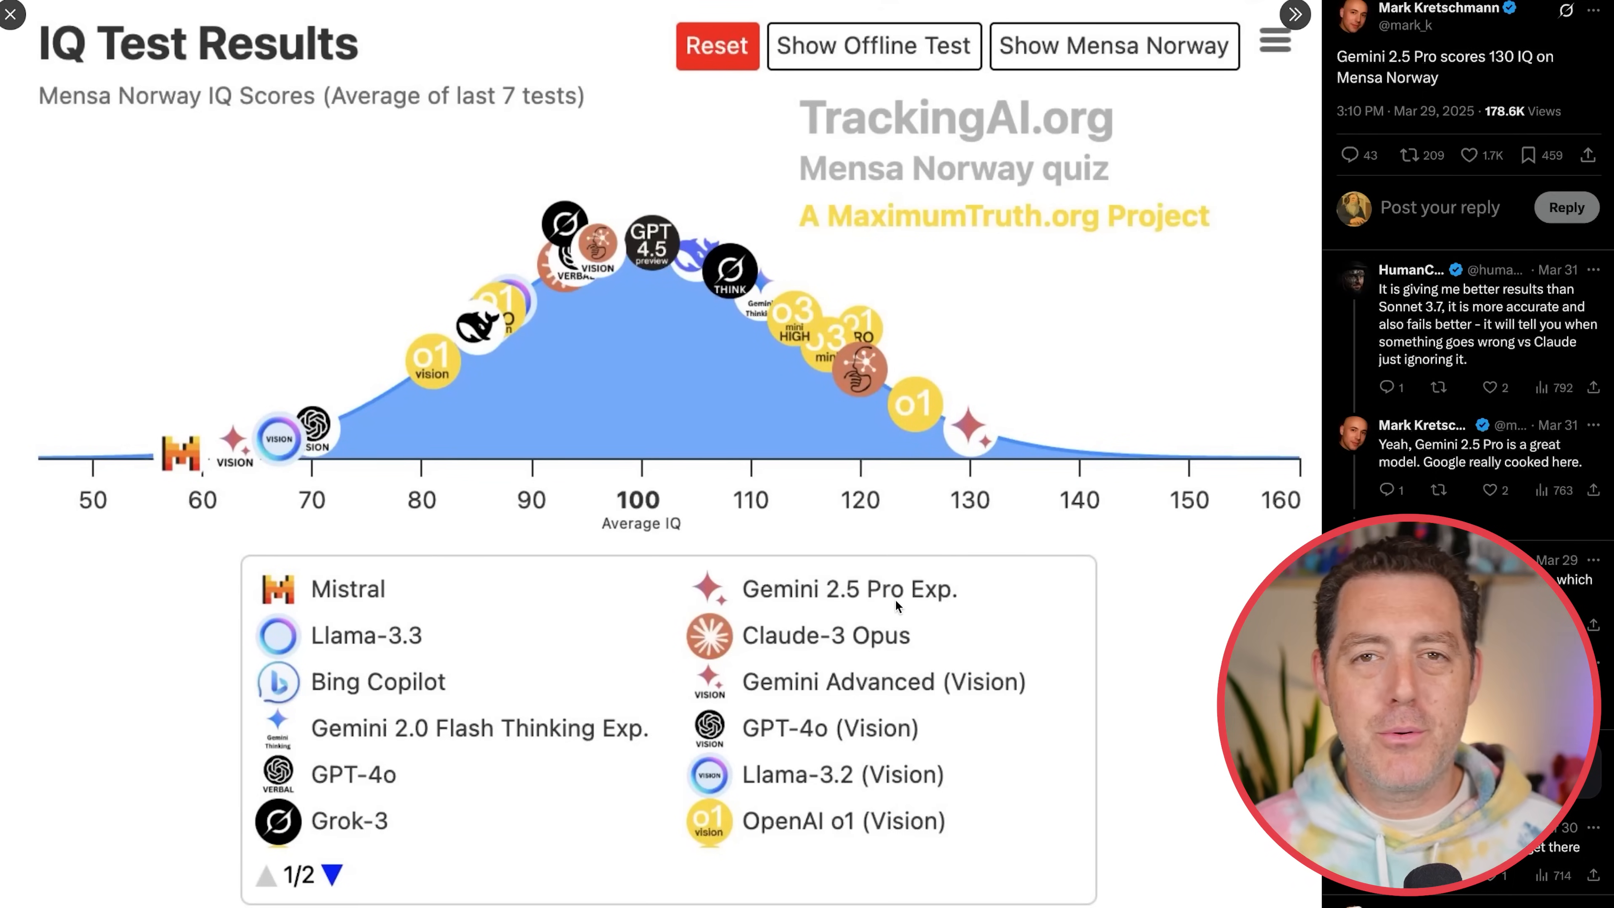
mouse_move(890, 572)
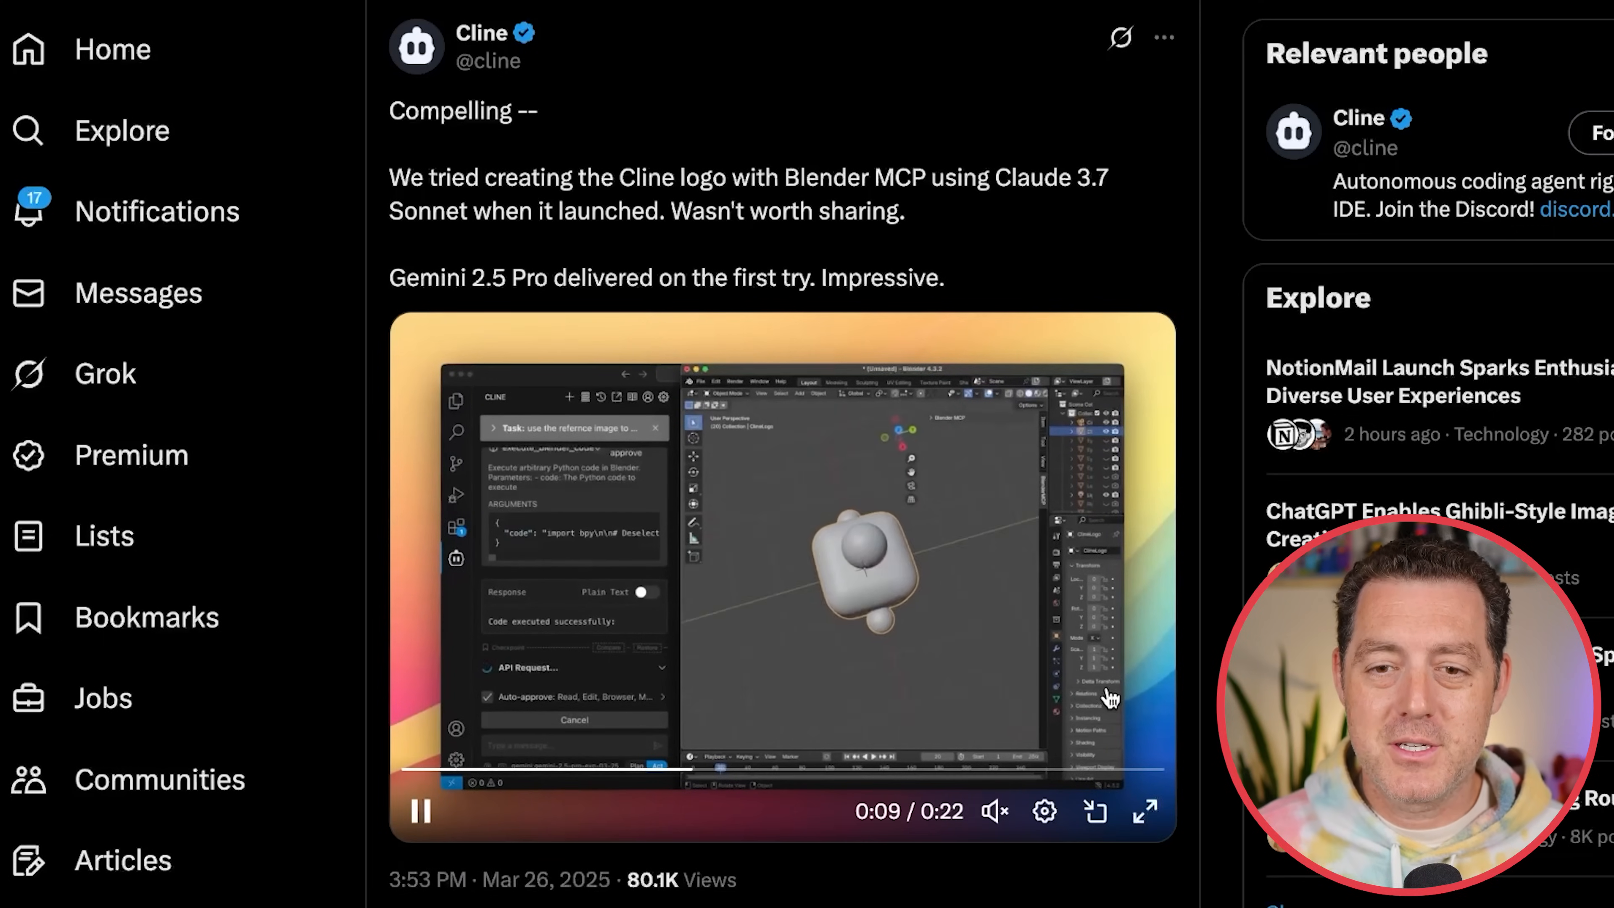
Play the Cline post's embedded video of Gemini 2.5 Pro building the logo in Blender.
left_click(1144, 811)
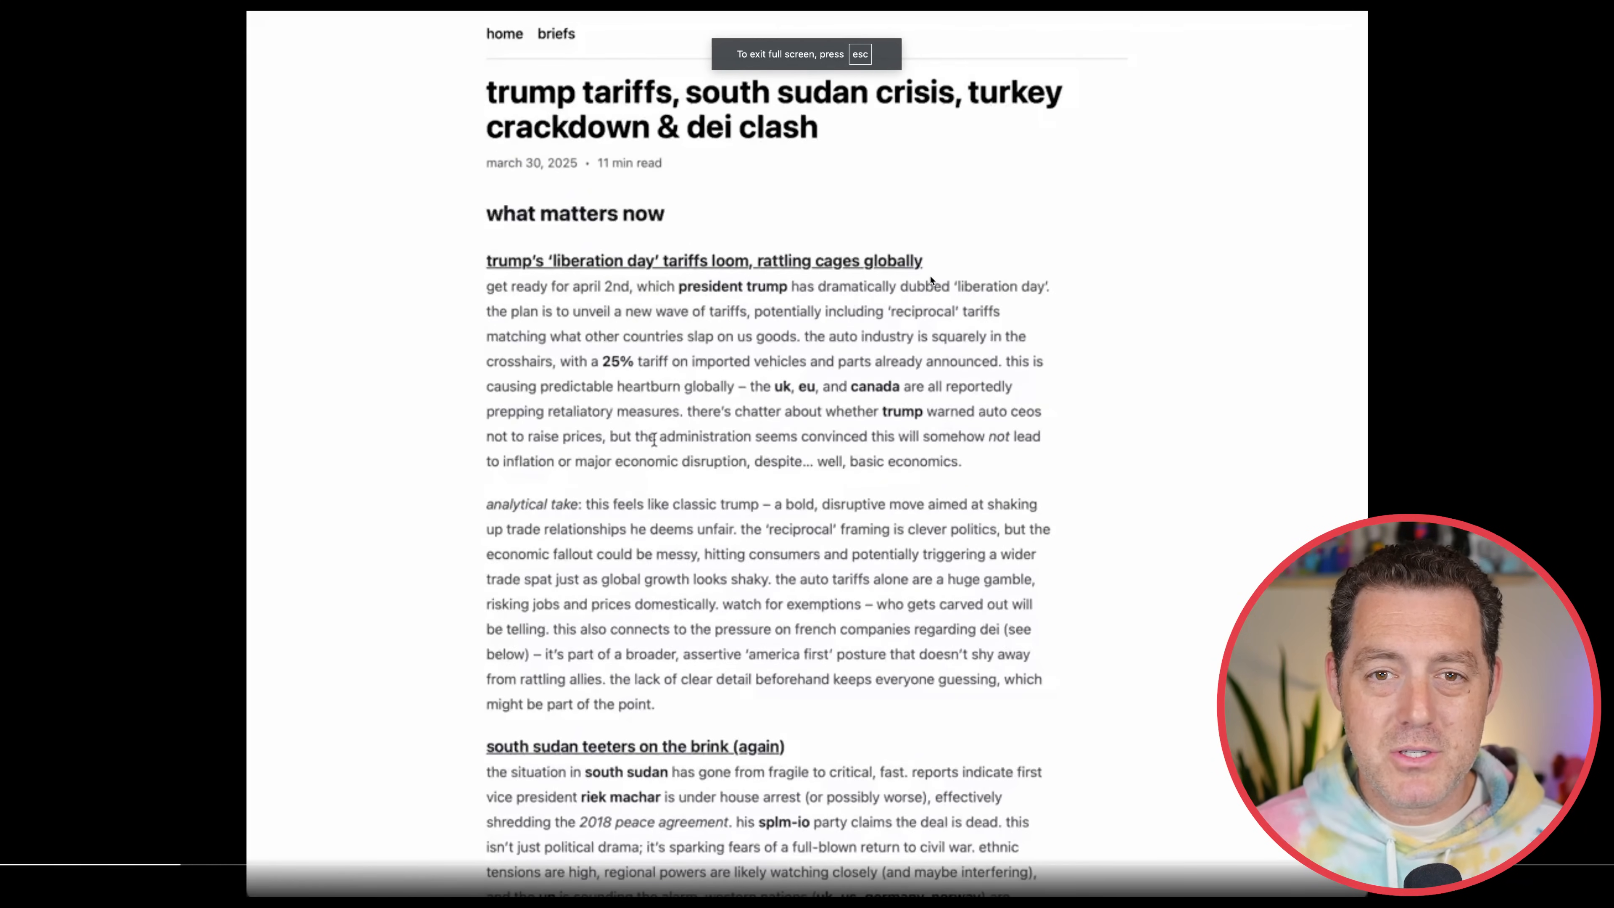
Reach the brief's 'github' link and browse the Meridian repository README.
scroll("down", 3)
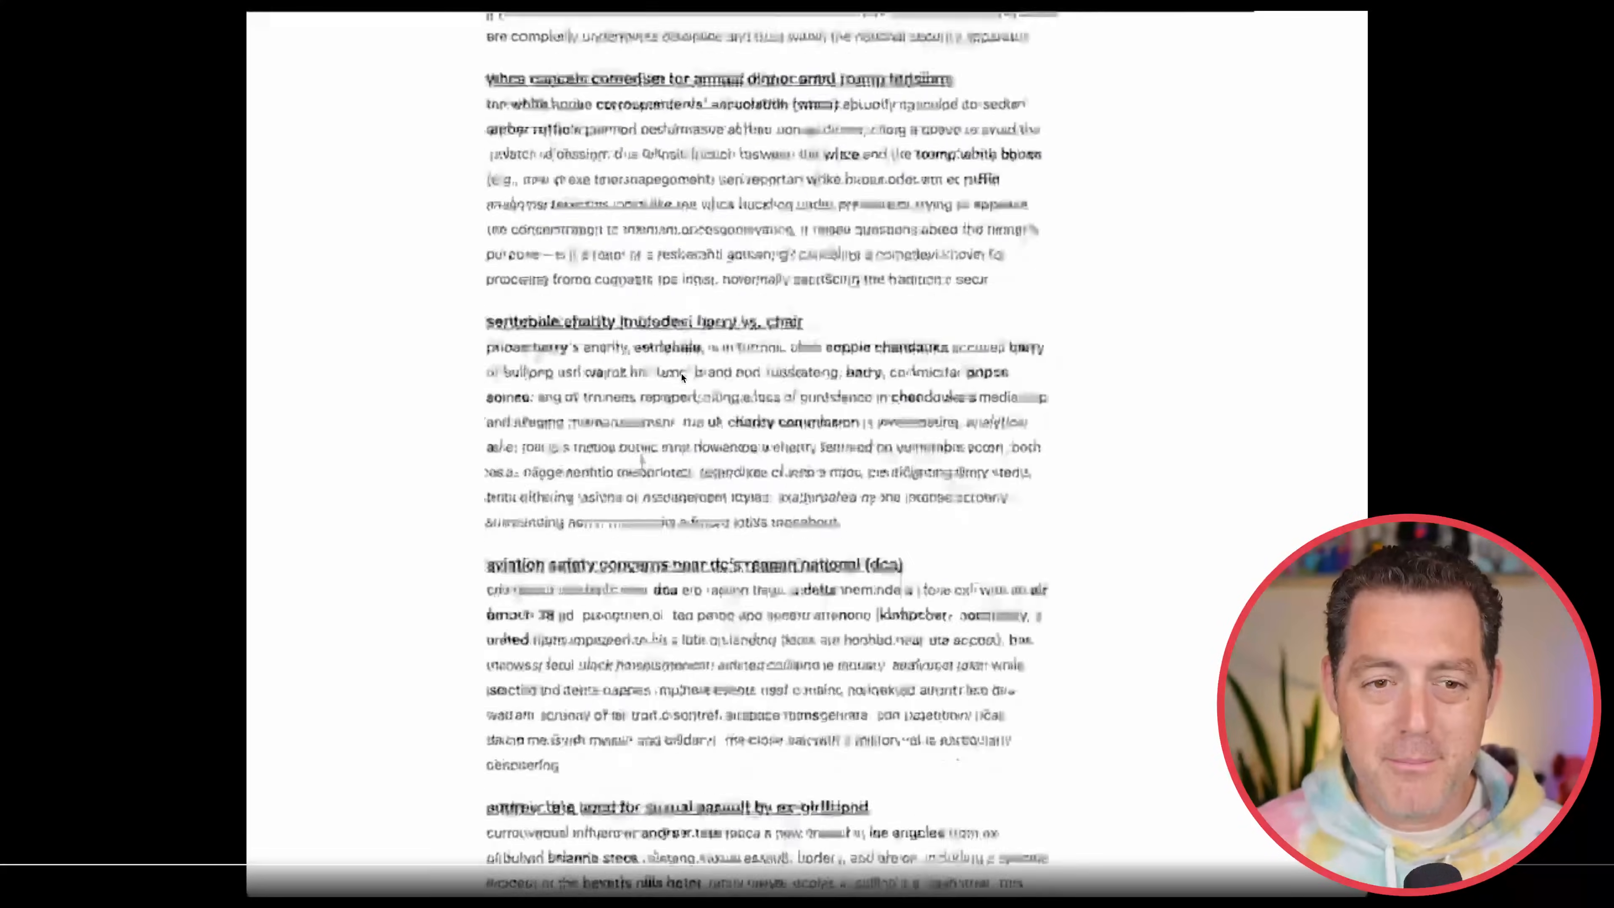
scroll("down", 3)
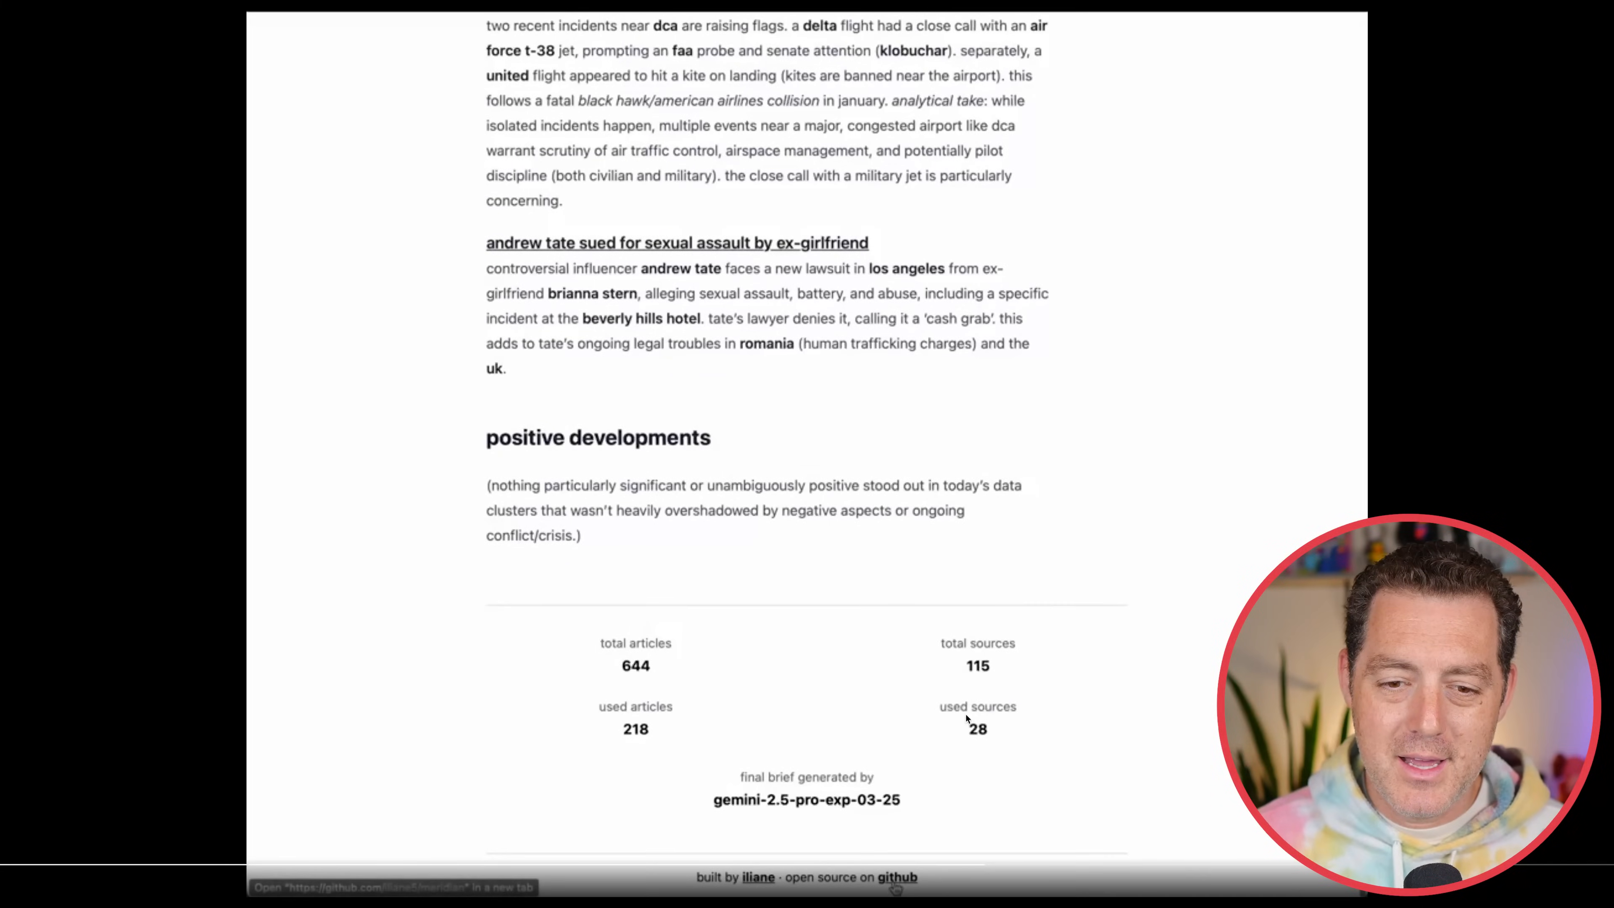
left_click(894, 877)
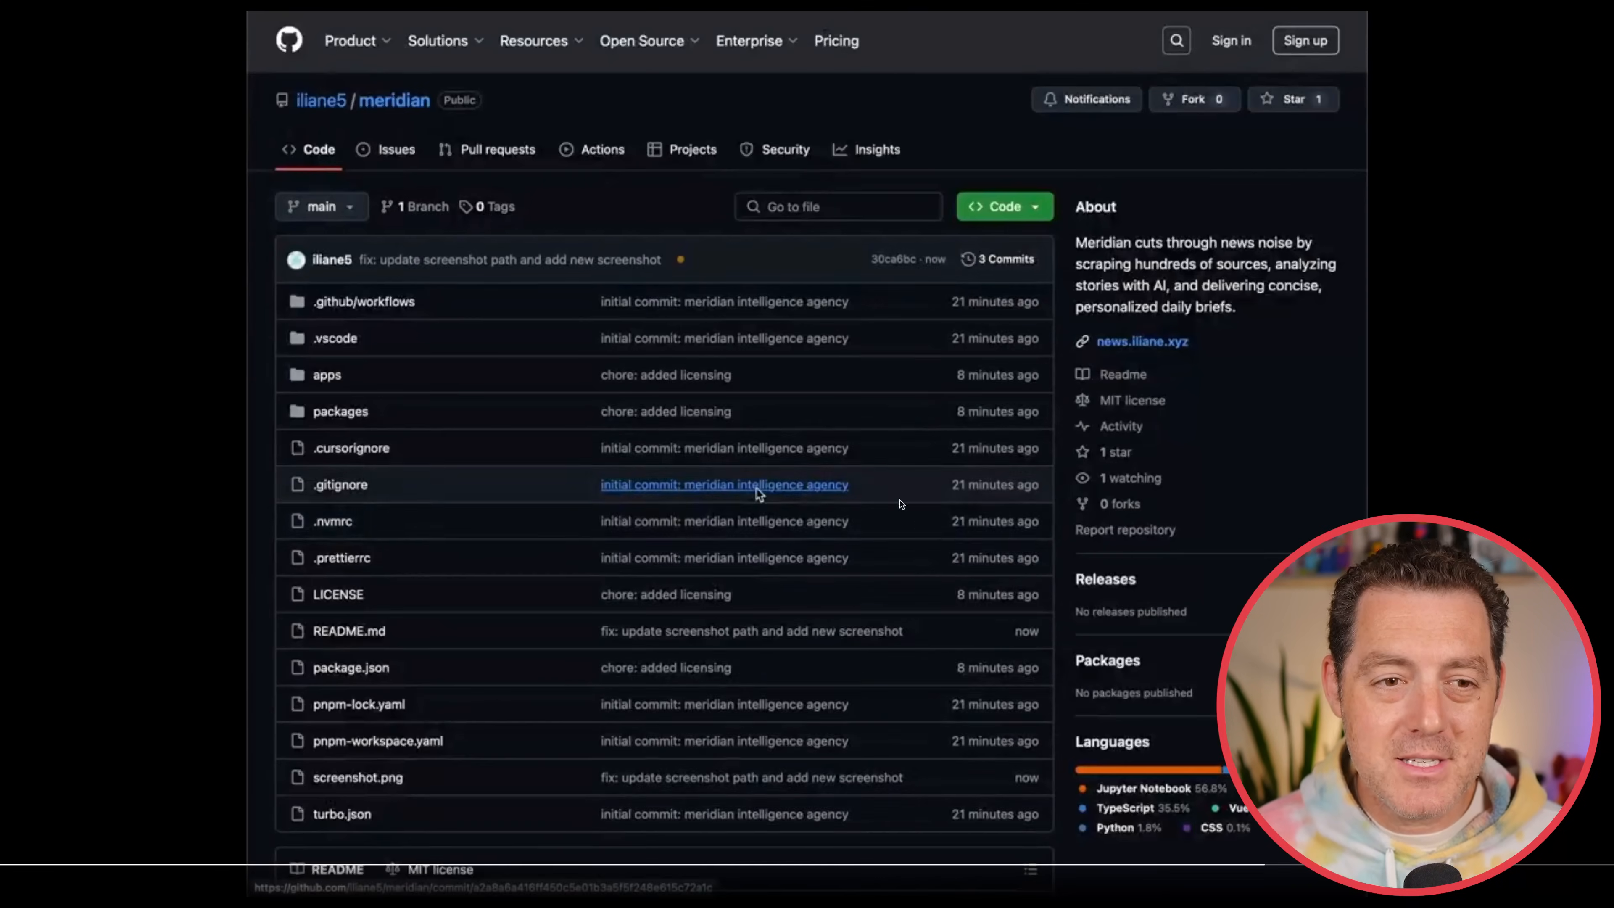
scroll("down", 3)
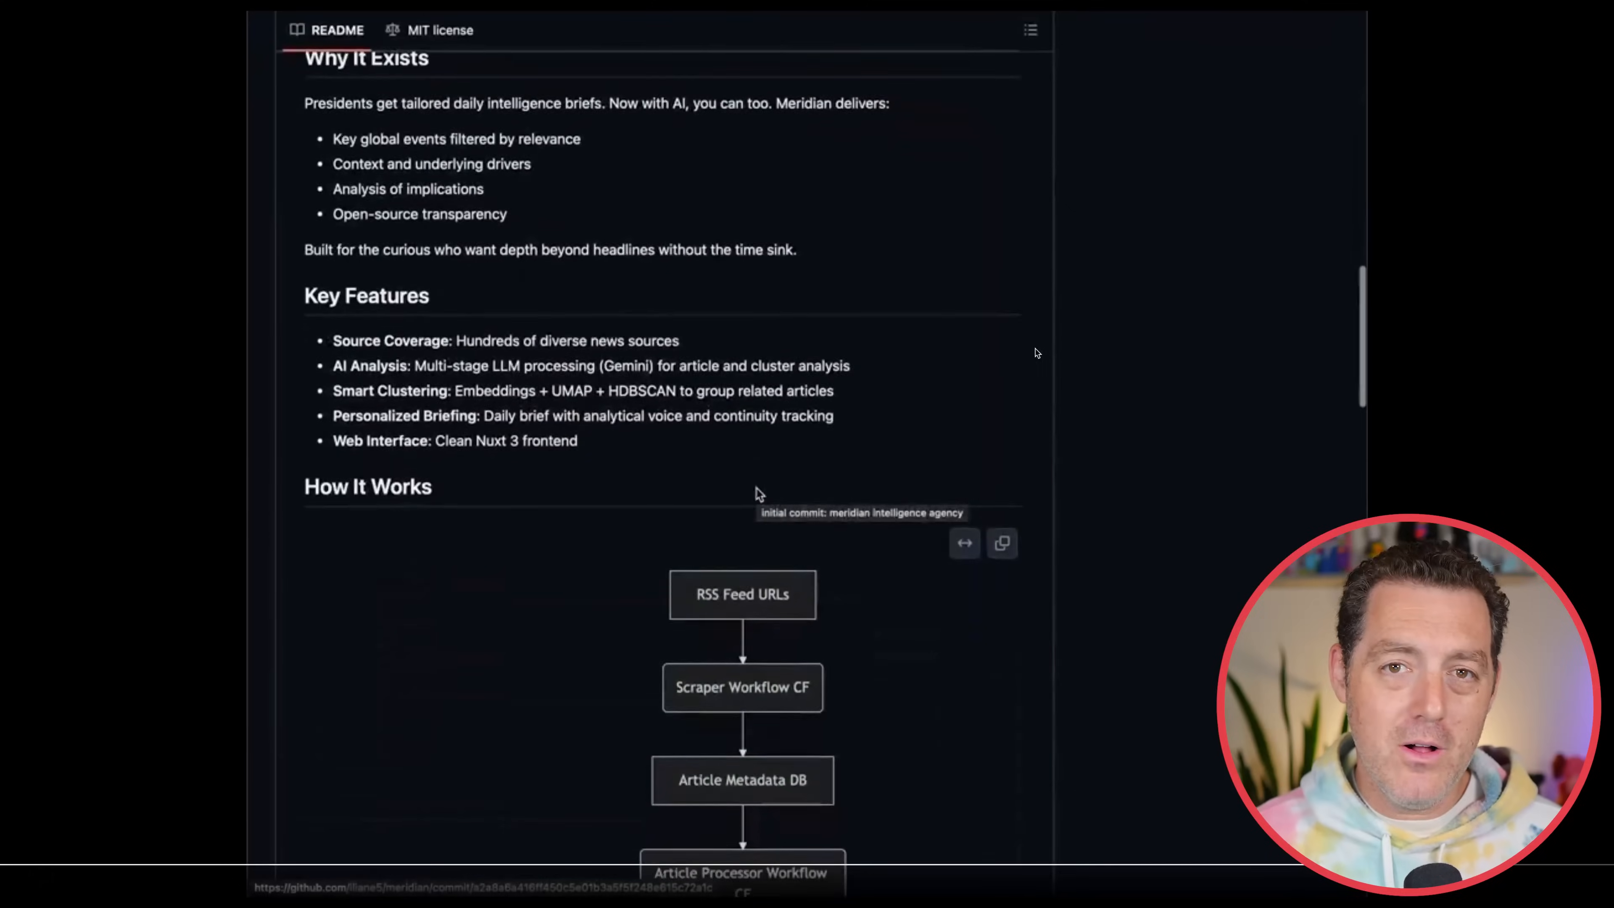
scroll("down", 3)
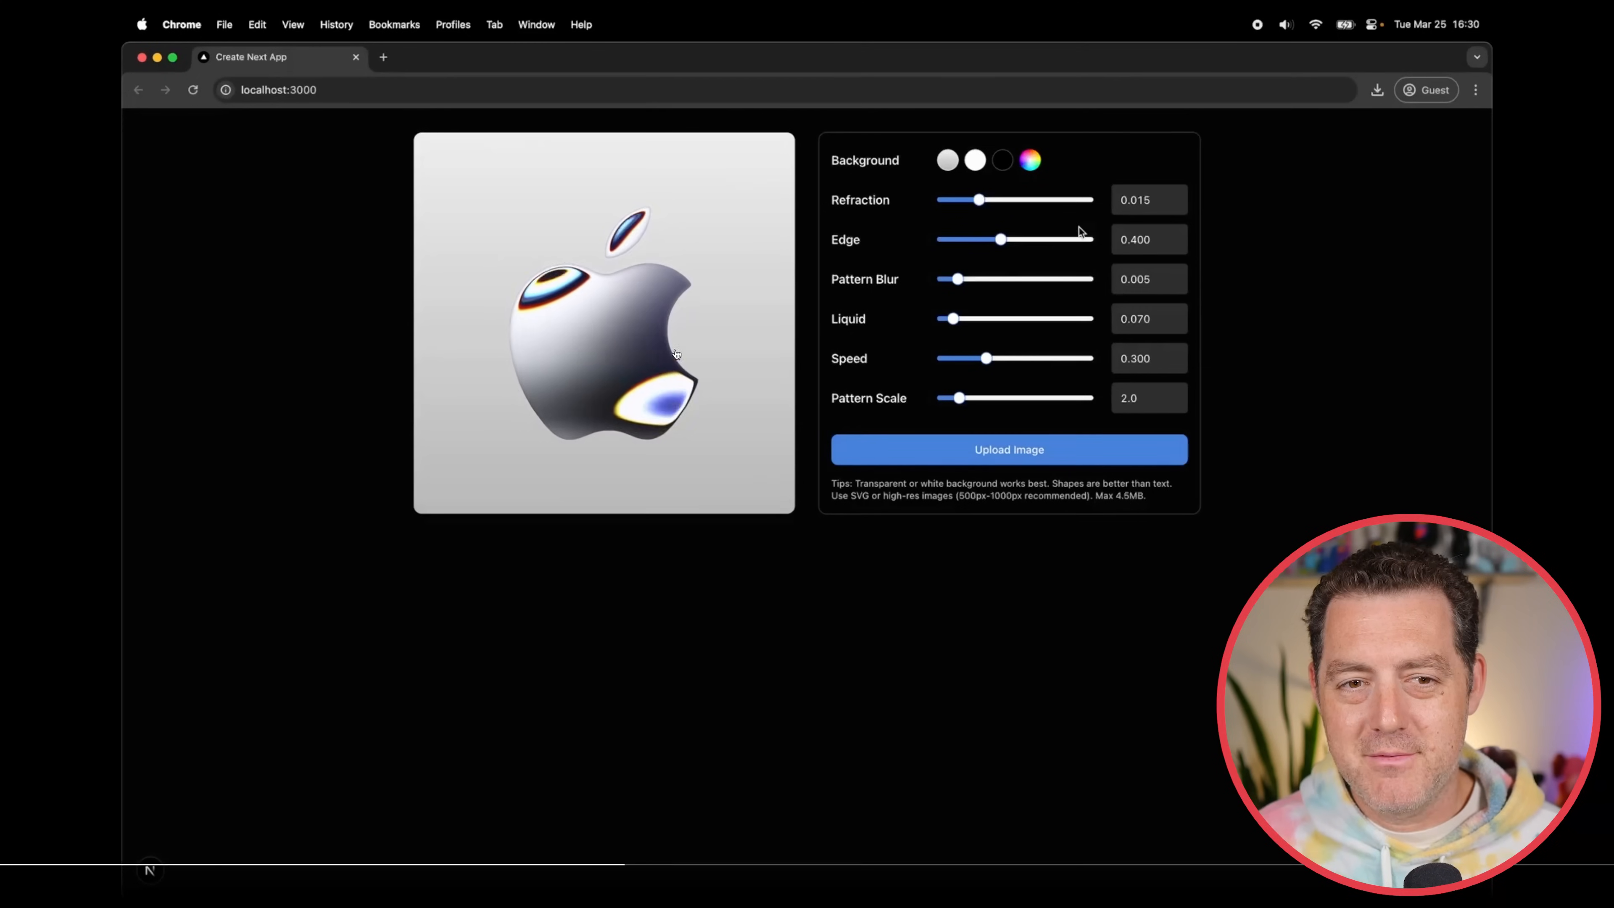
Set the logo's refraction to 0.045, animation speed to 0.790 and pattern scale to 7.6.
left_click_drag(978, 200, 1050, 200)
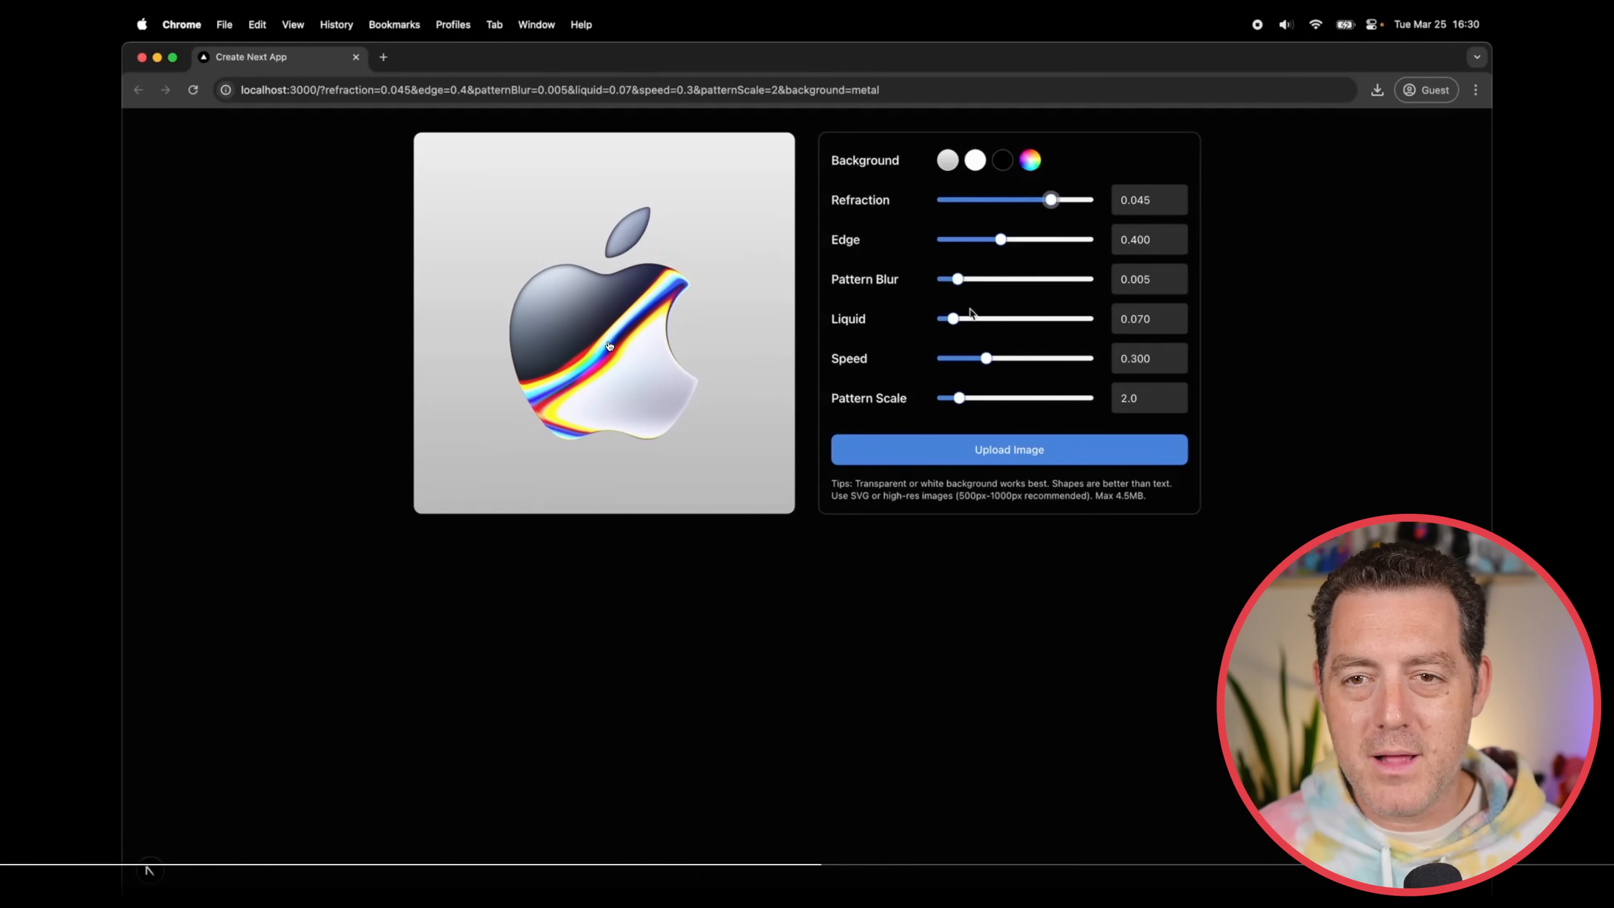
left_click_drag(986, 358, 1057, 358)
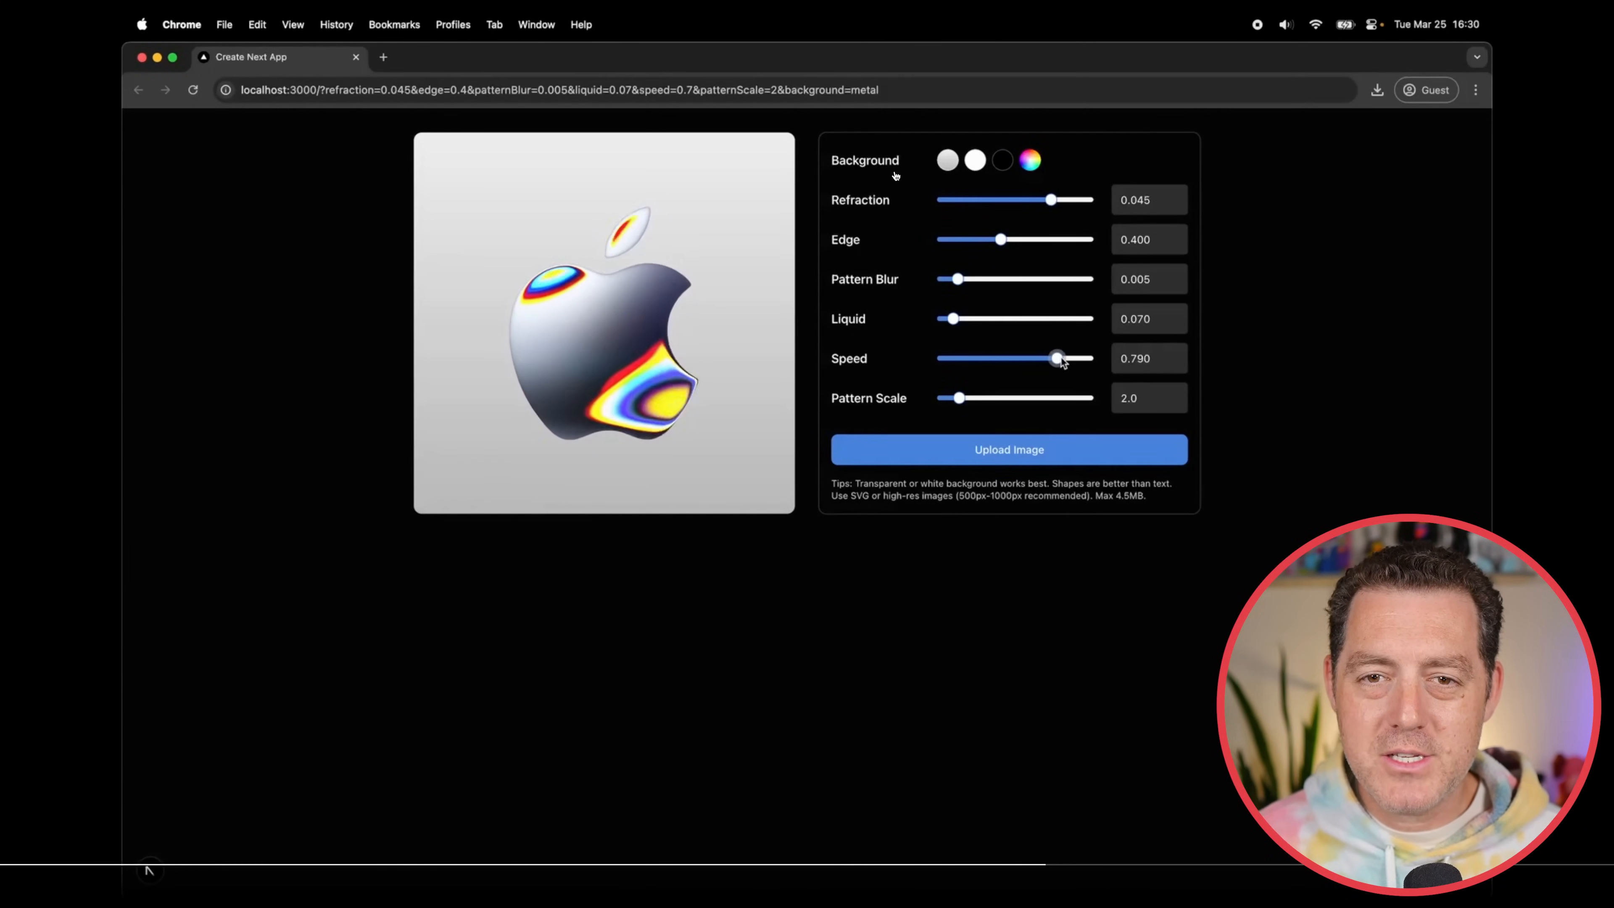
left_click_drag(958, 399, 1048, 398)
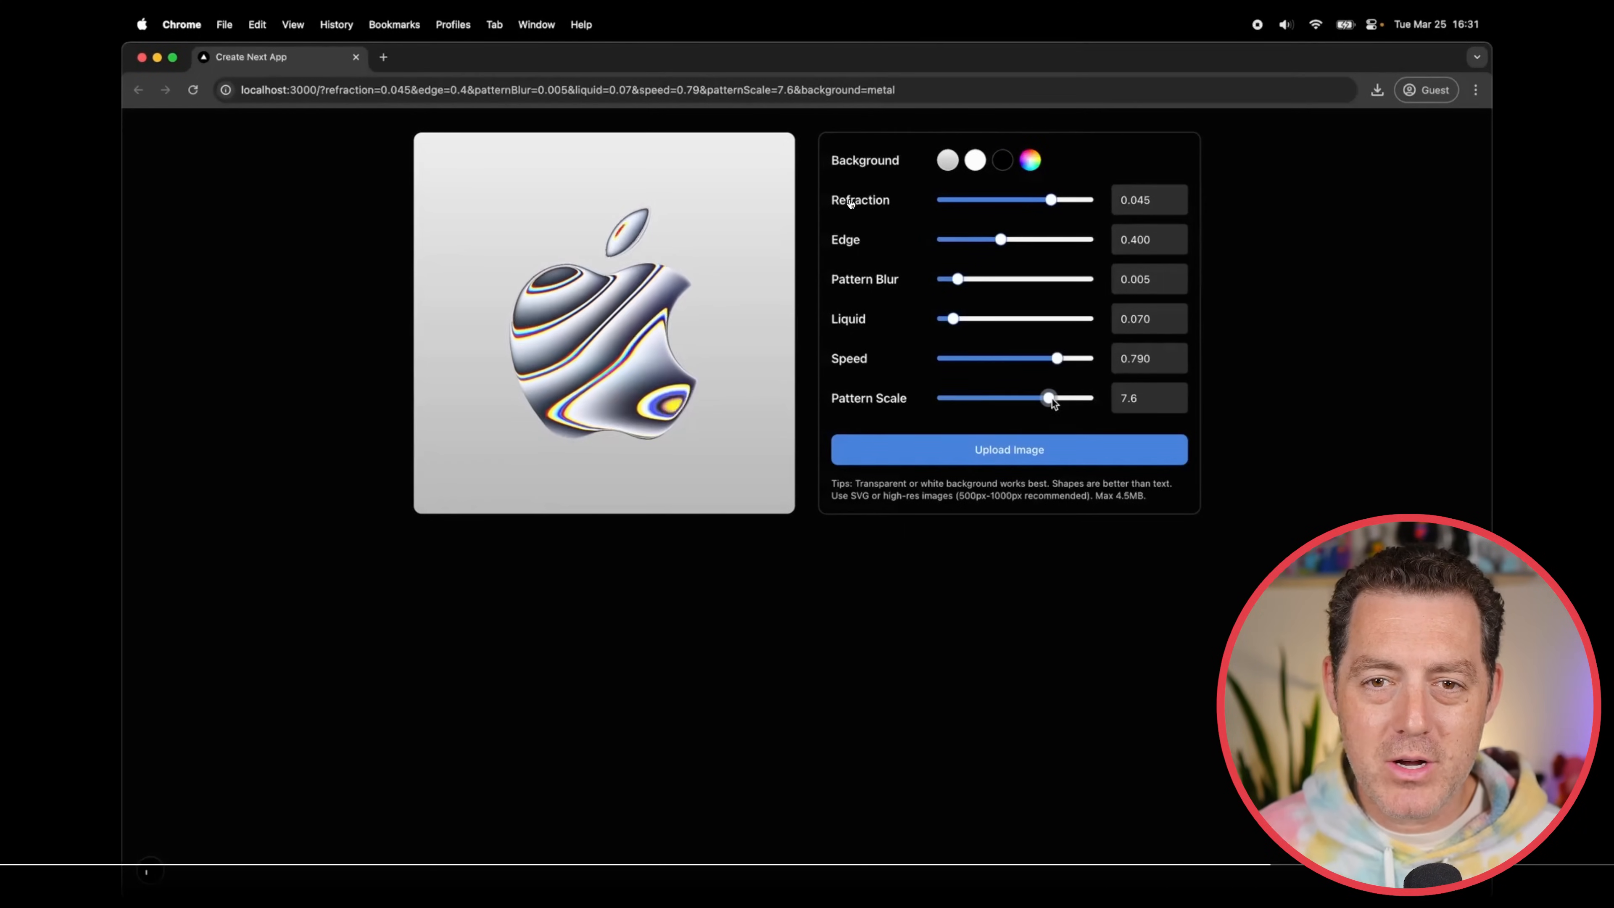
Cycle the logo's background between black and a dark red custom colour.
left_click(1001, 159)
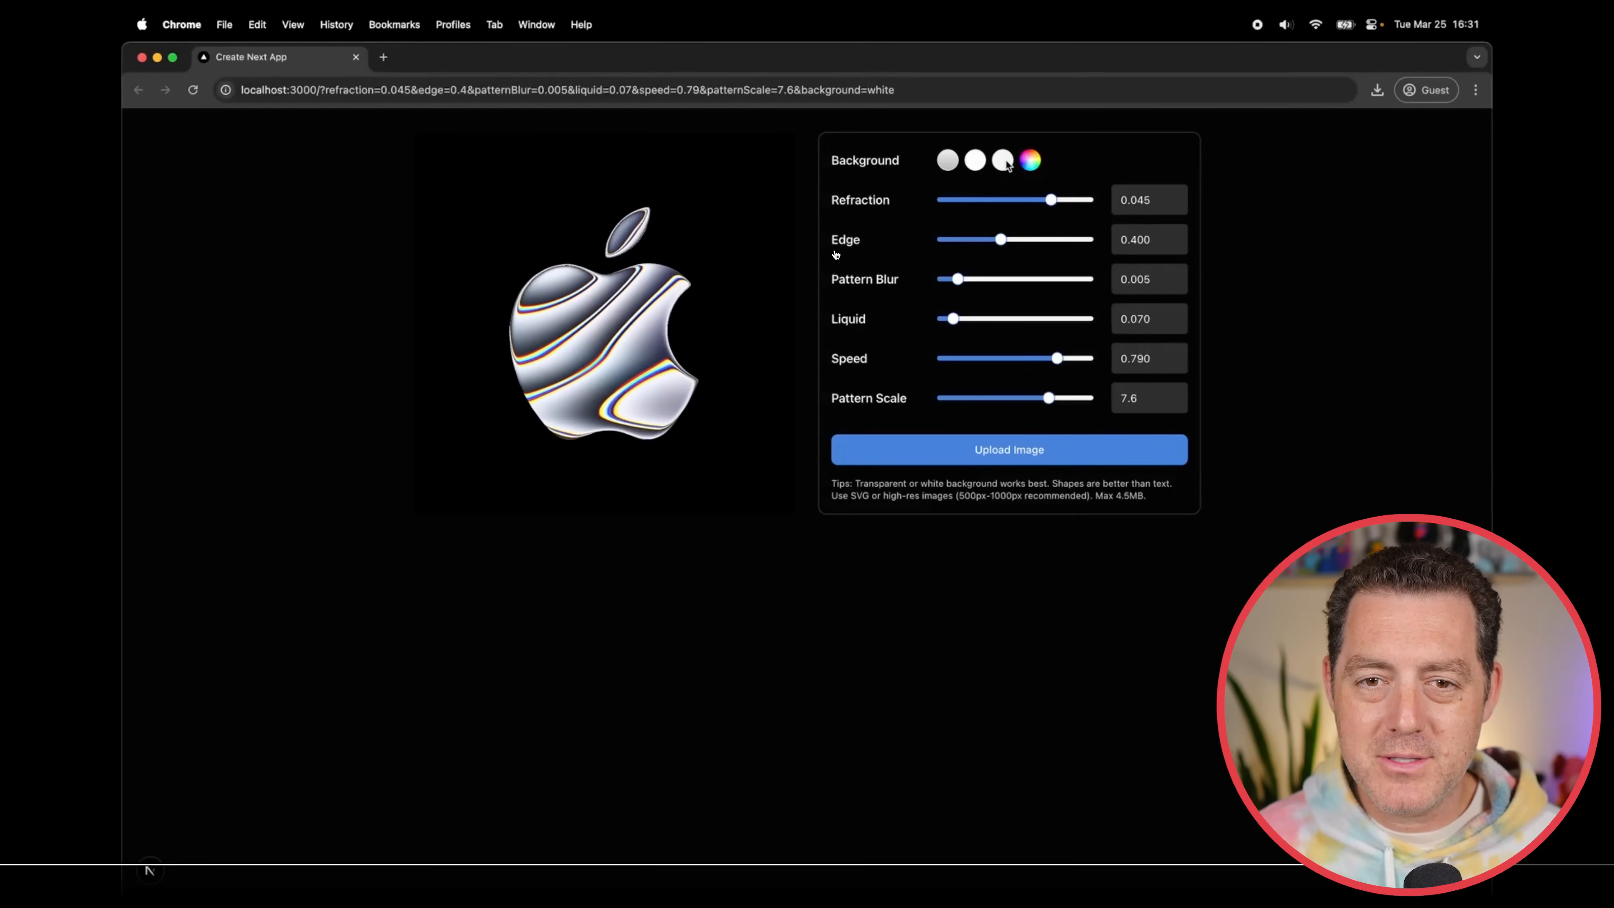
left_click(1028, 160)
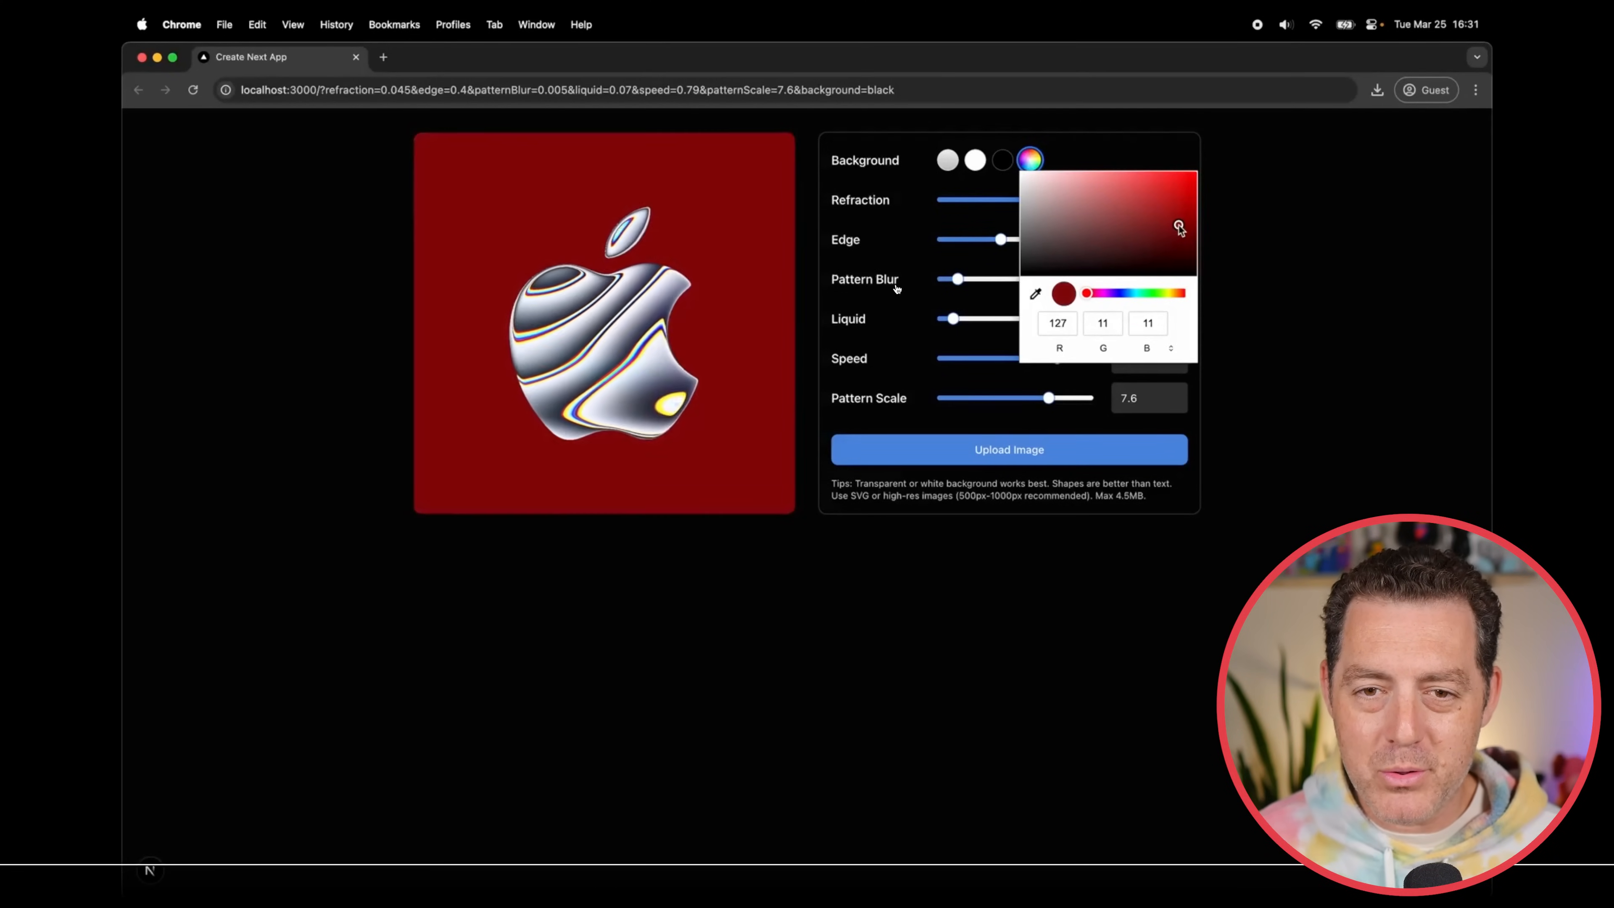
left_click(1000, 160)
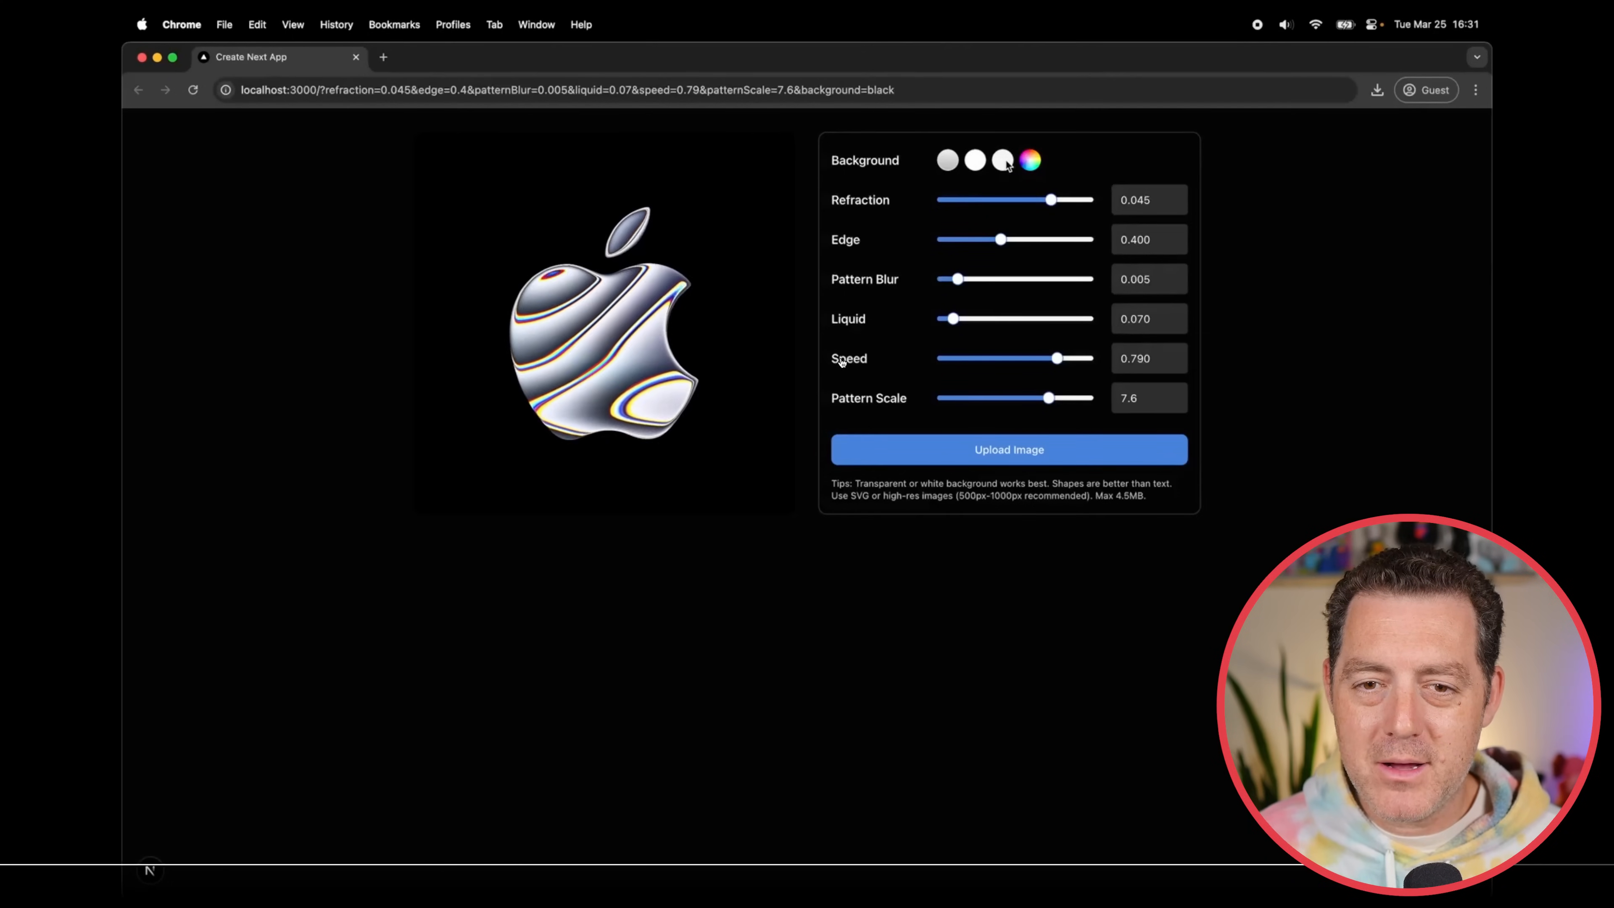
left_click(1029, 160)
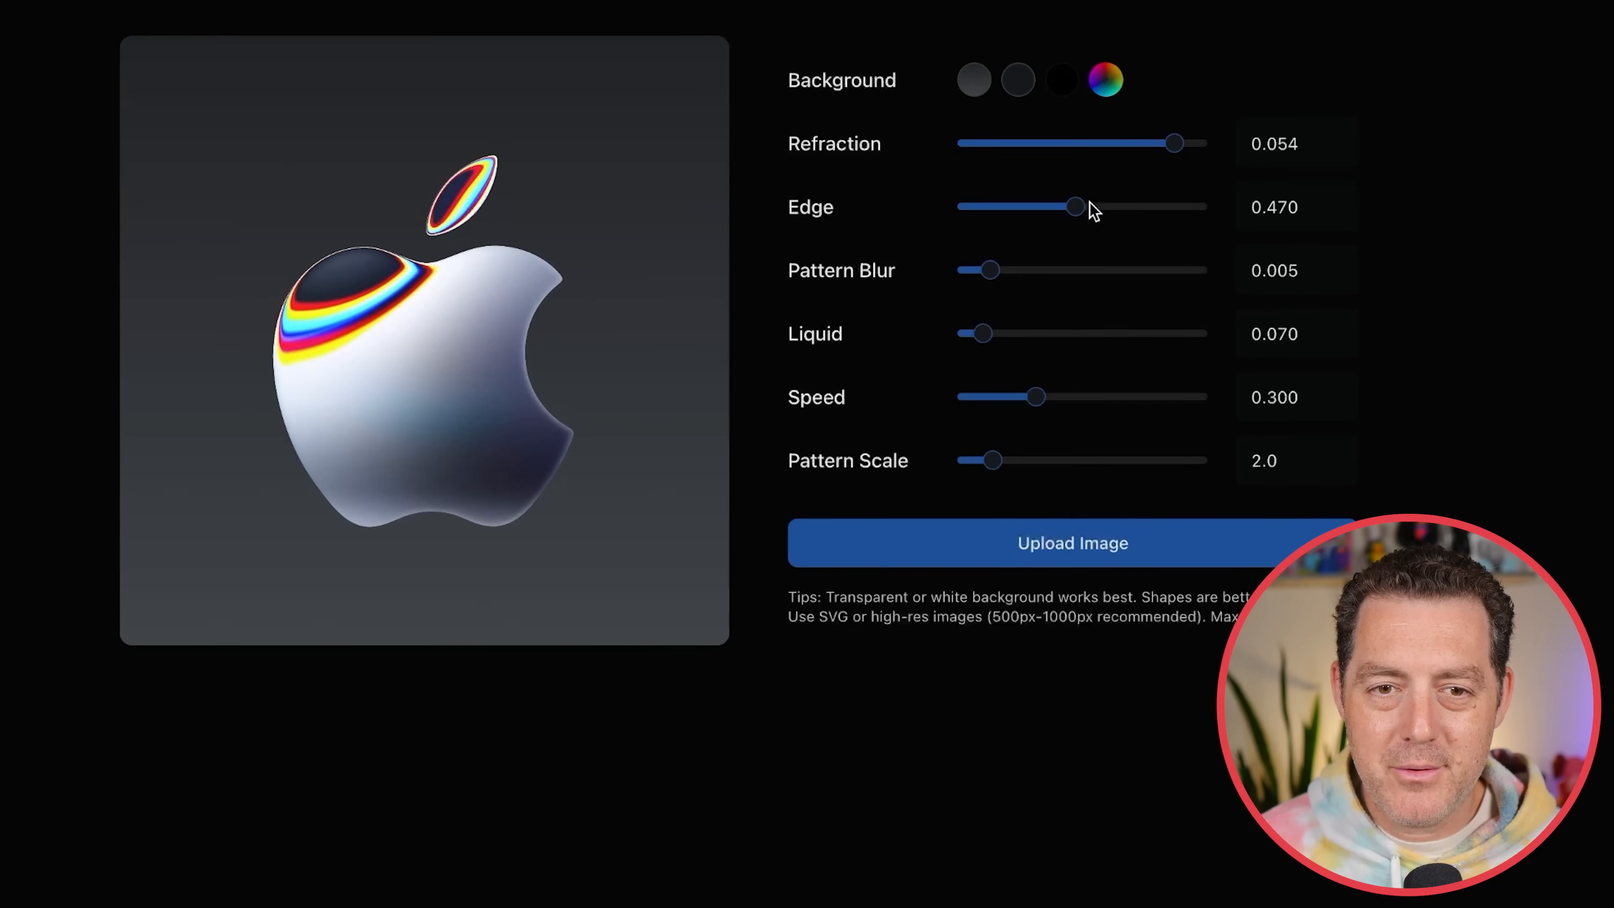
Adjust the Edge effect and settle Pattern Blur at a small amount around 0.020.
left_click_drag(1077, 207, 1027, 207)
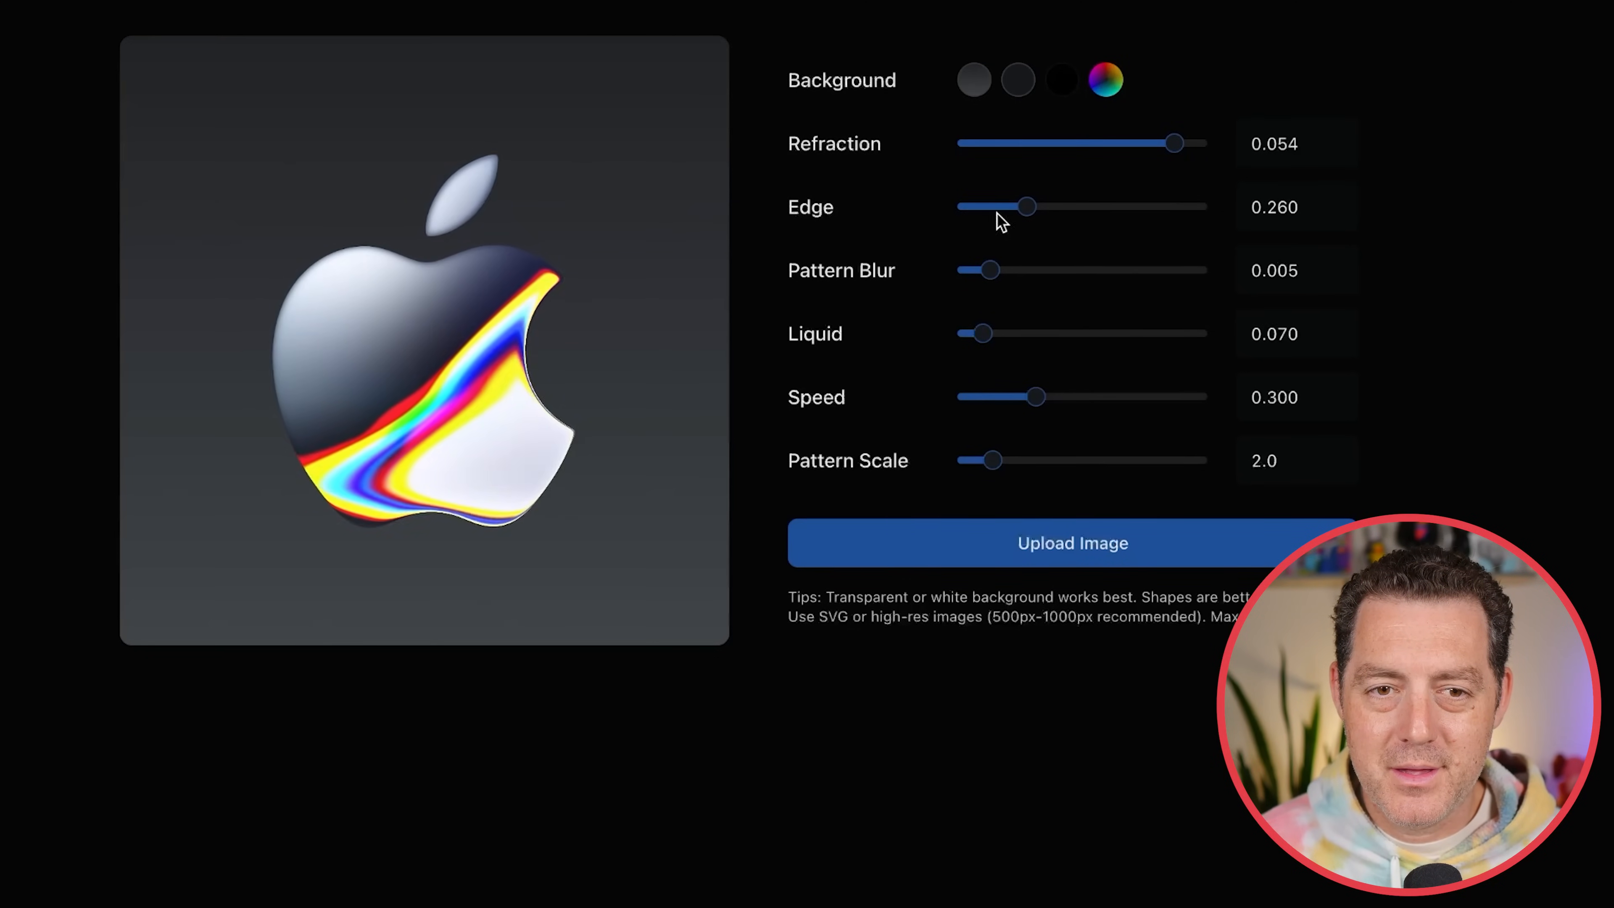
left_click_drag(991, 270, 1076, 270)
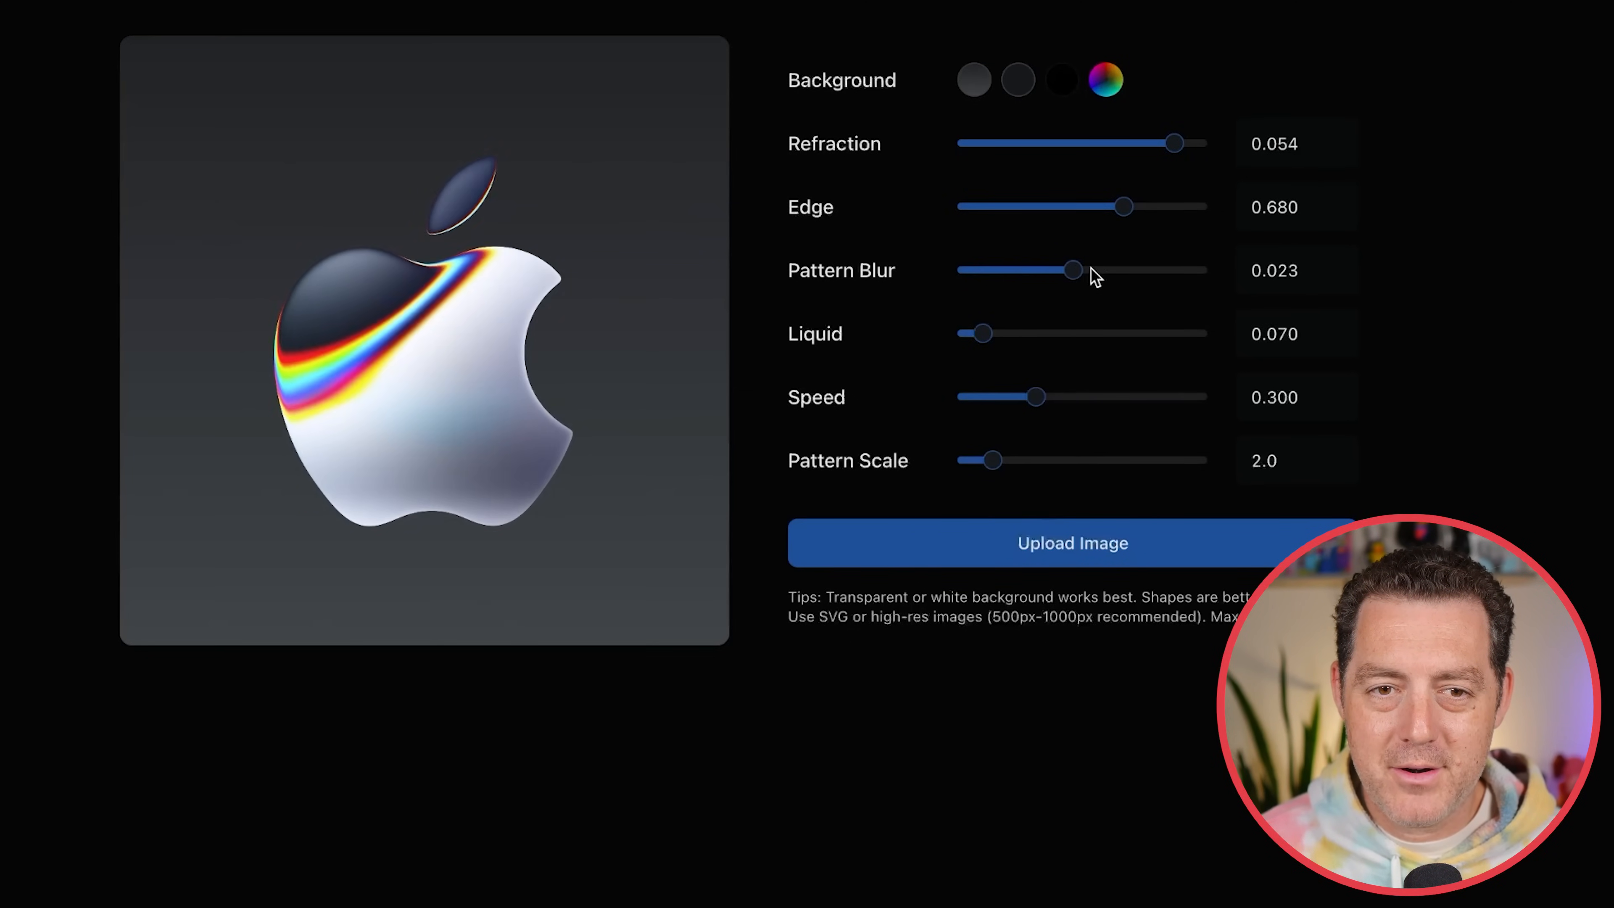
left_click_drag(1073, 270, 959, 269)
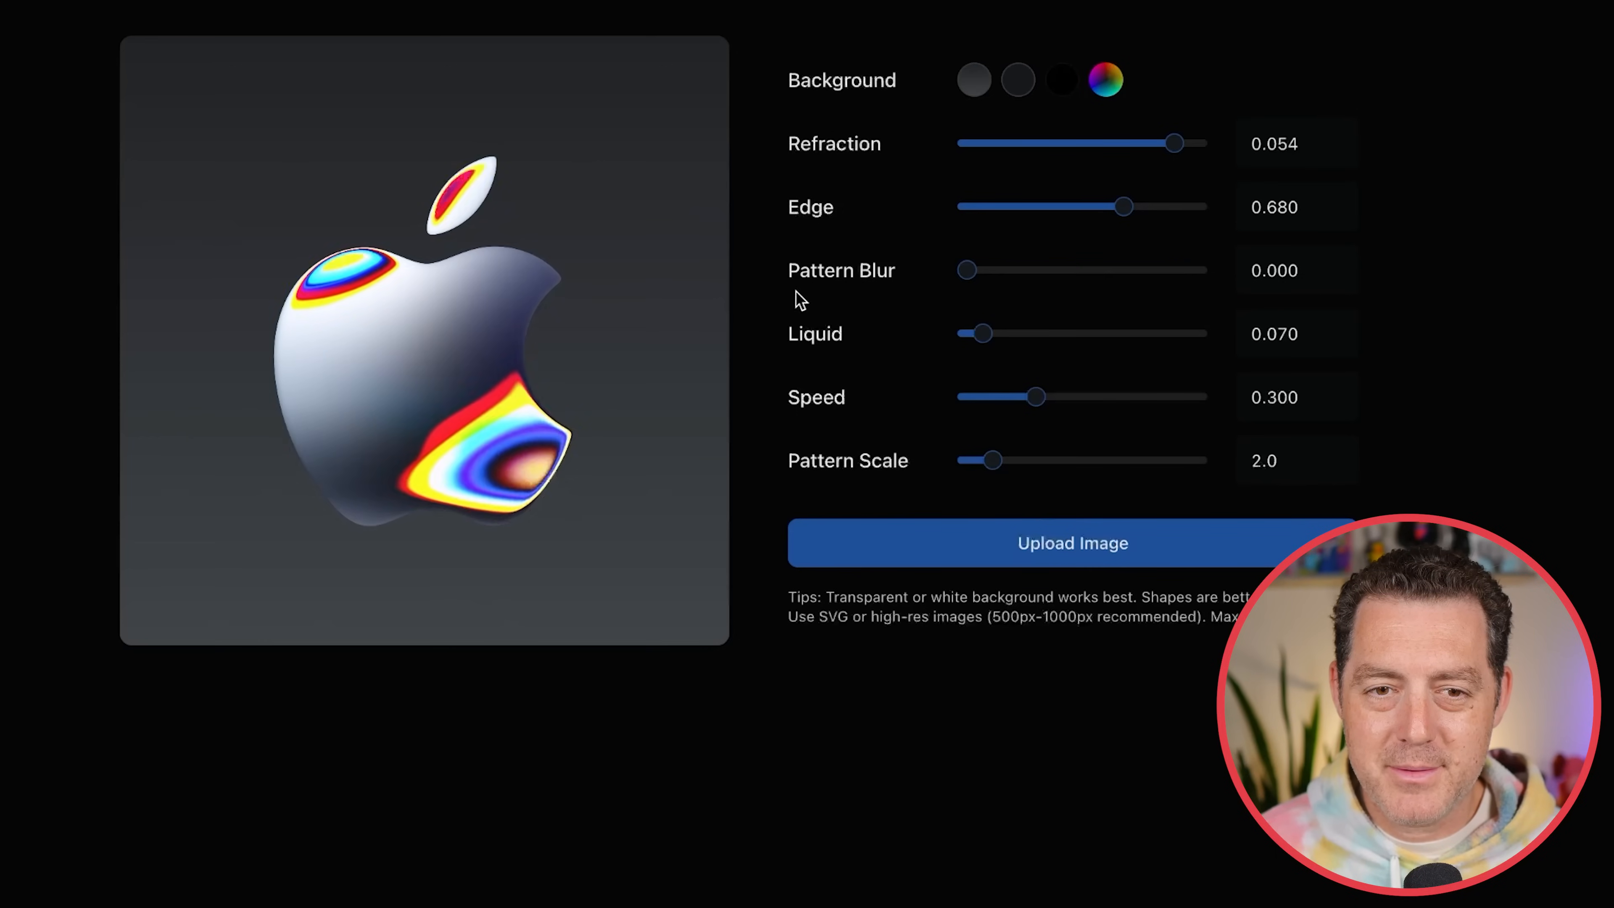
left_click_drag(965, 270, 1004, 269)
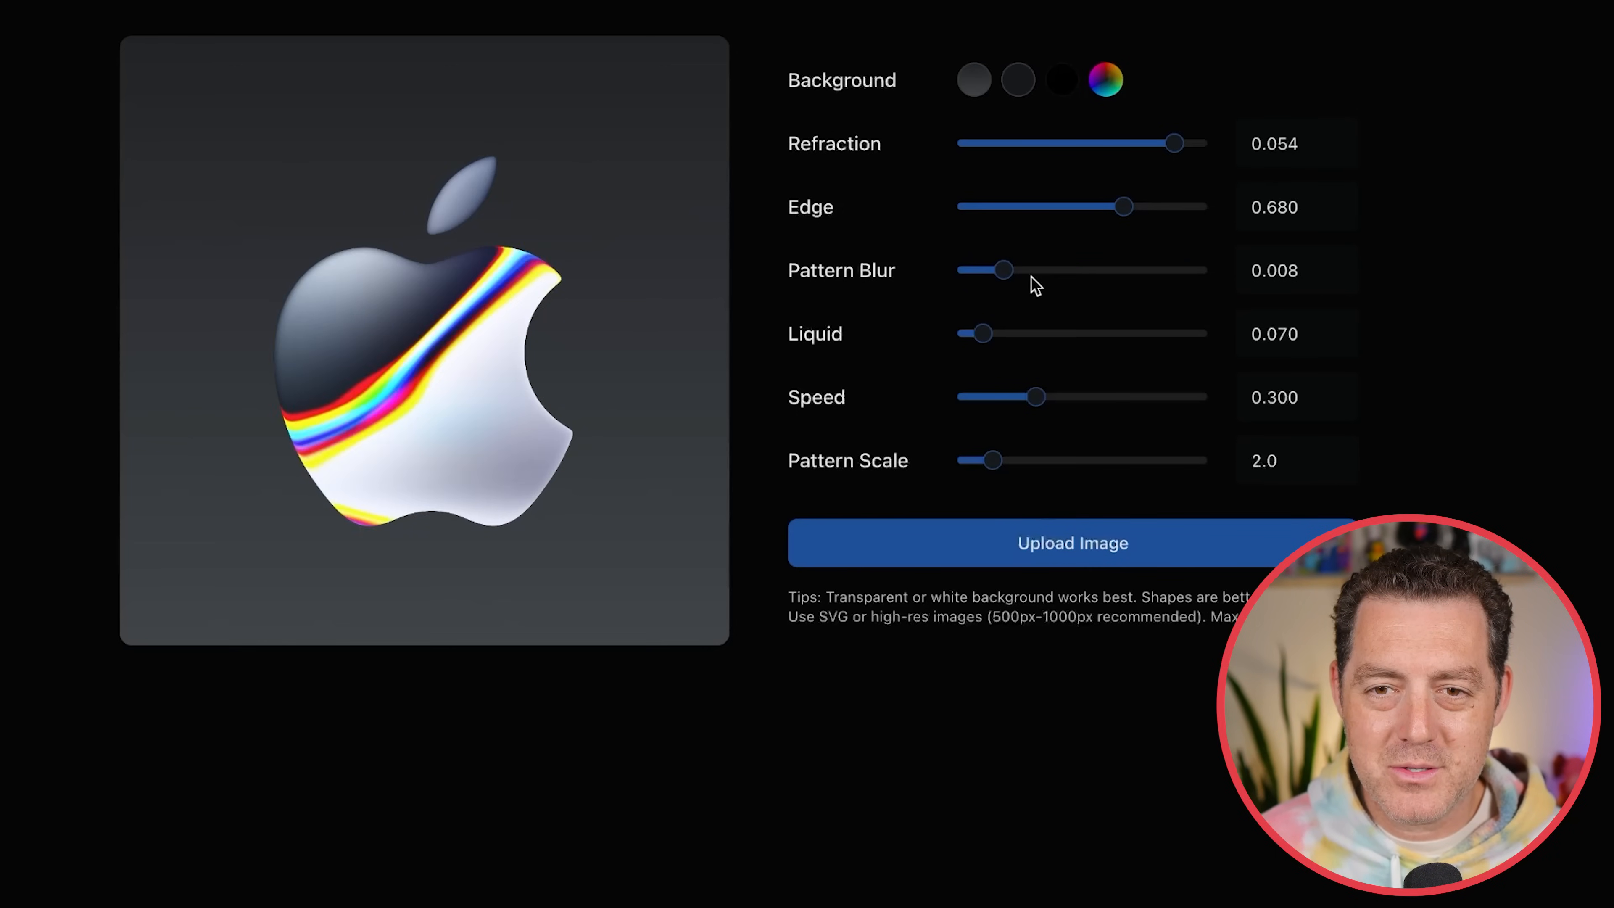
Push the Liquid distortion up to its maximum of 1.000, then ease it back.
left_click_drag(978, 334, 1091, 334)
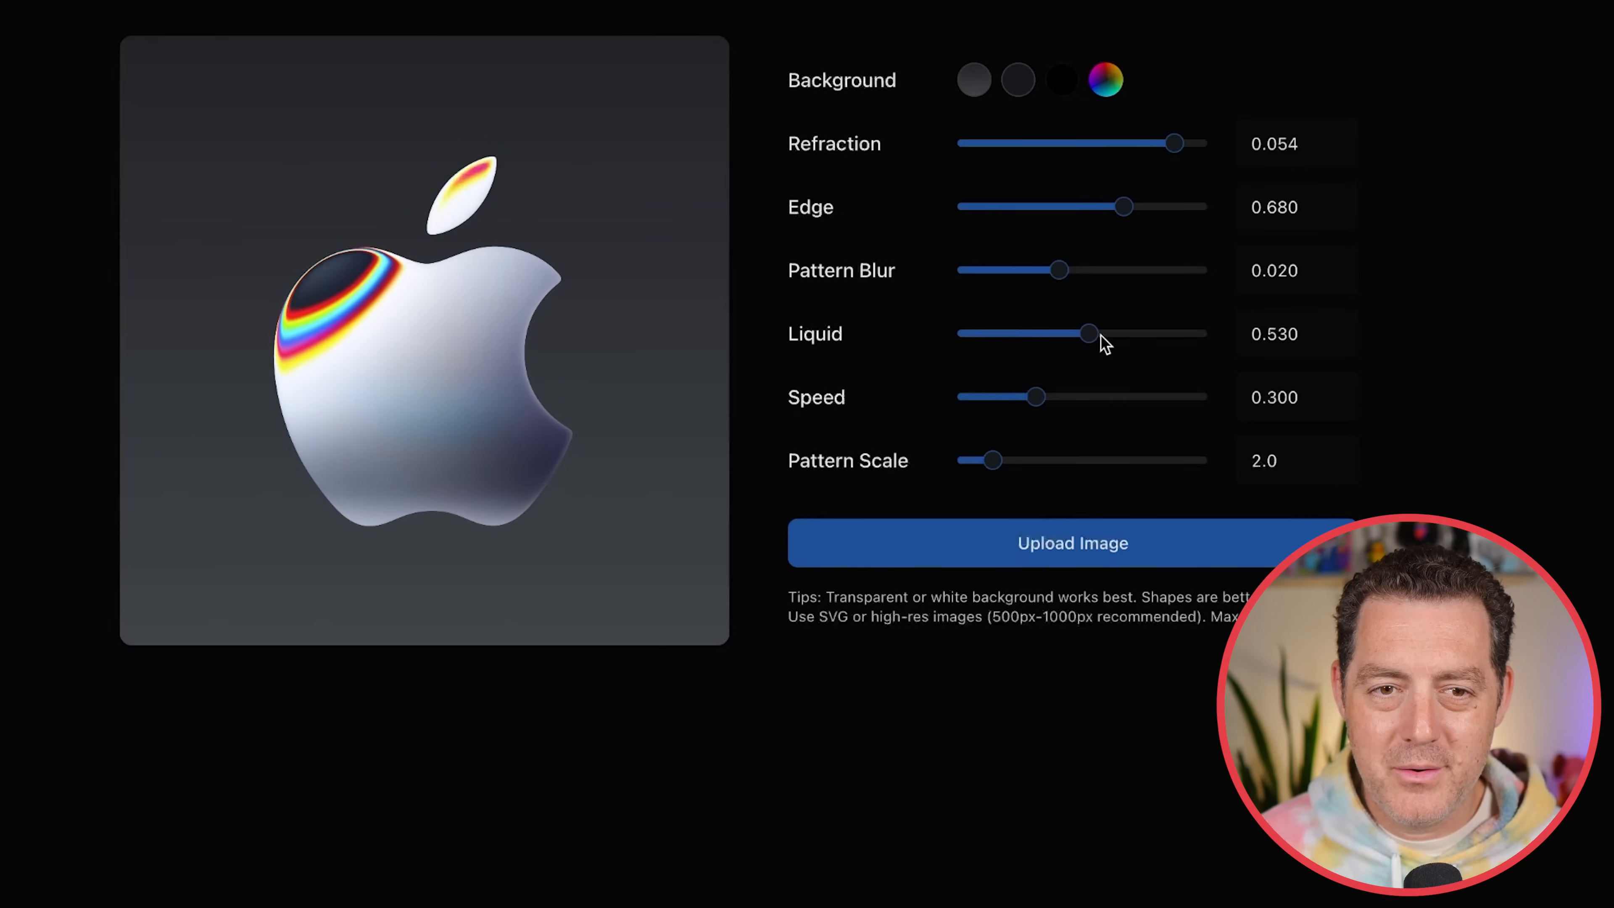
left_click_drag(1087, 334, 1202, 334)
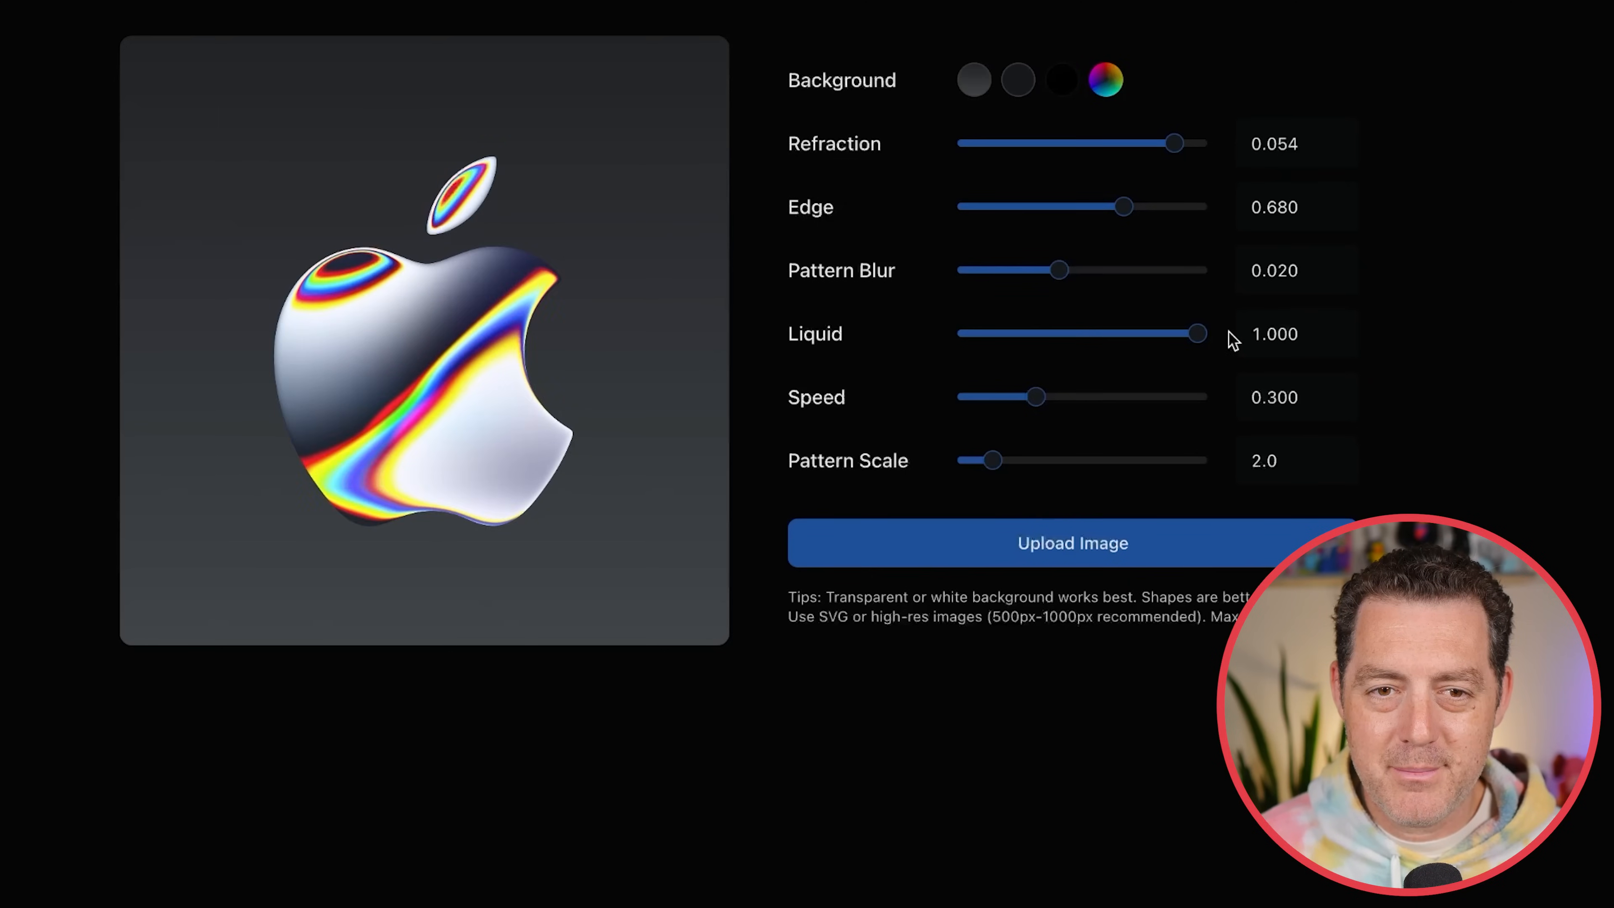
left_click_drag(1193, 333, 1026, 333)
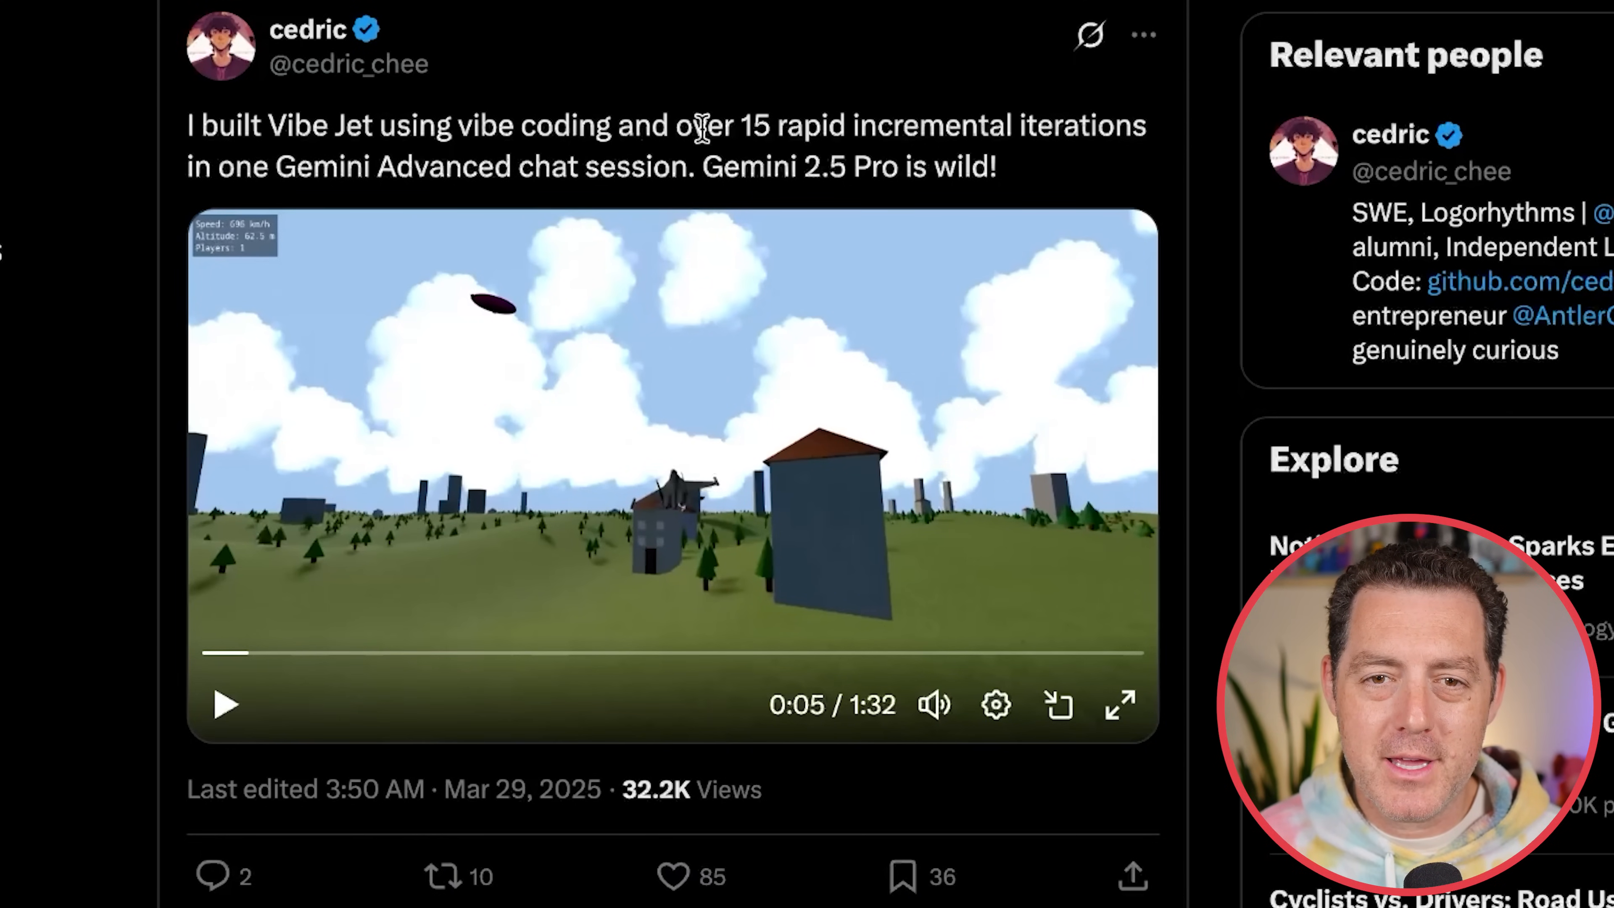
mouse_move(966, 154)
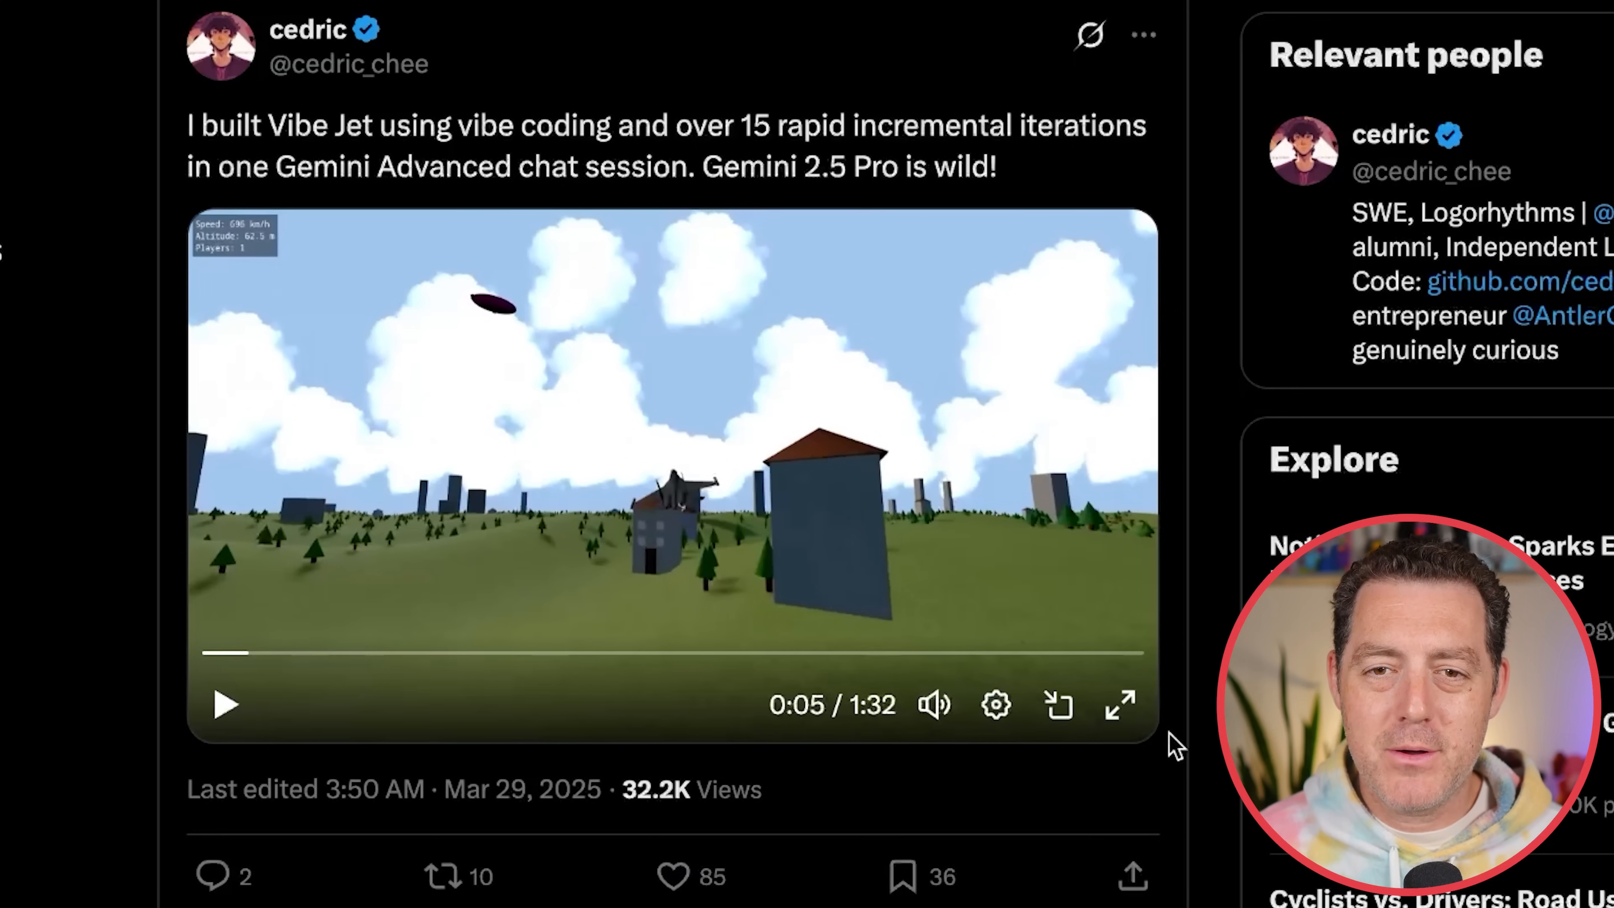
Move past the Vibe Jet video to the reply with the cedrickchee/vibe-jet GitHub card.
left_click(1119, 704)
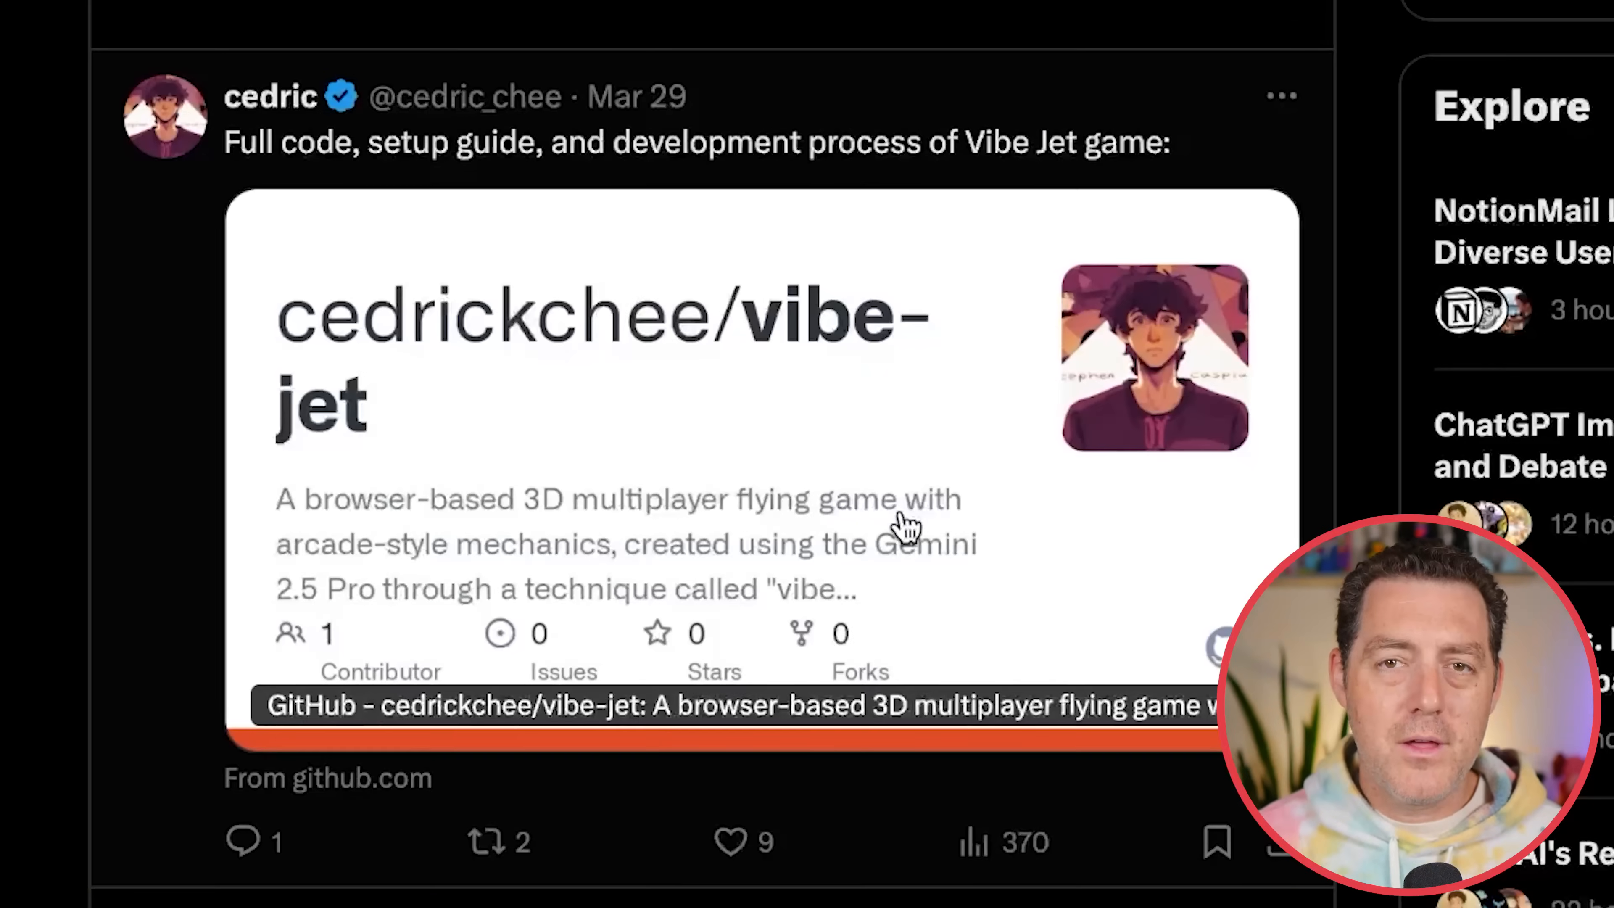
mouse_move(978, 164)
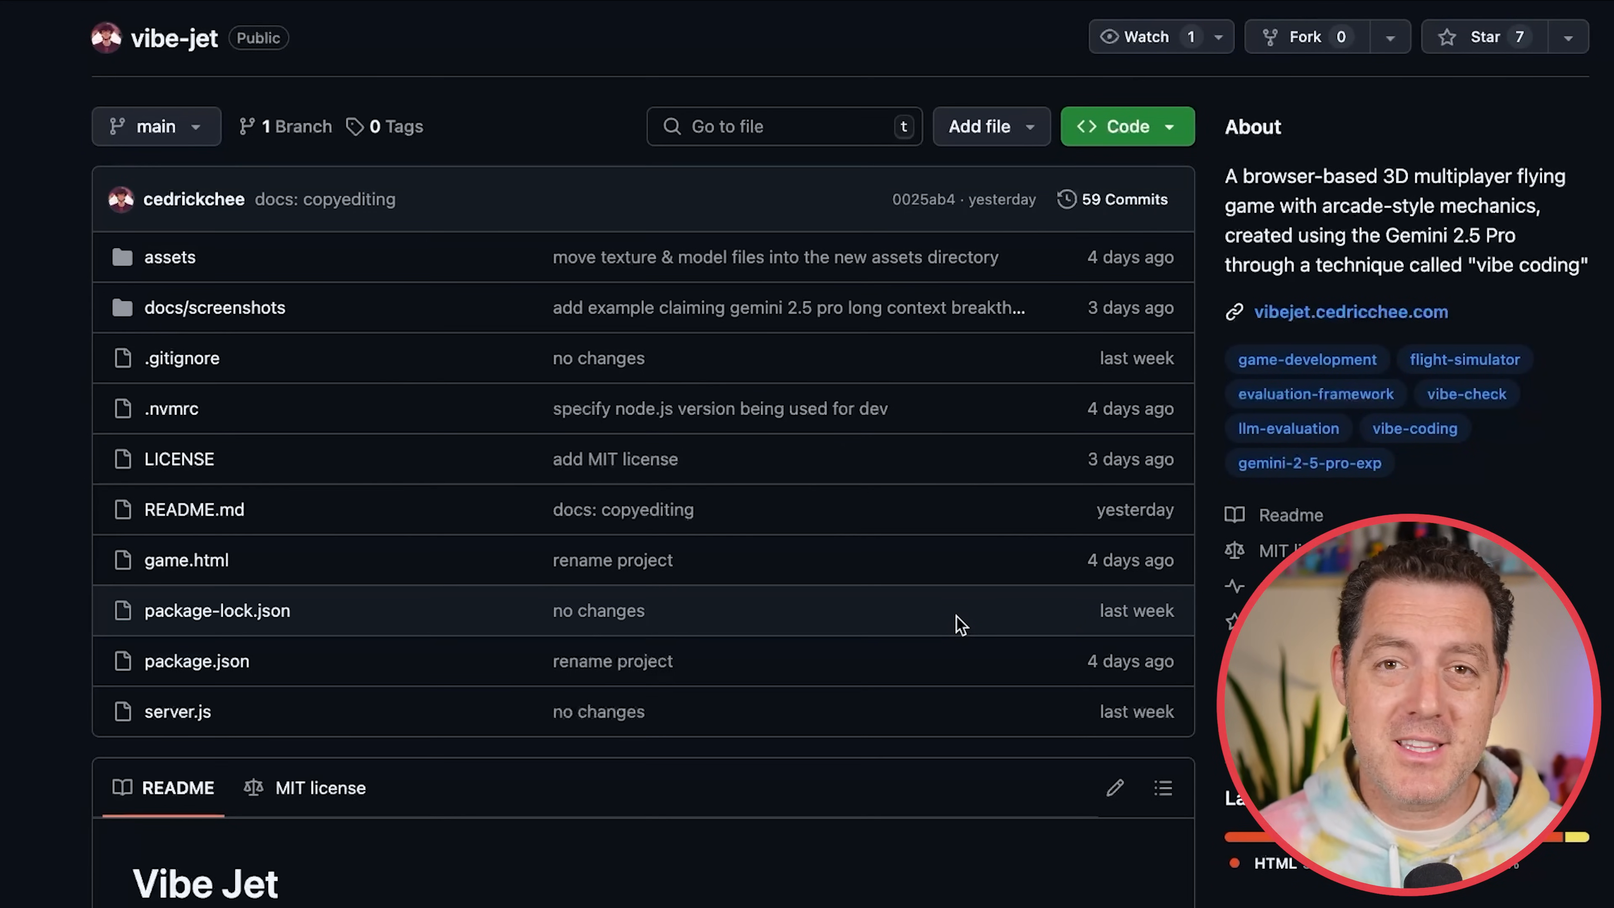
mouse_move(1091, 487)
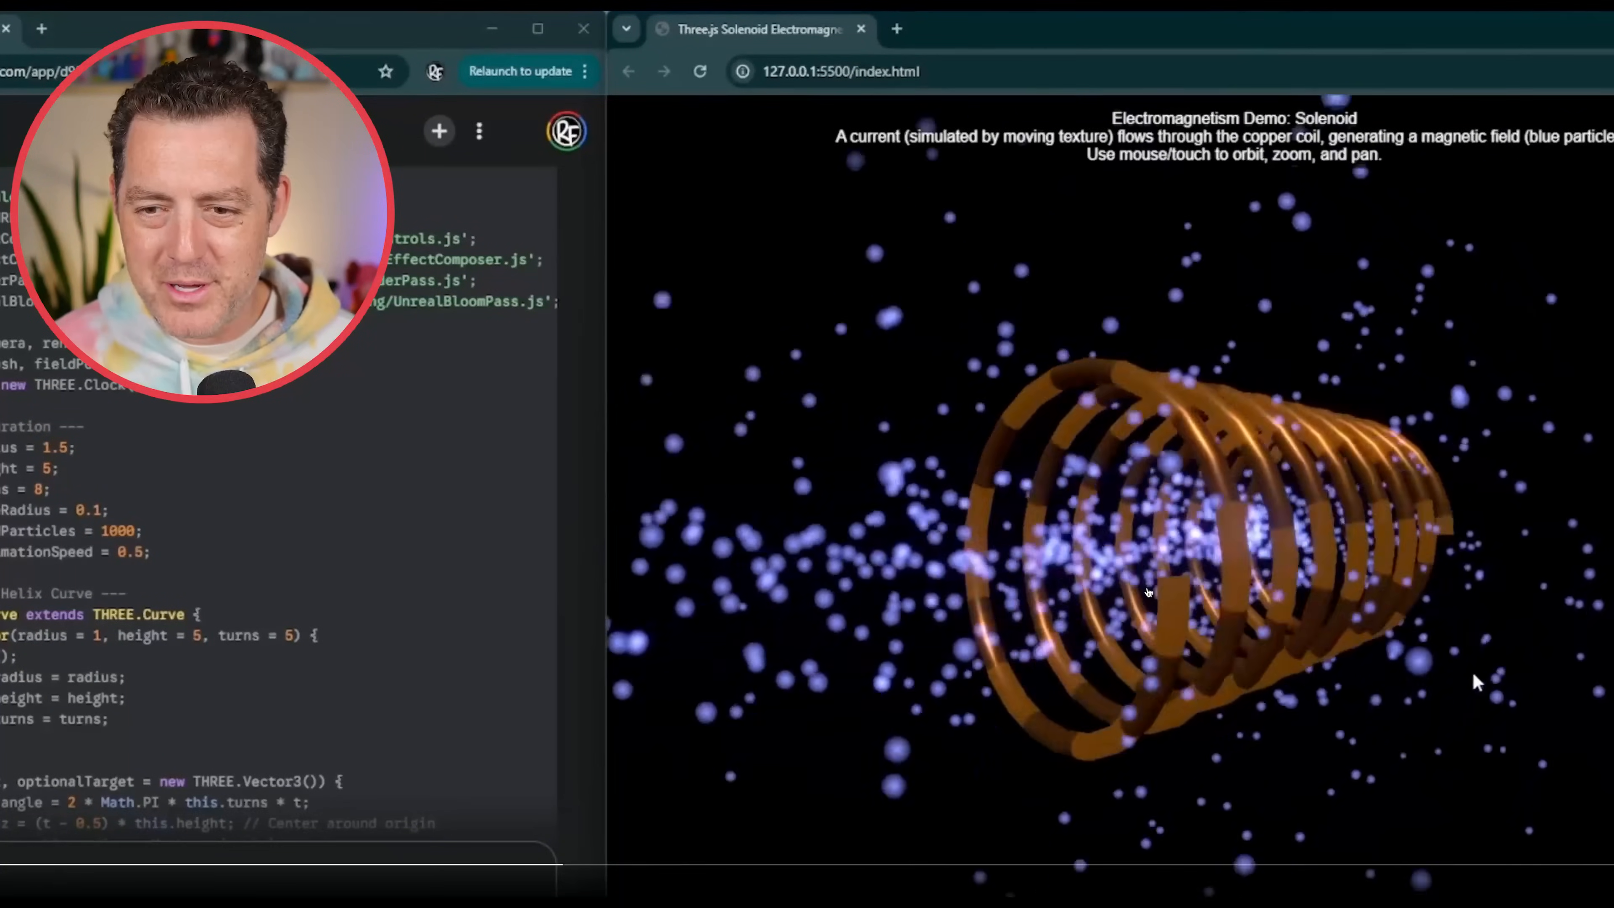
Scrub through the solenoid demo video of current flowing through the copper coil.
left_click_drag(1147, 592, 1338, 674)
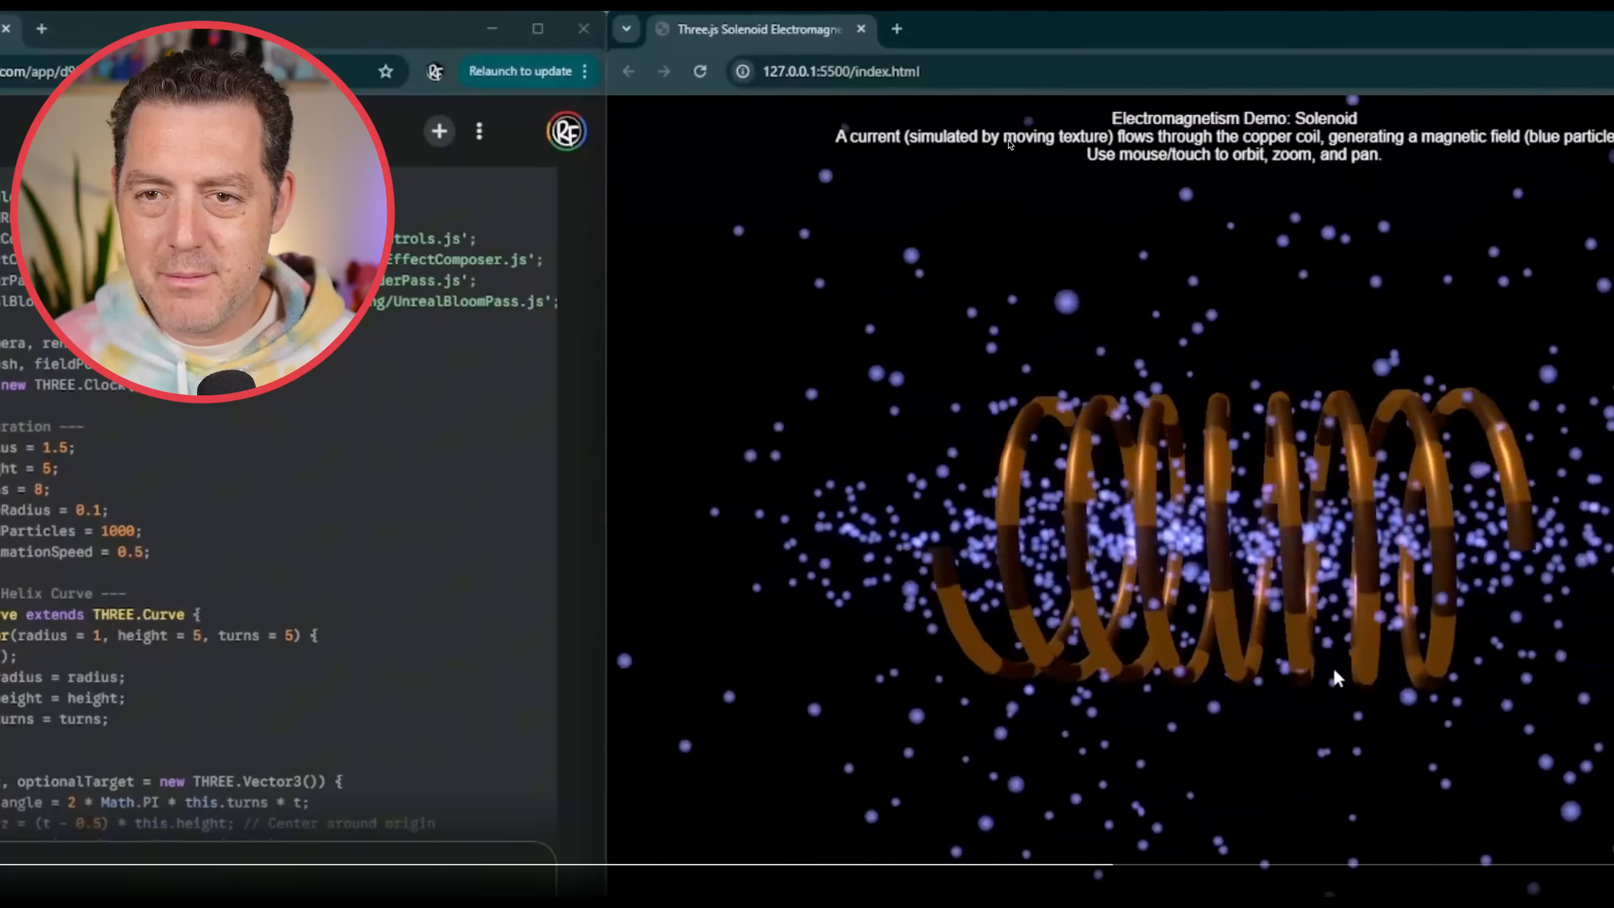
left_click_drag(1338, 677, 1256, 678)
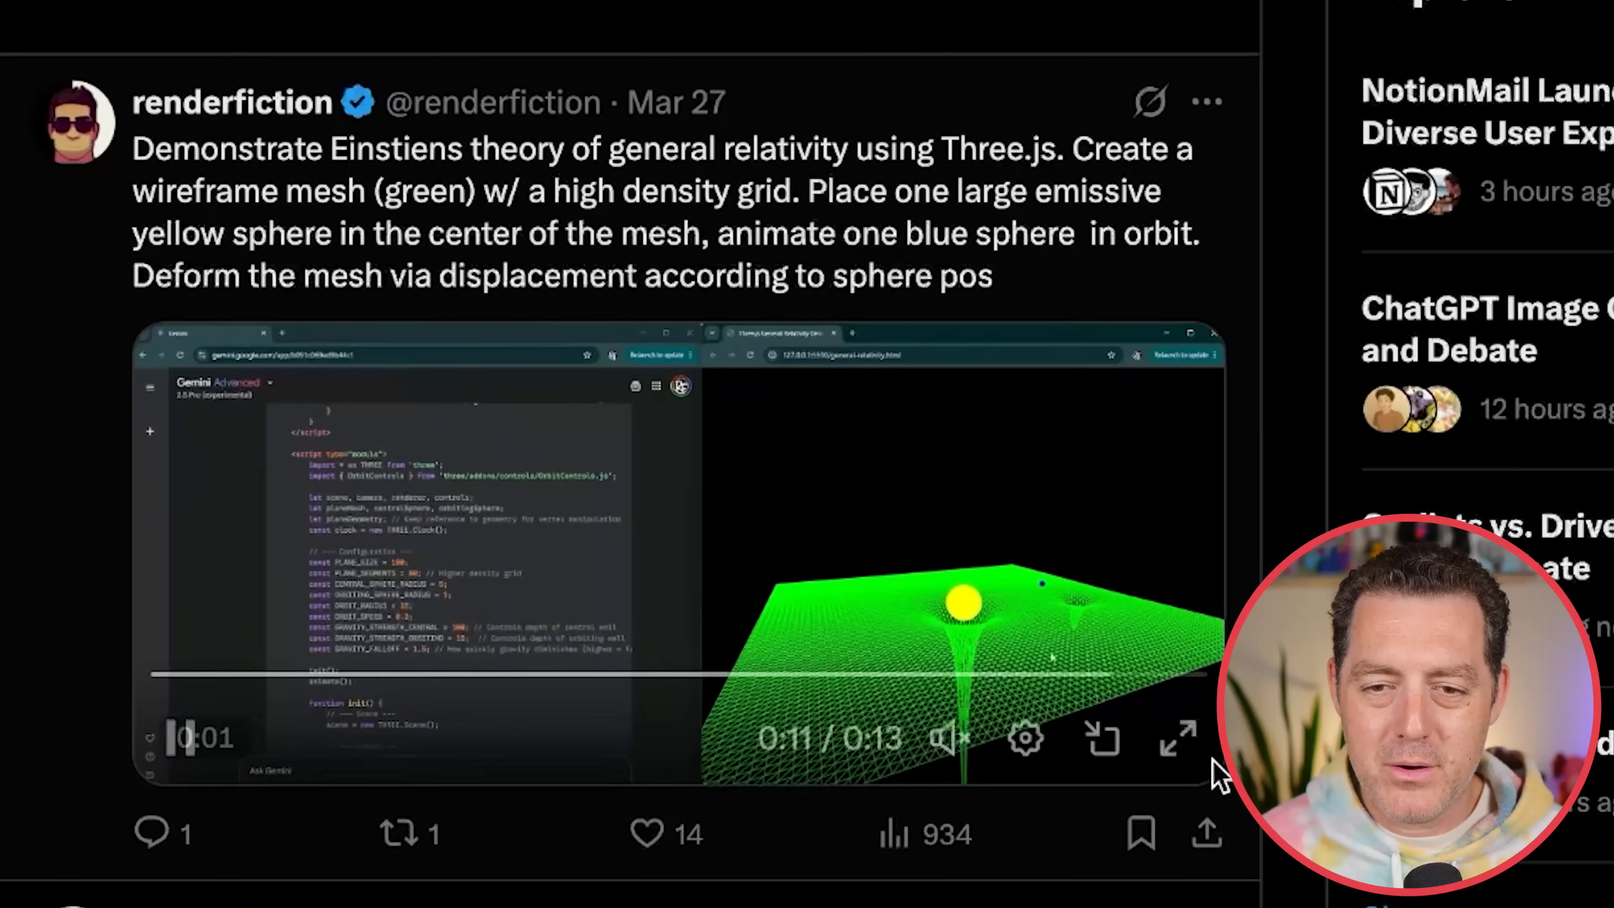
Play the renderfiction general relativity video of the deformed green wireframe mesh.
left_click(1177, 738)
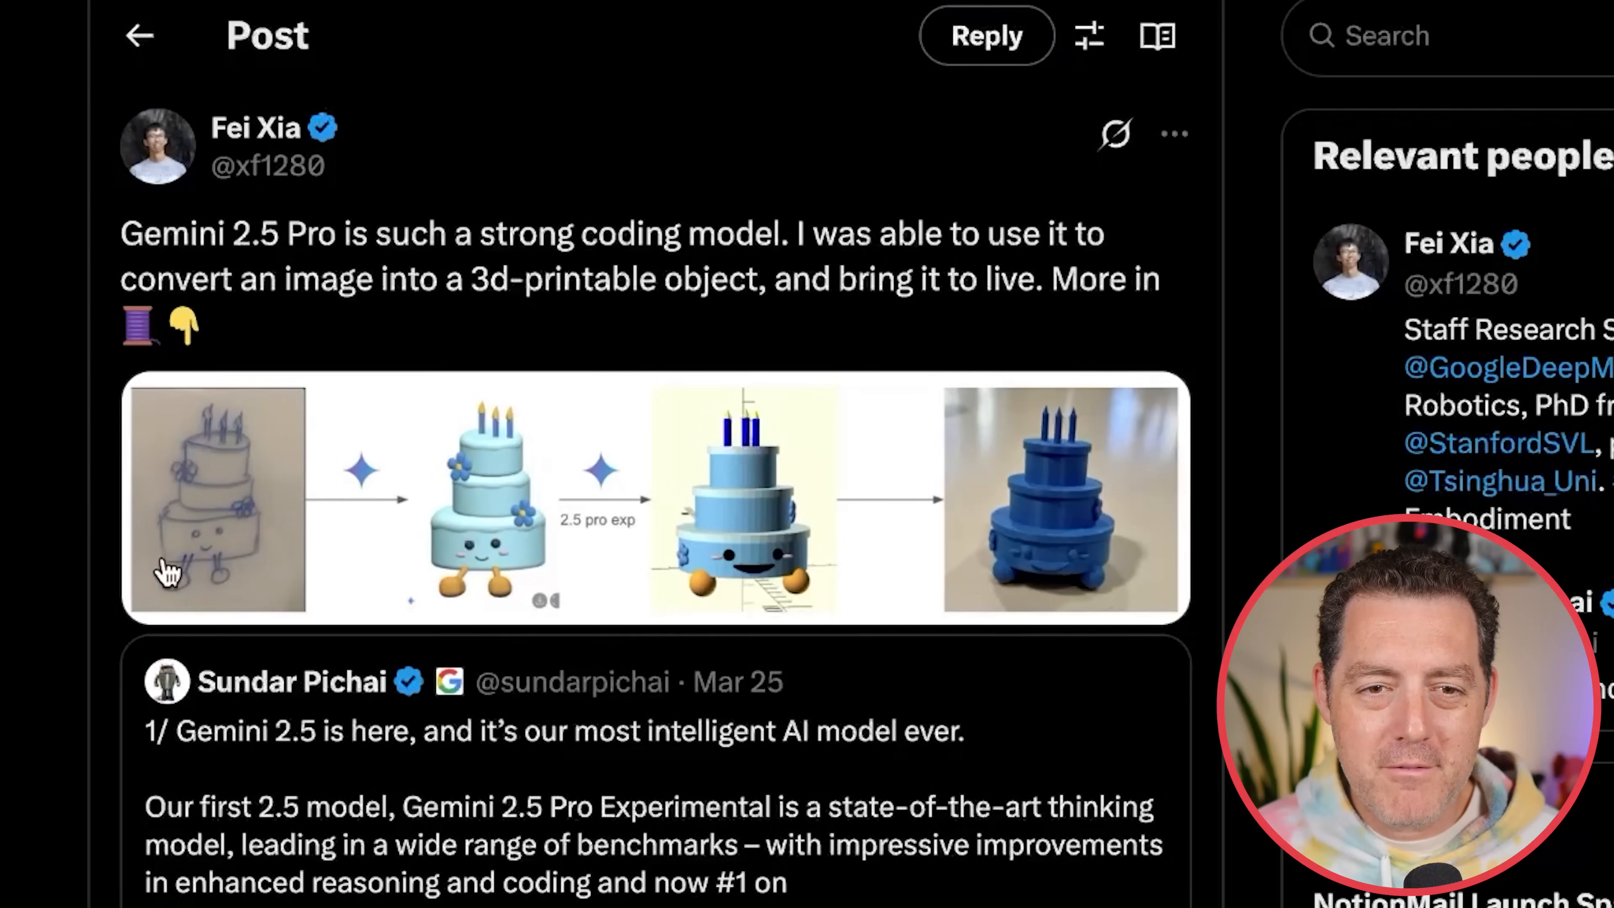
mouse_move(288, 515)
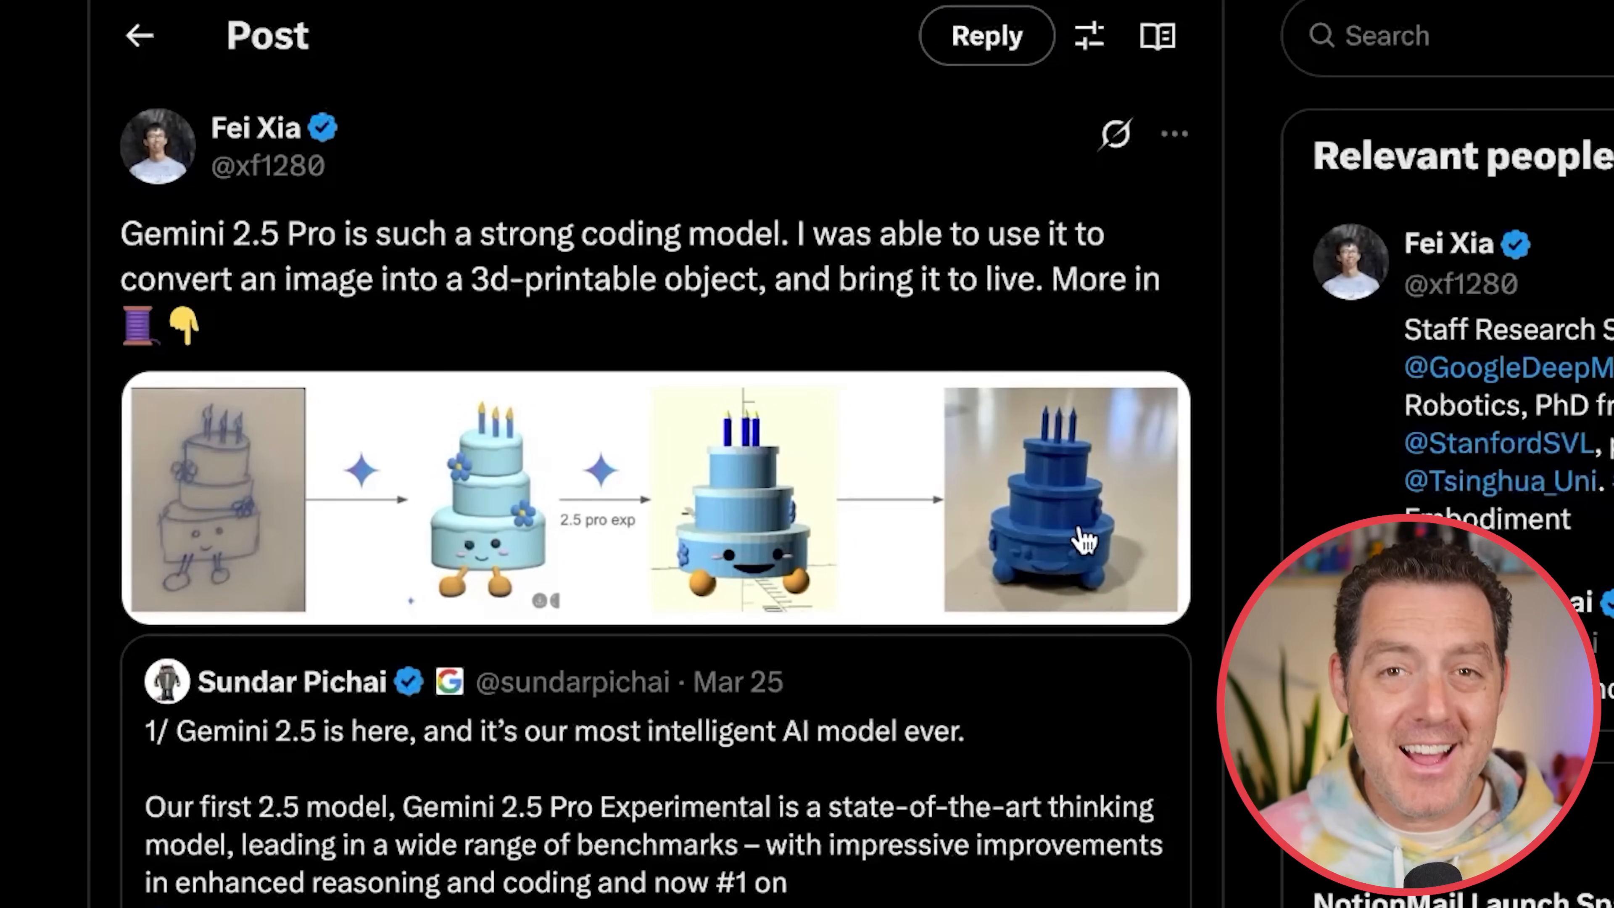
mouse_move(742, 401)
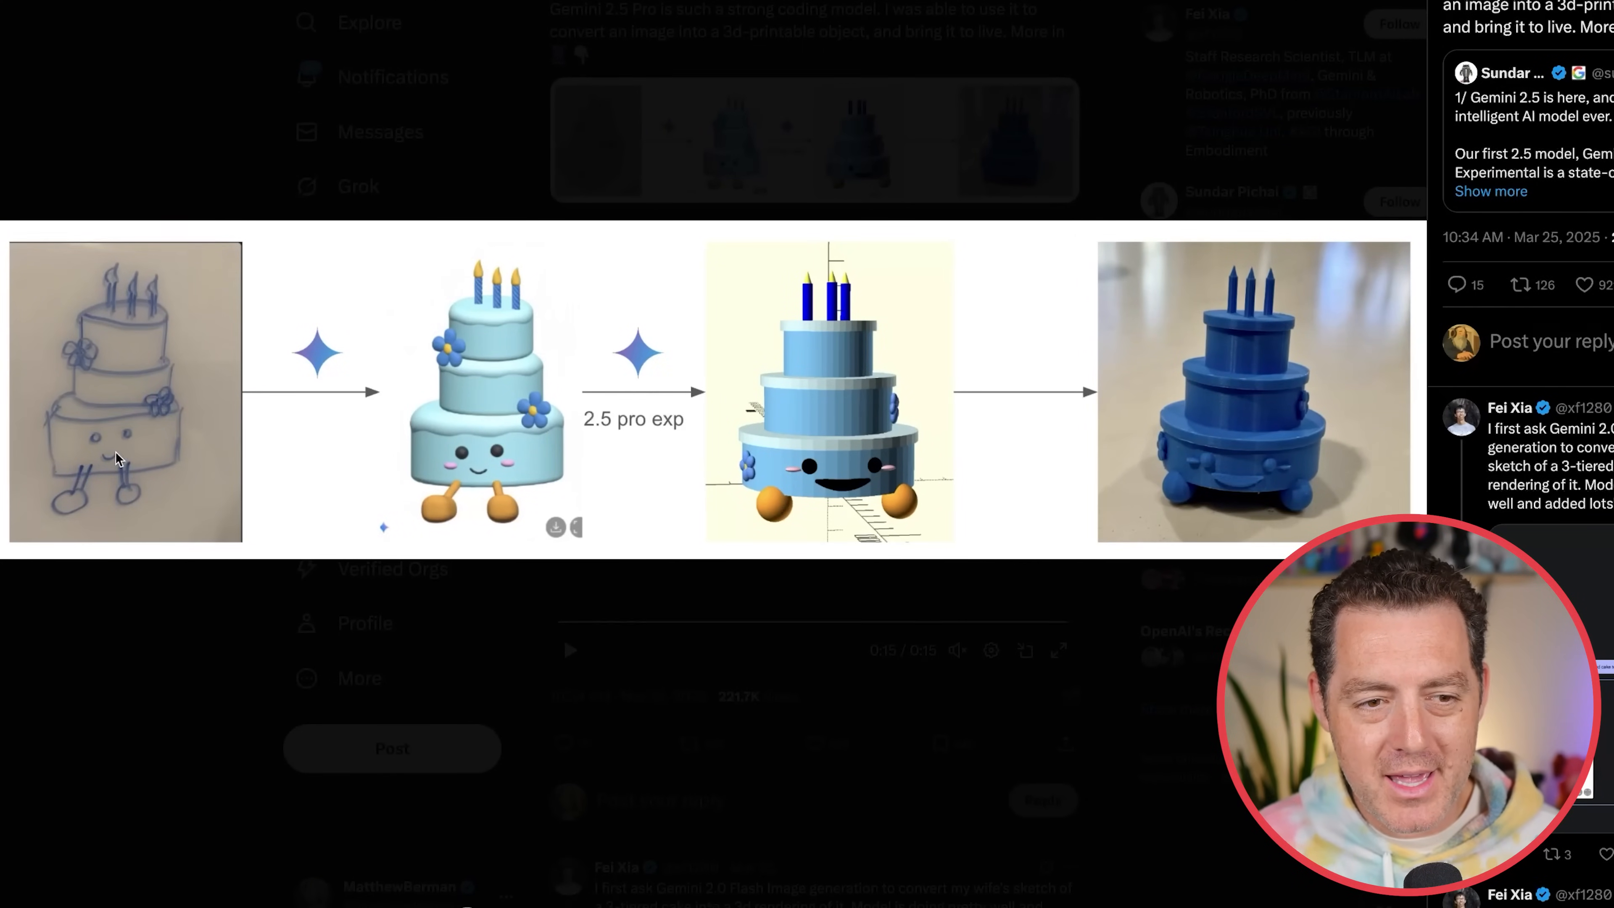
mouse_move(120, 413)
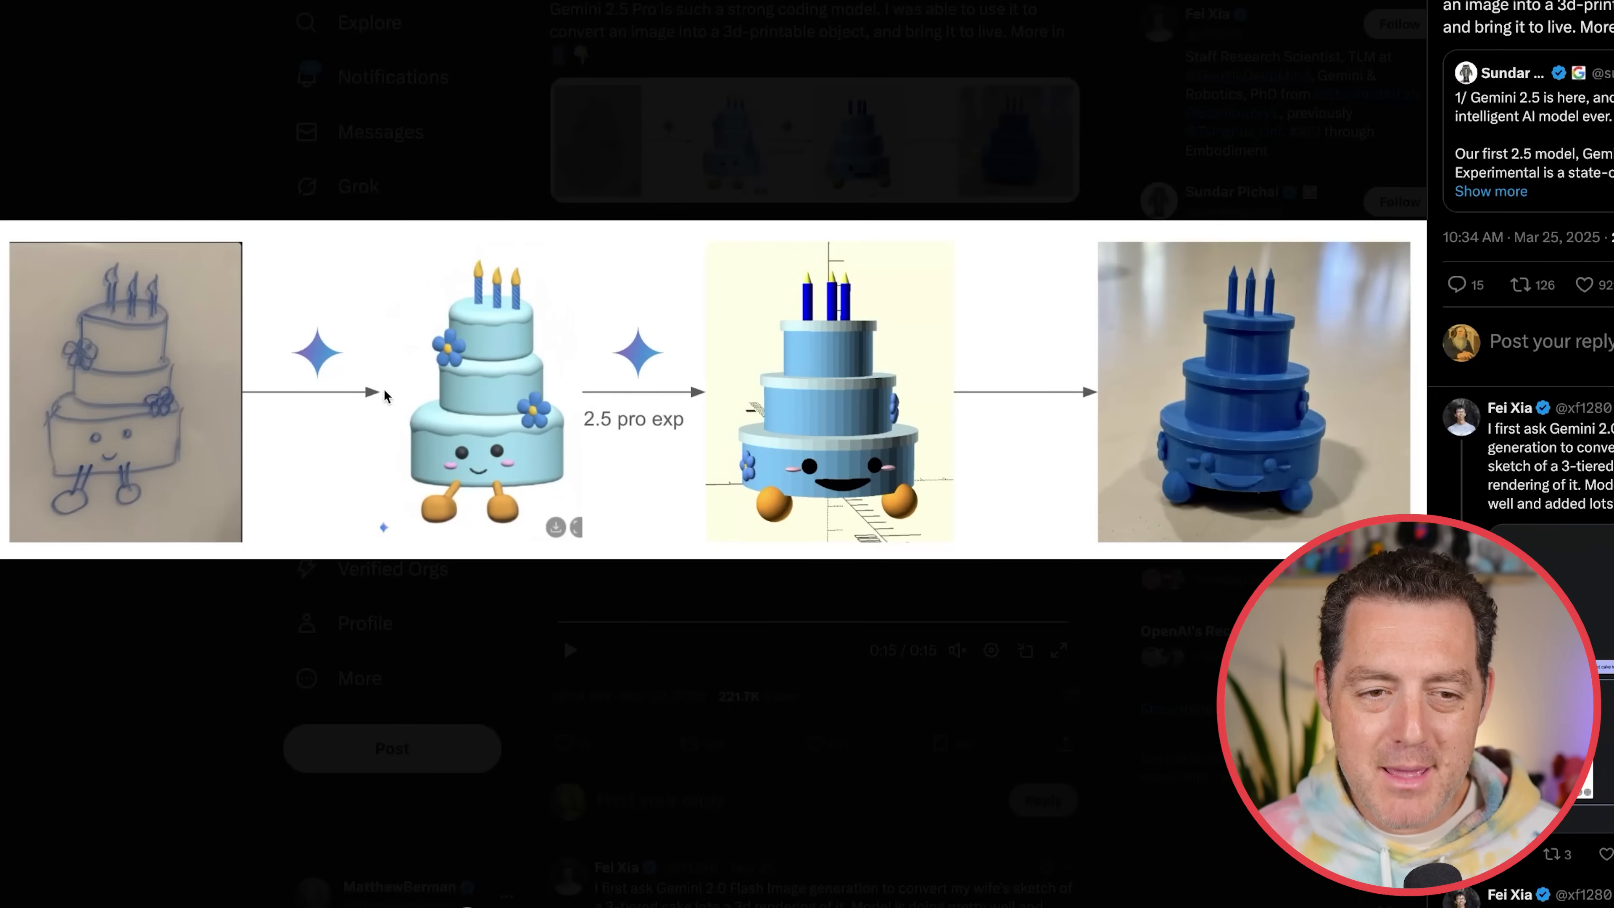
mouse_move(612, 420)
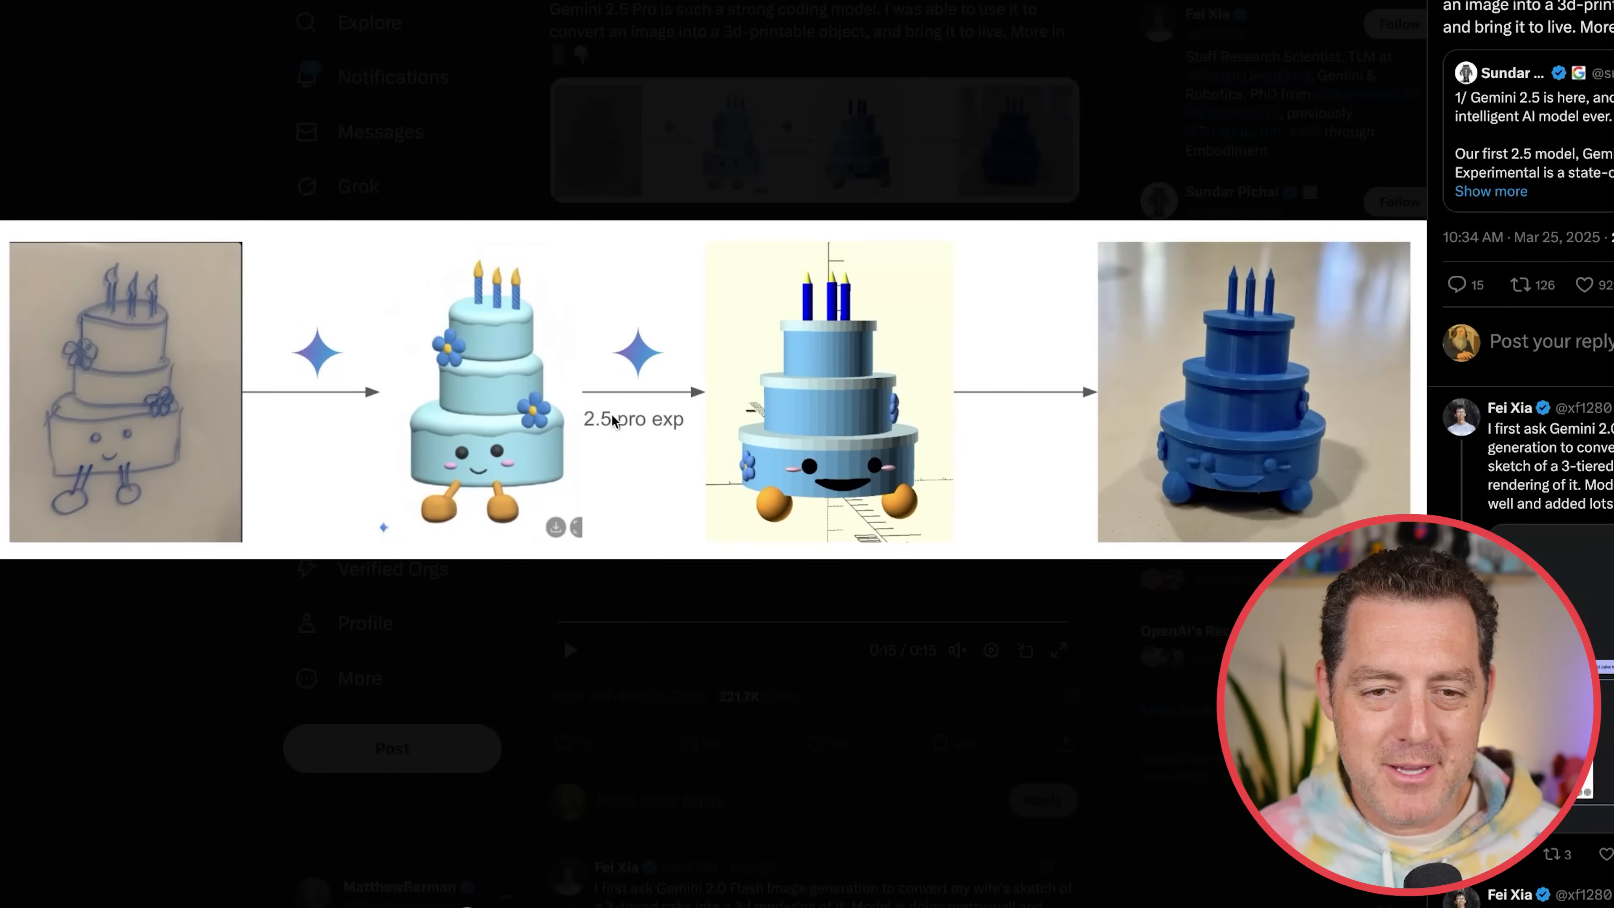
mouse_move(859, 427)
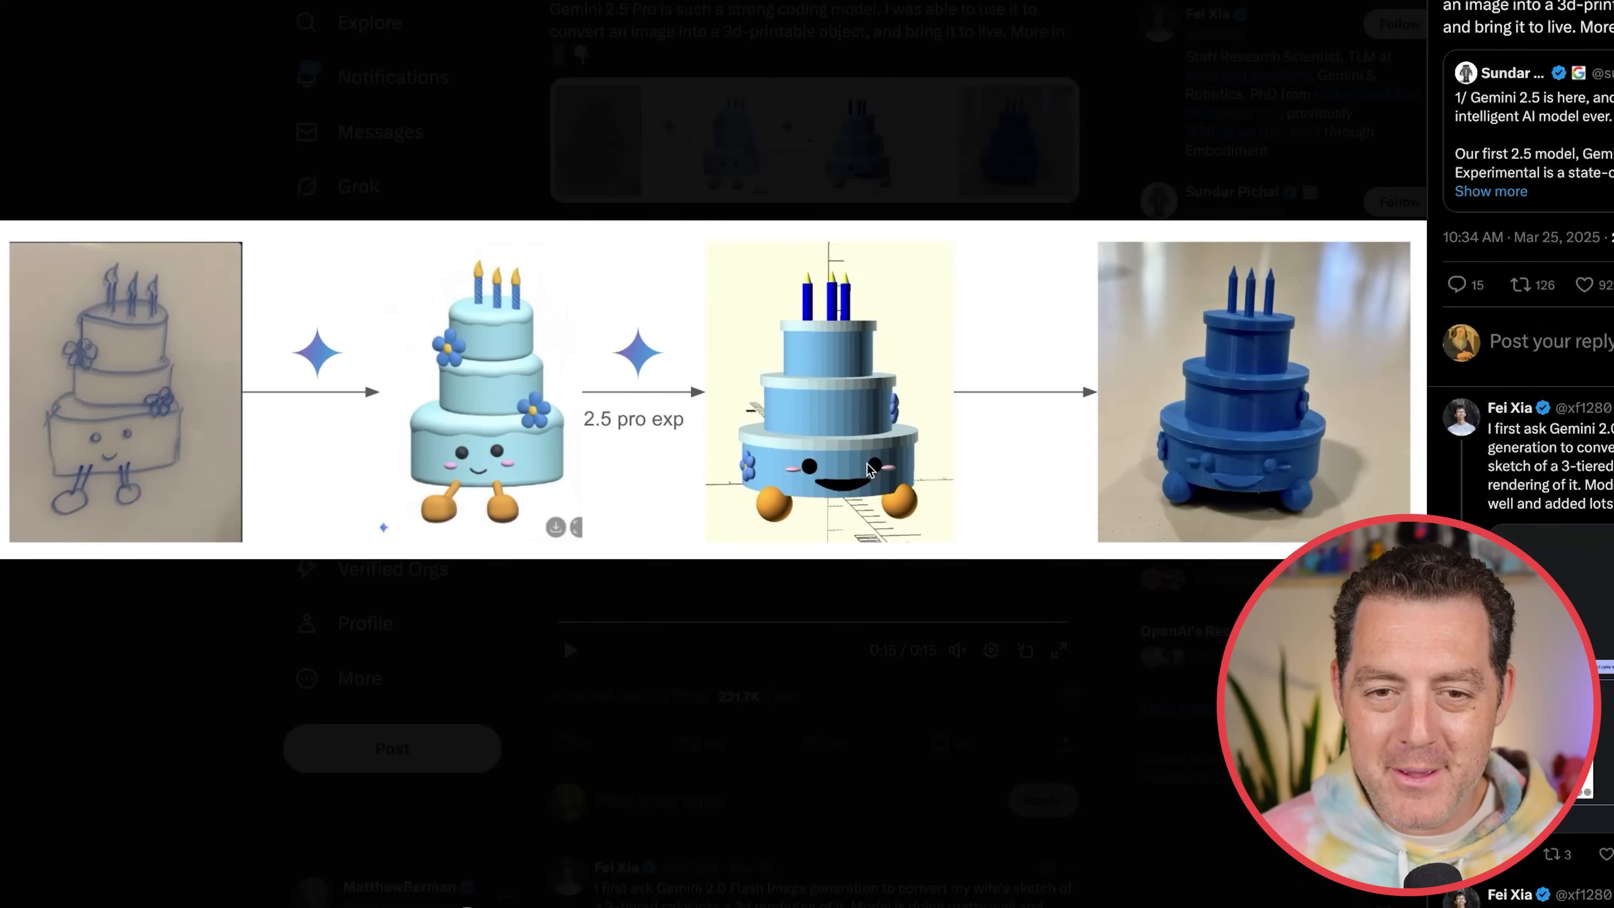
mouse_move(1352, 357)
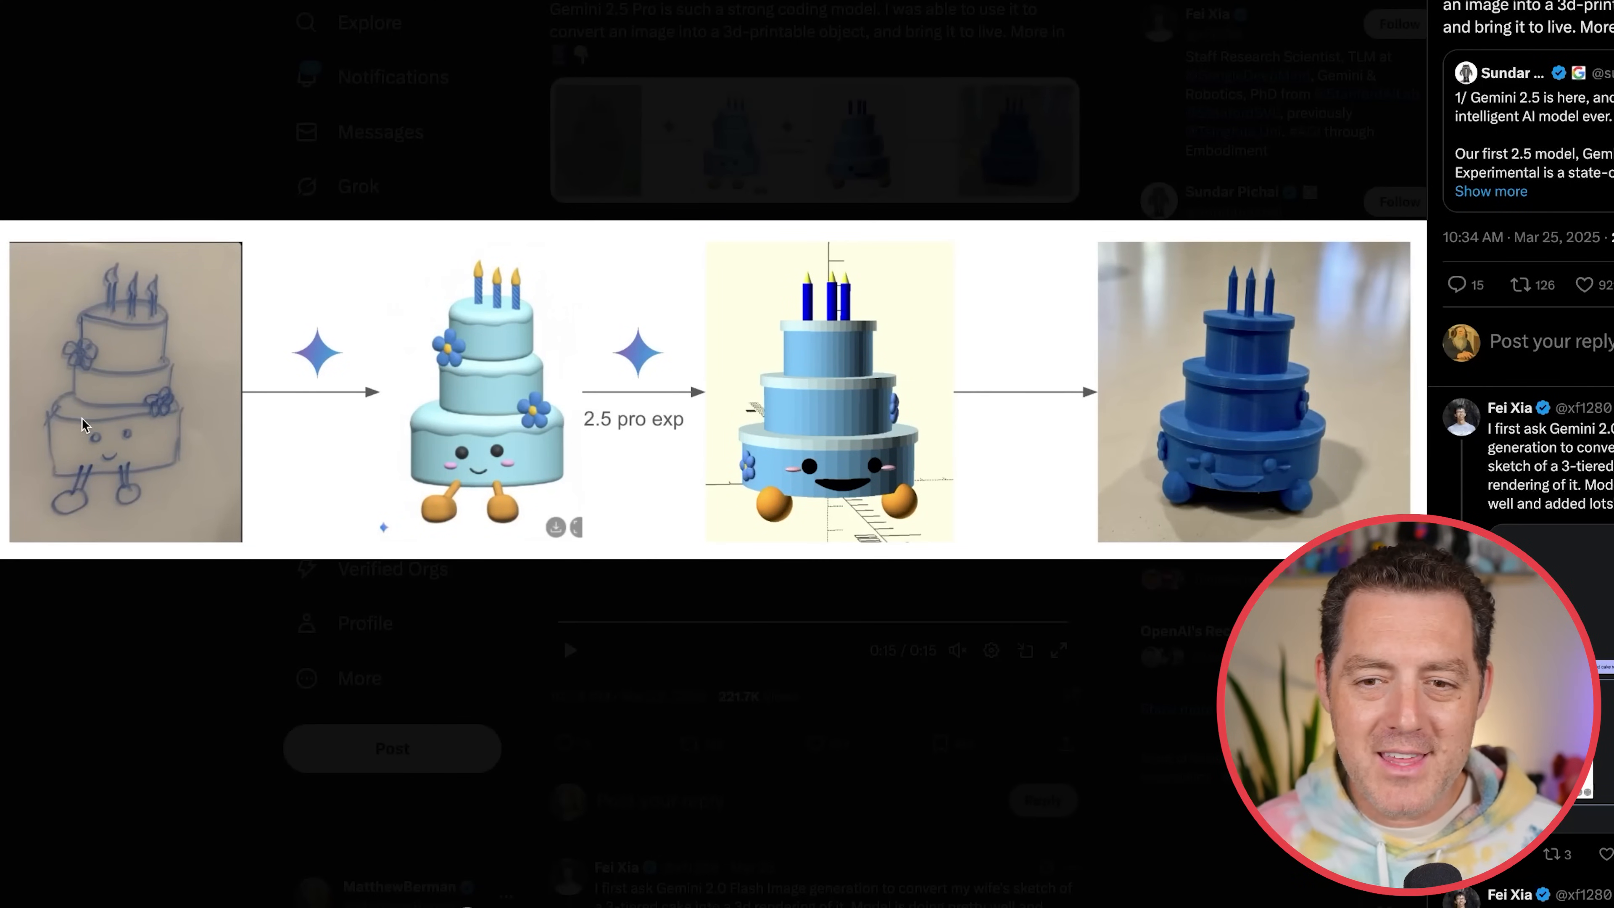
mouse_move(1246, 450)
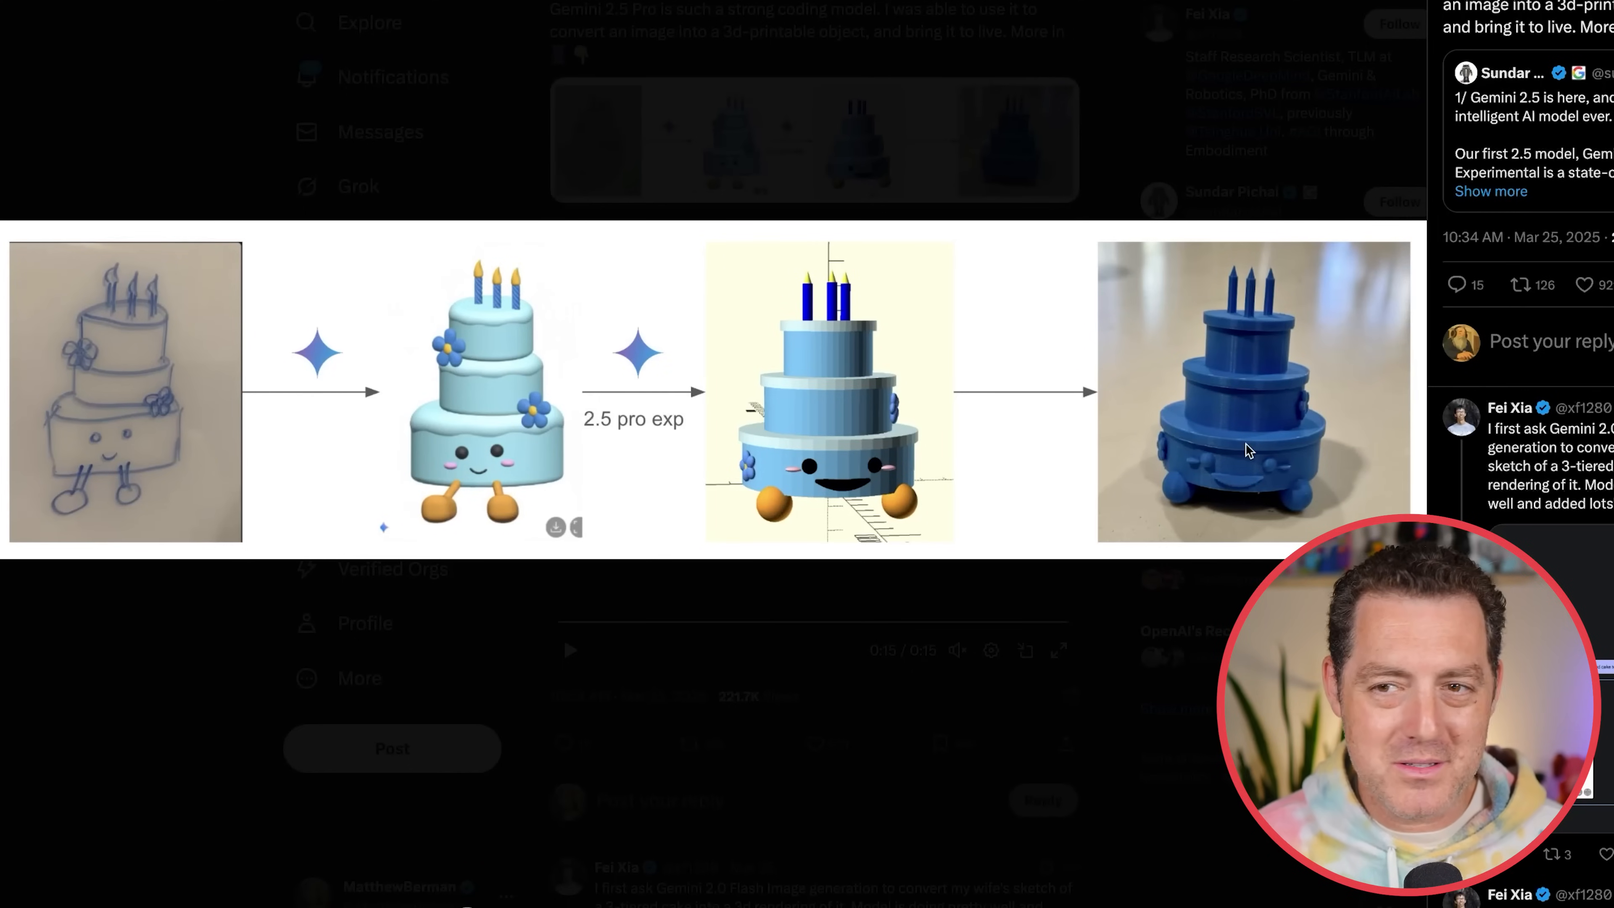
Scroll down the cake thread to the rendering of the sketch as a cute 3D cake.
scroll("down", 3)
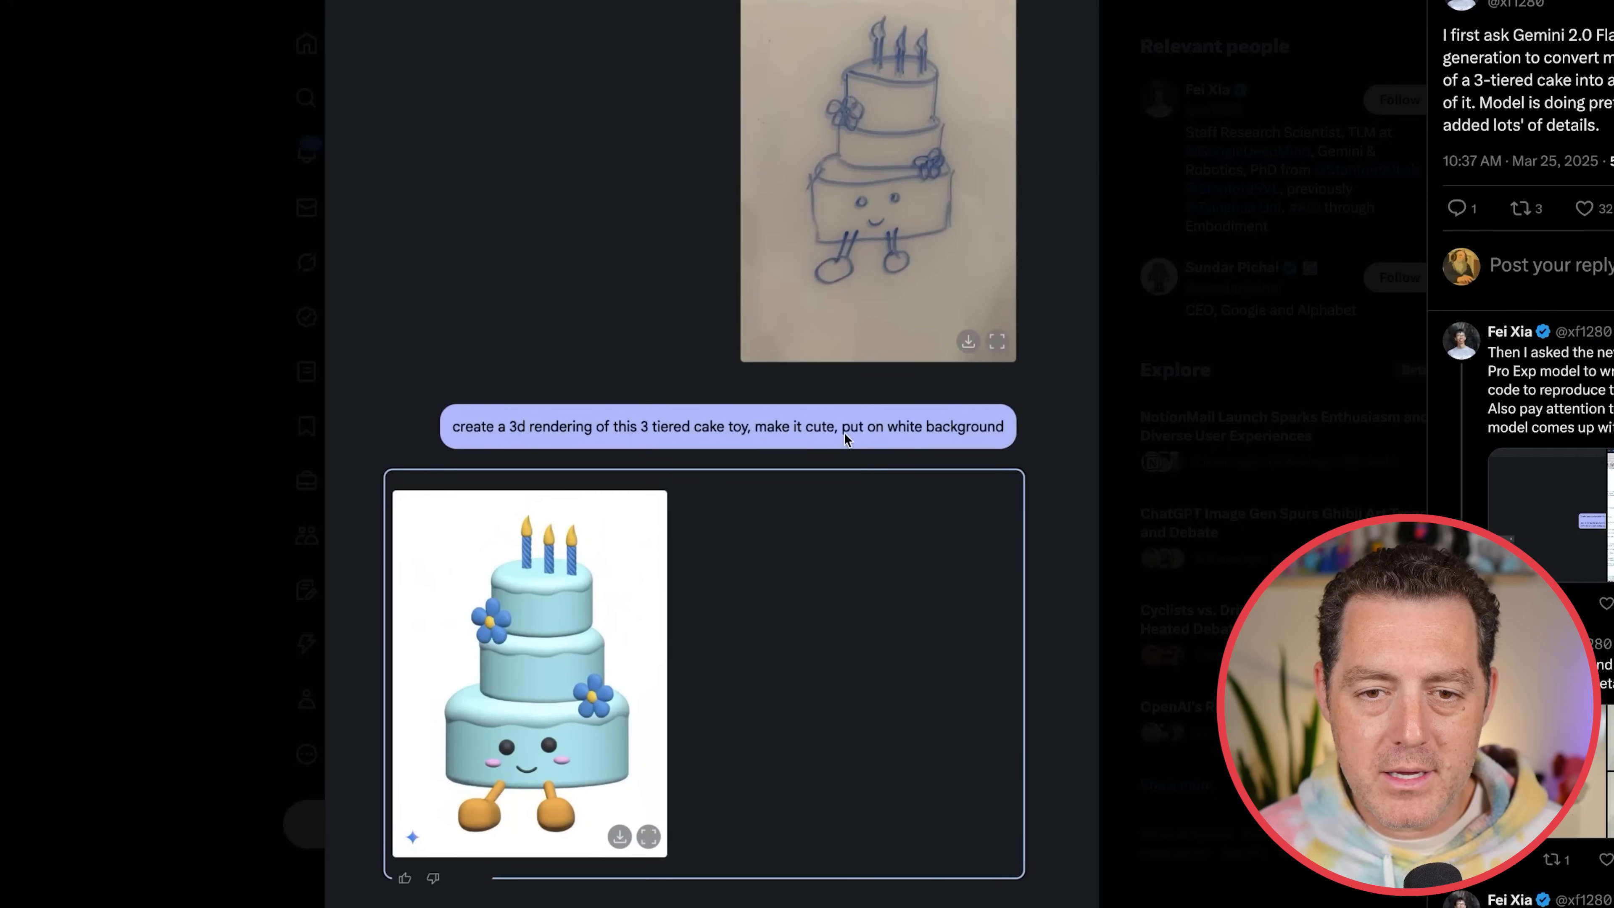
mouse_move(574, 600)
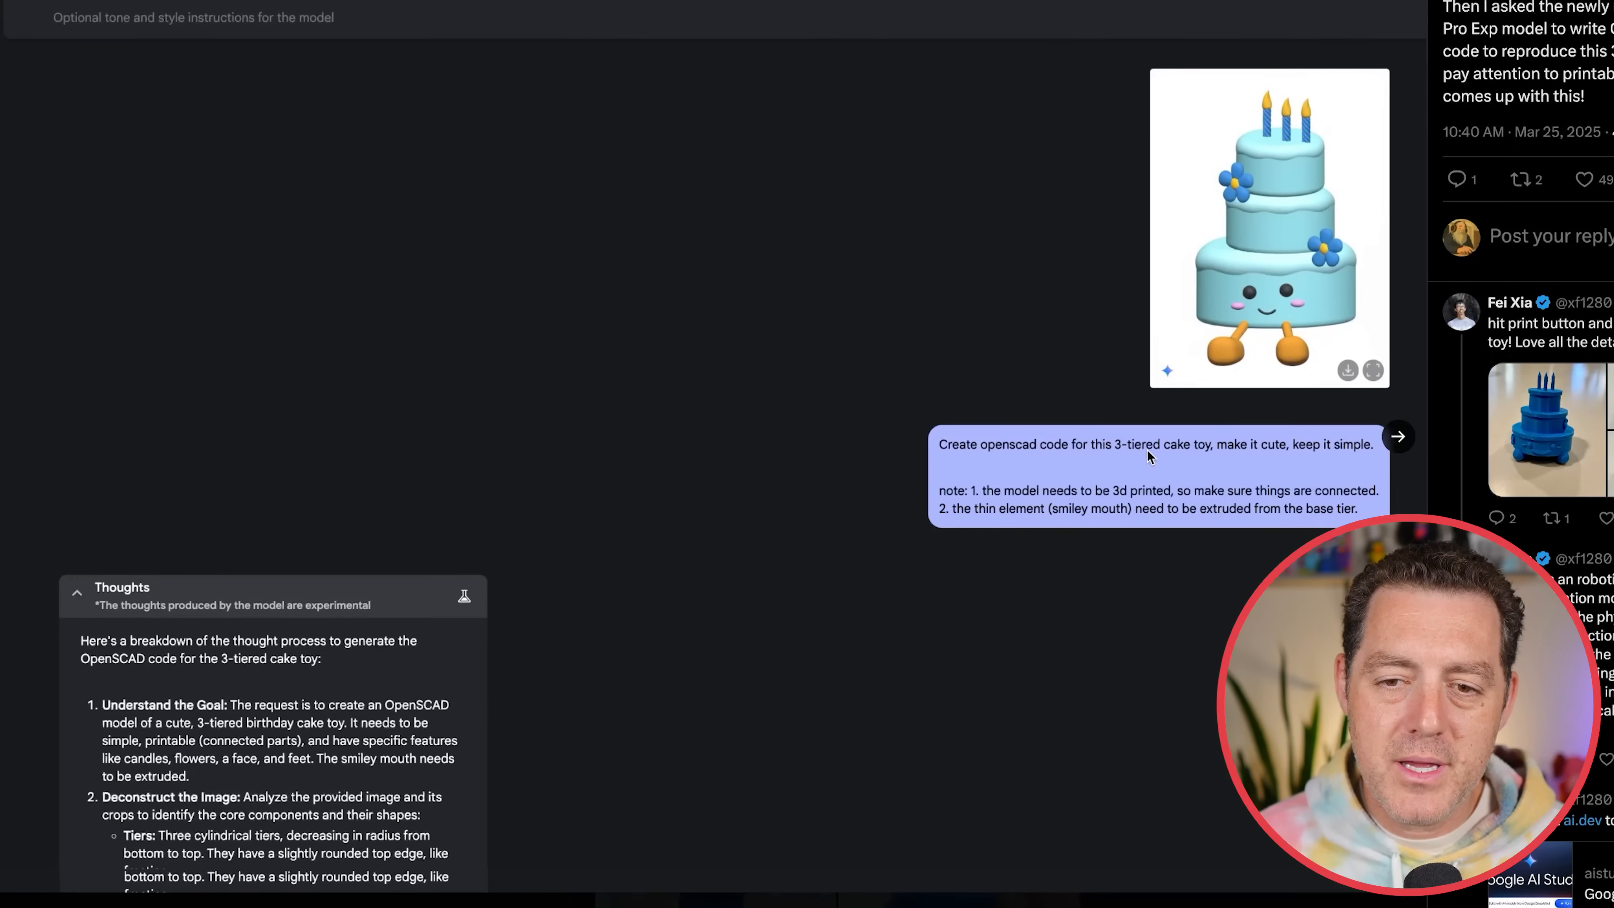
mouse_move(1052, 508)
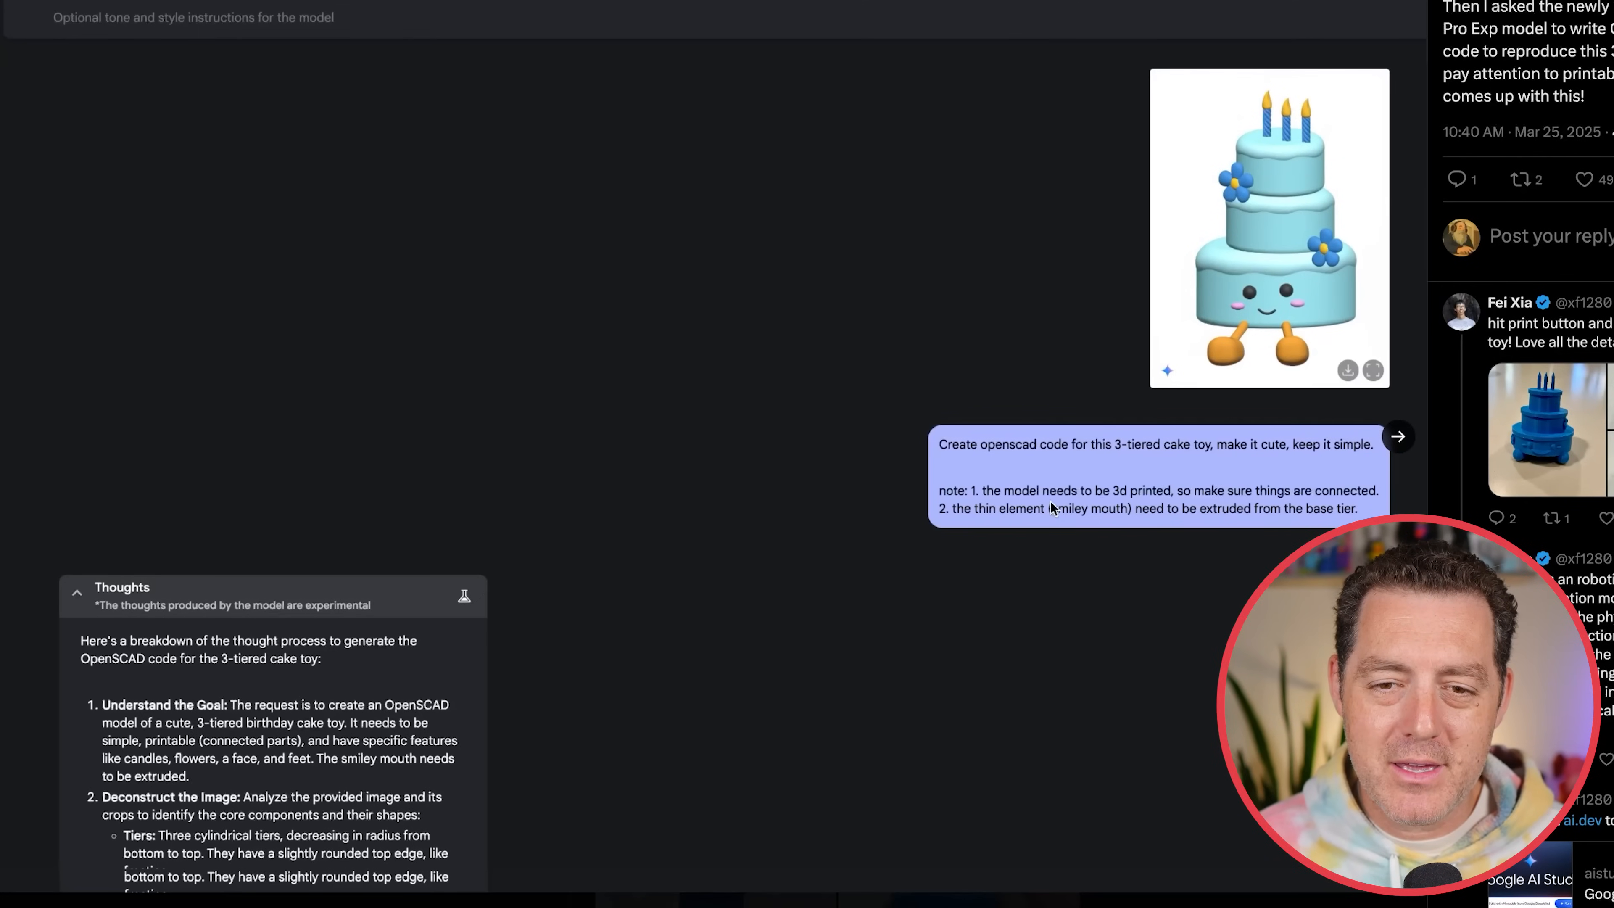
mouse_move(1191, 505)
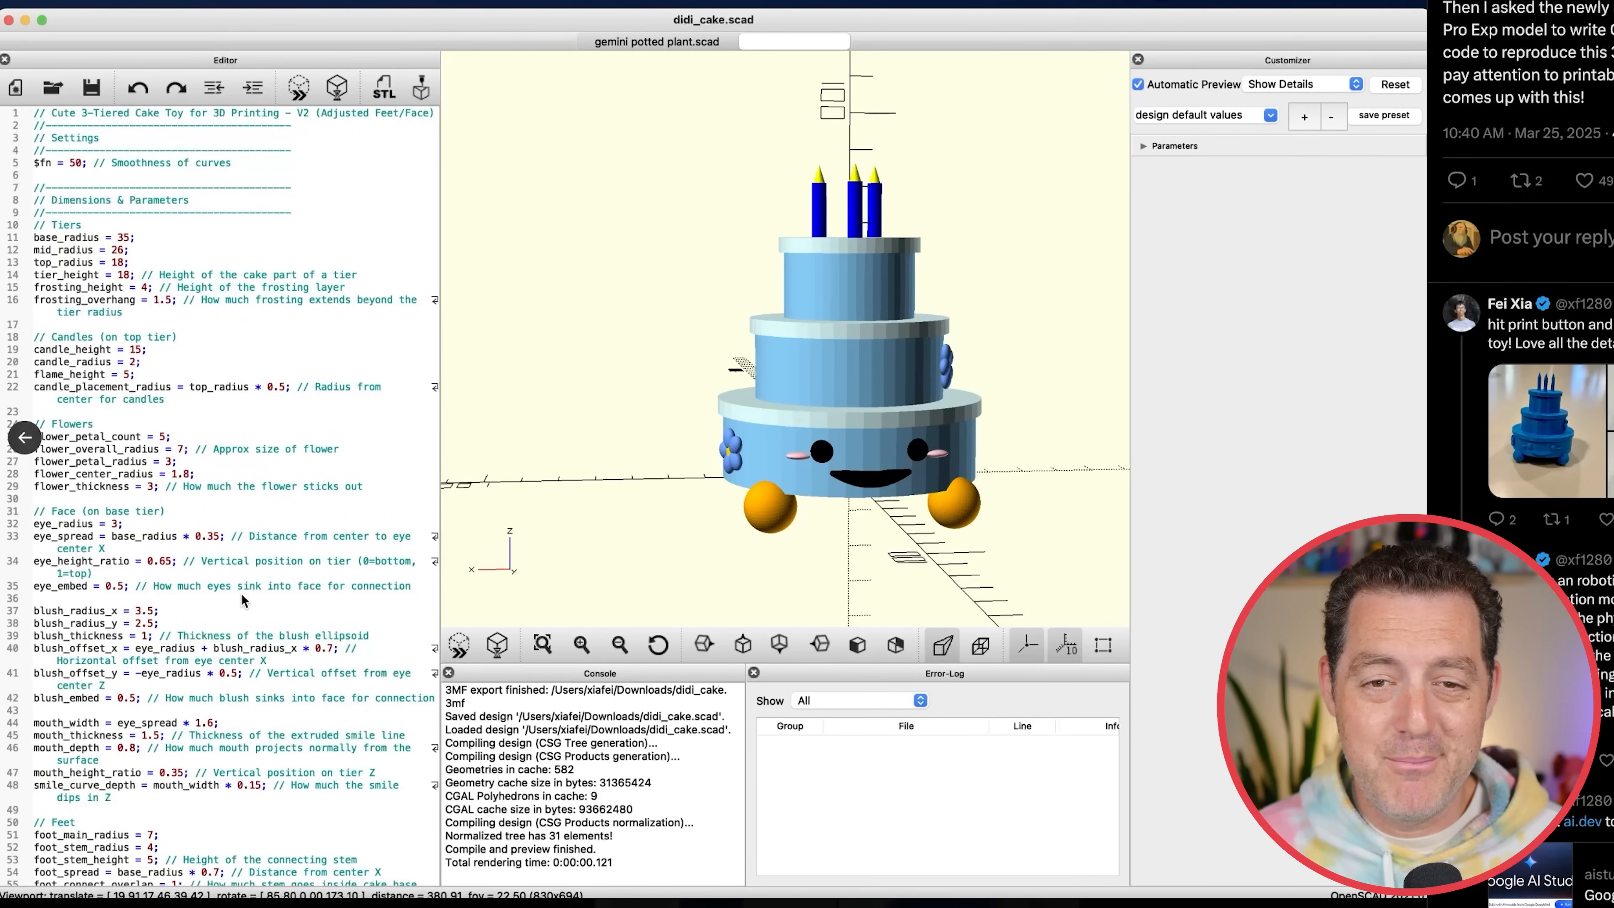
mouse_move(230, 577)
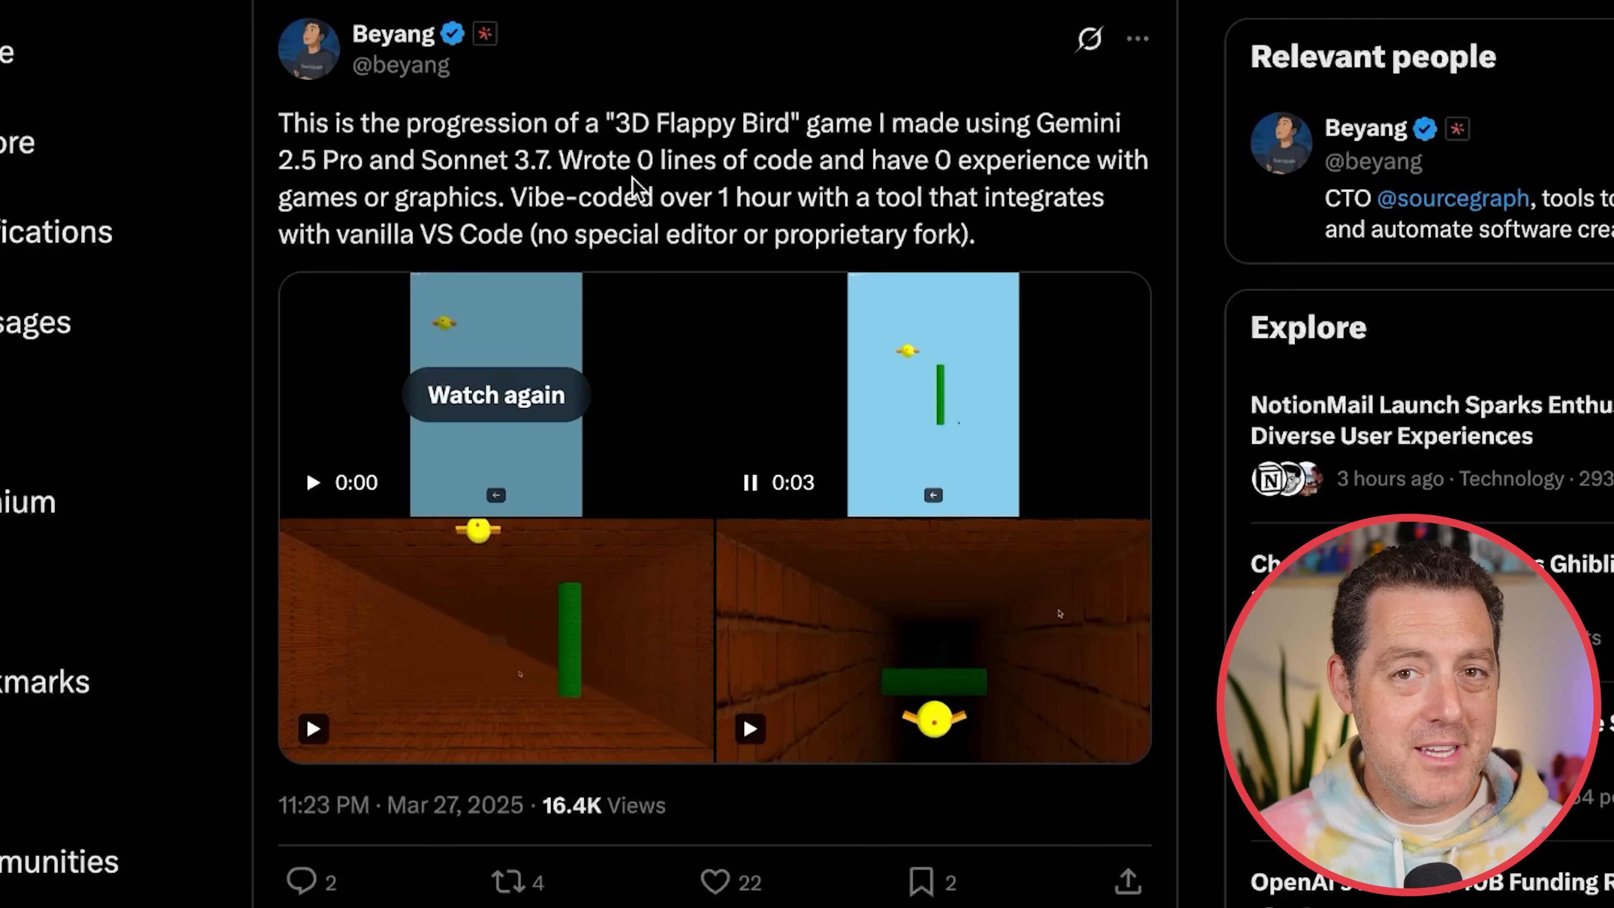
Drag across the 3D Flappy Bird post's video grid to browse its progression clips.
left_click_drag(592, 160, 926, 160)
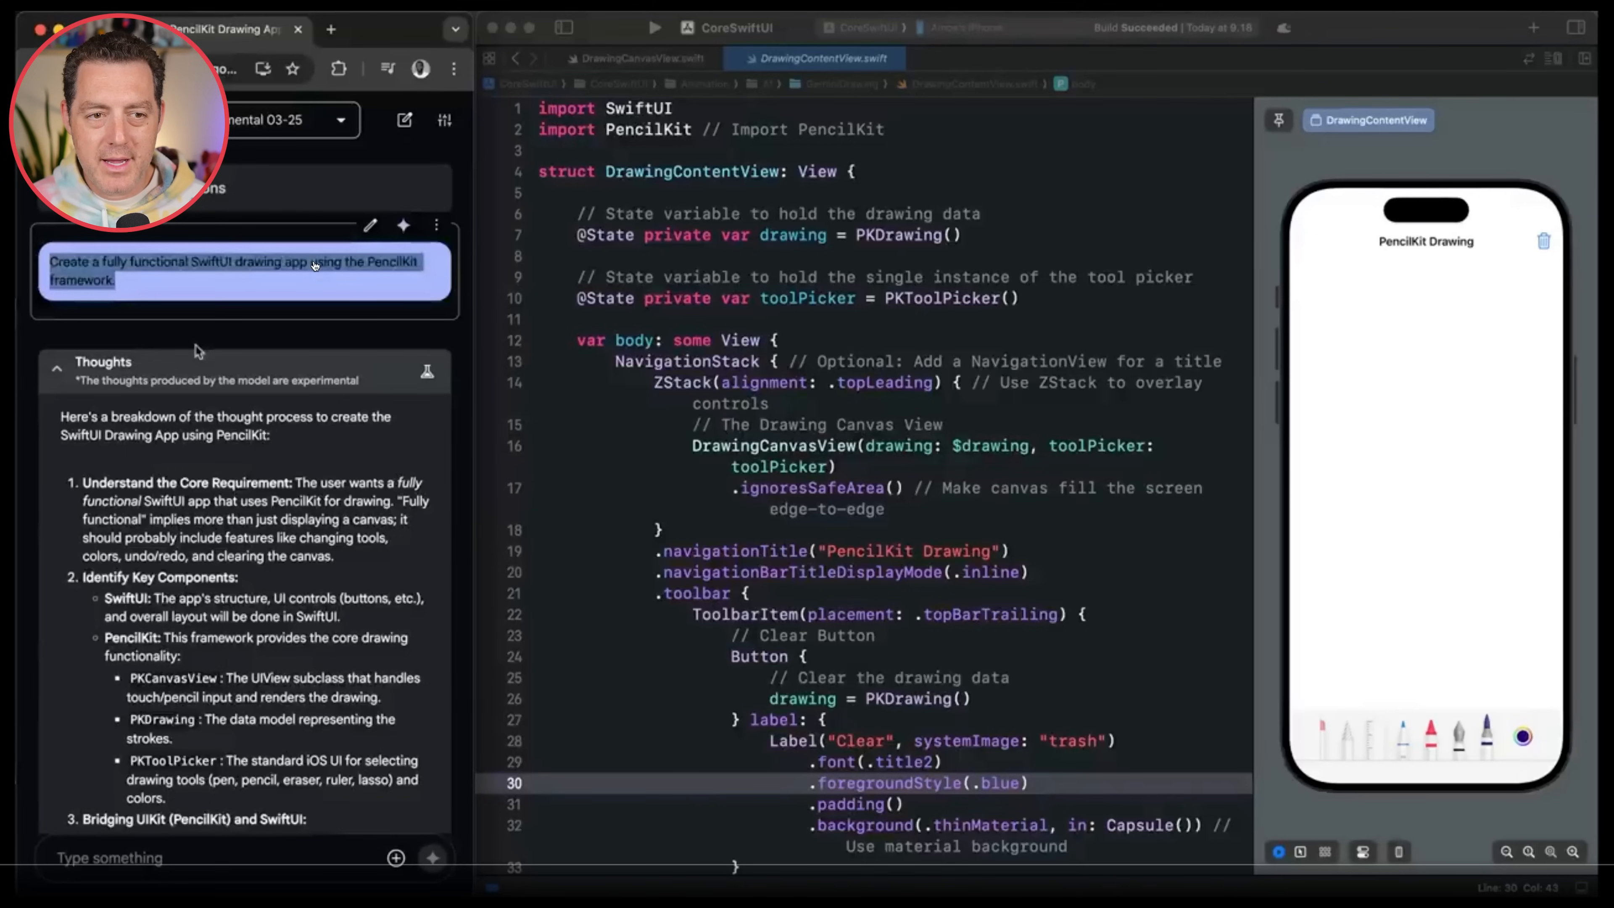
Scroll to the SwiftUI PencilKit drawing-app post and scrub its embedded video.
scroll("down", 3)
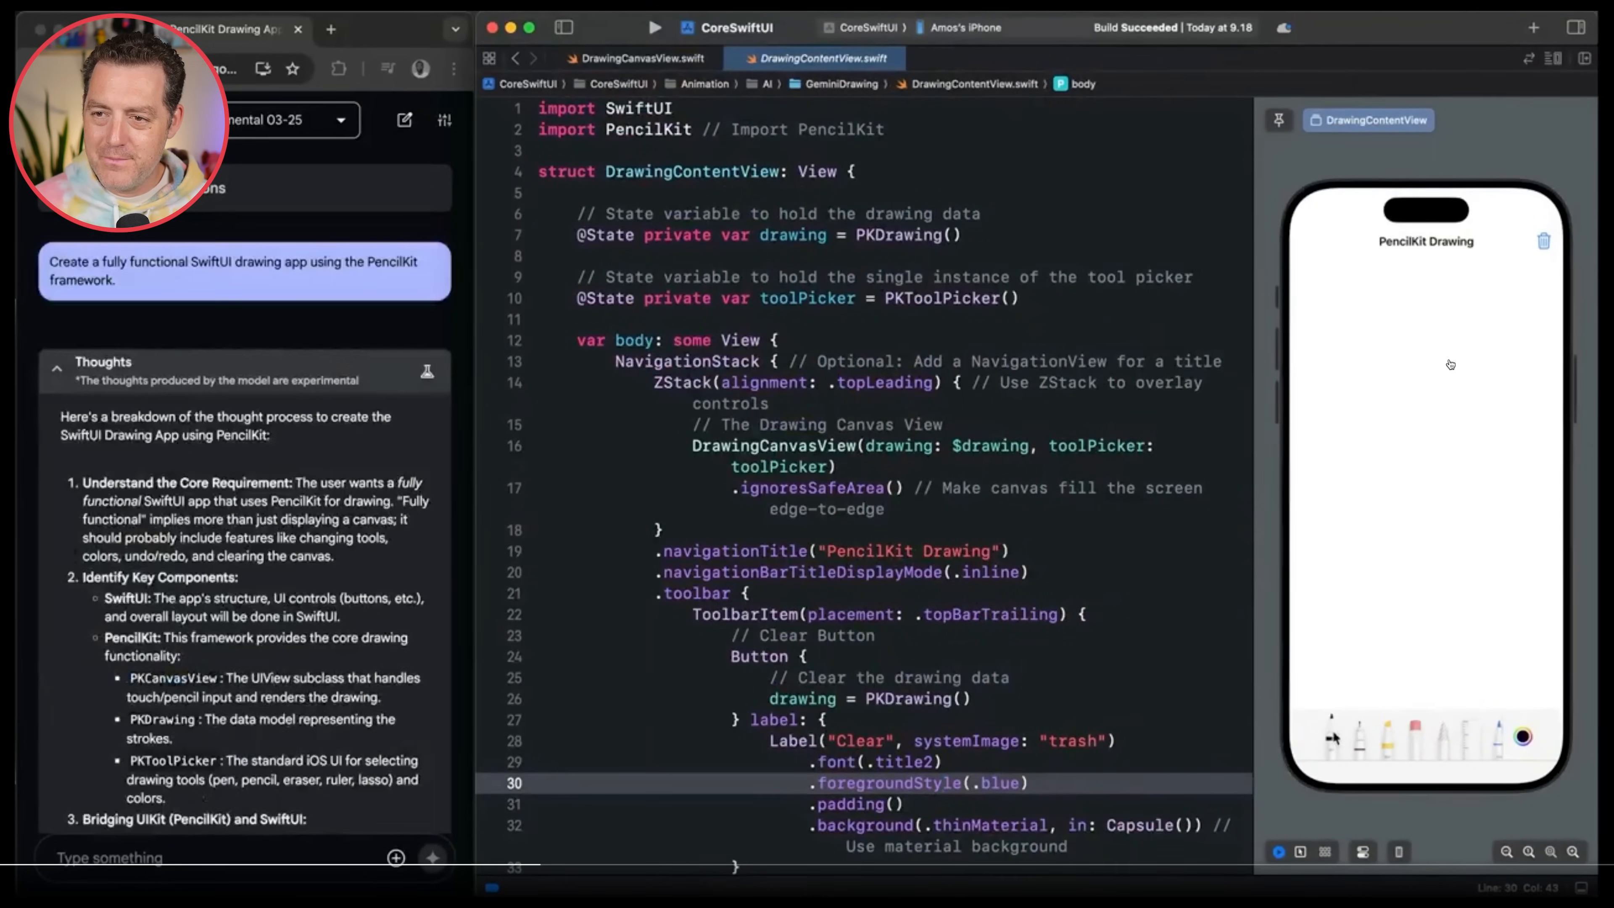
left_click_drag(1431, 525, 1426, 591)
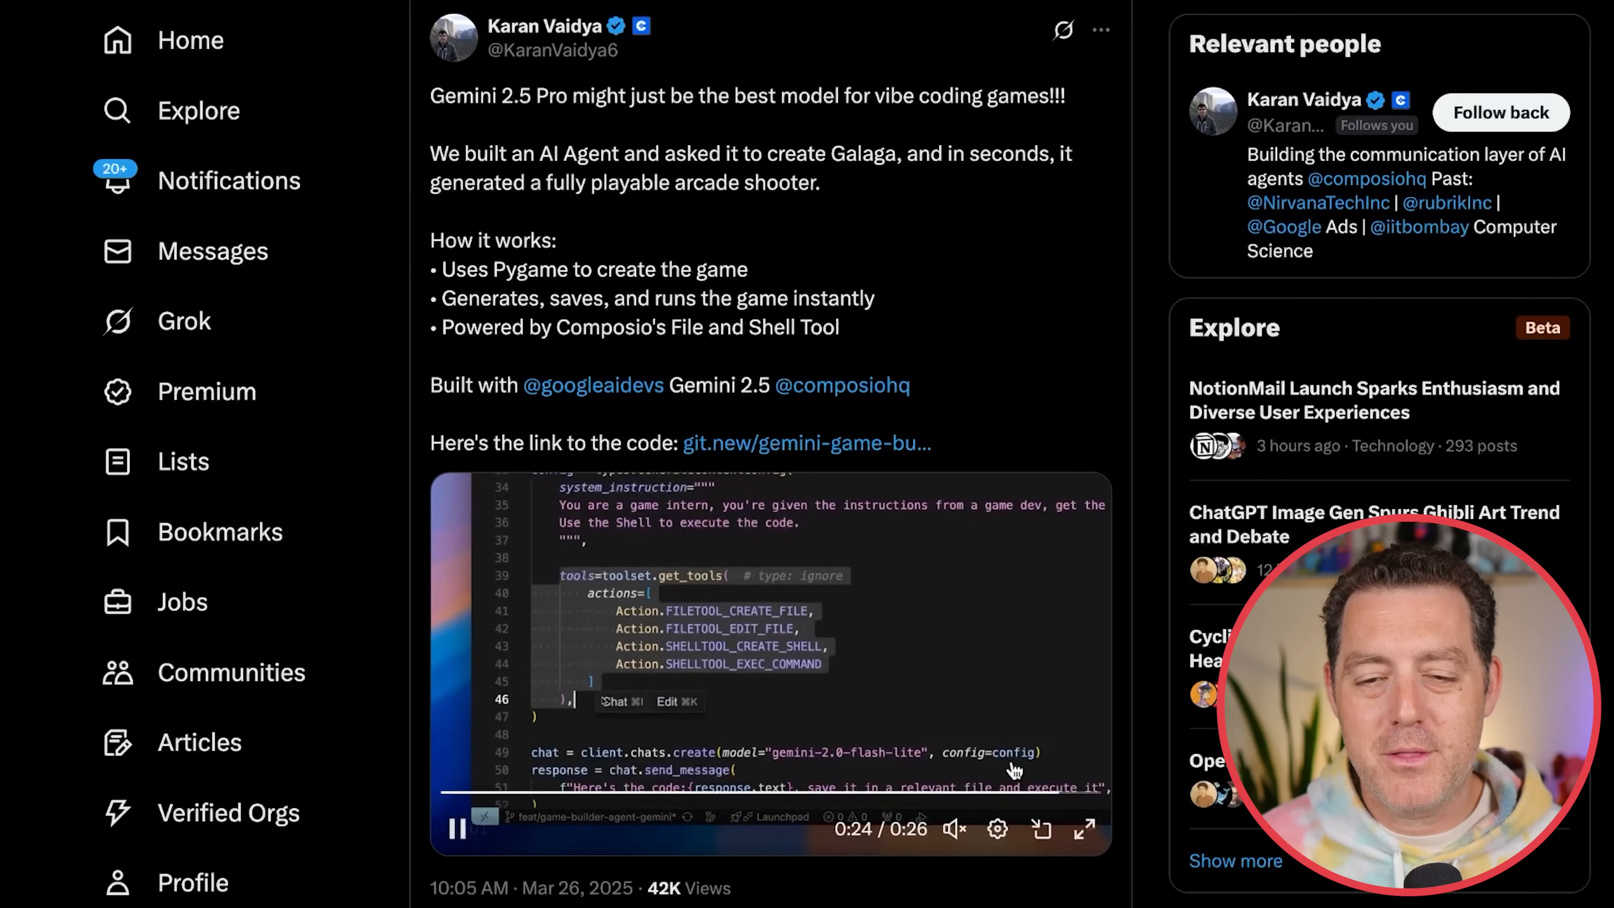
Watch the Galaga agent post's gameplay video in full screen.
left_click(1083, 830)
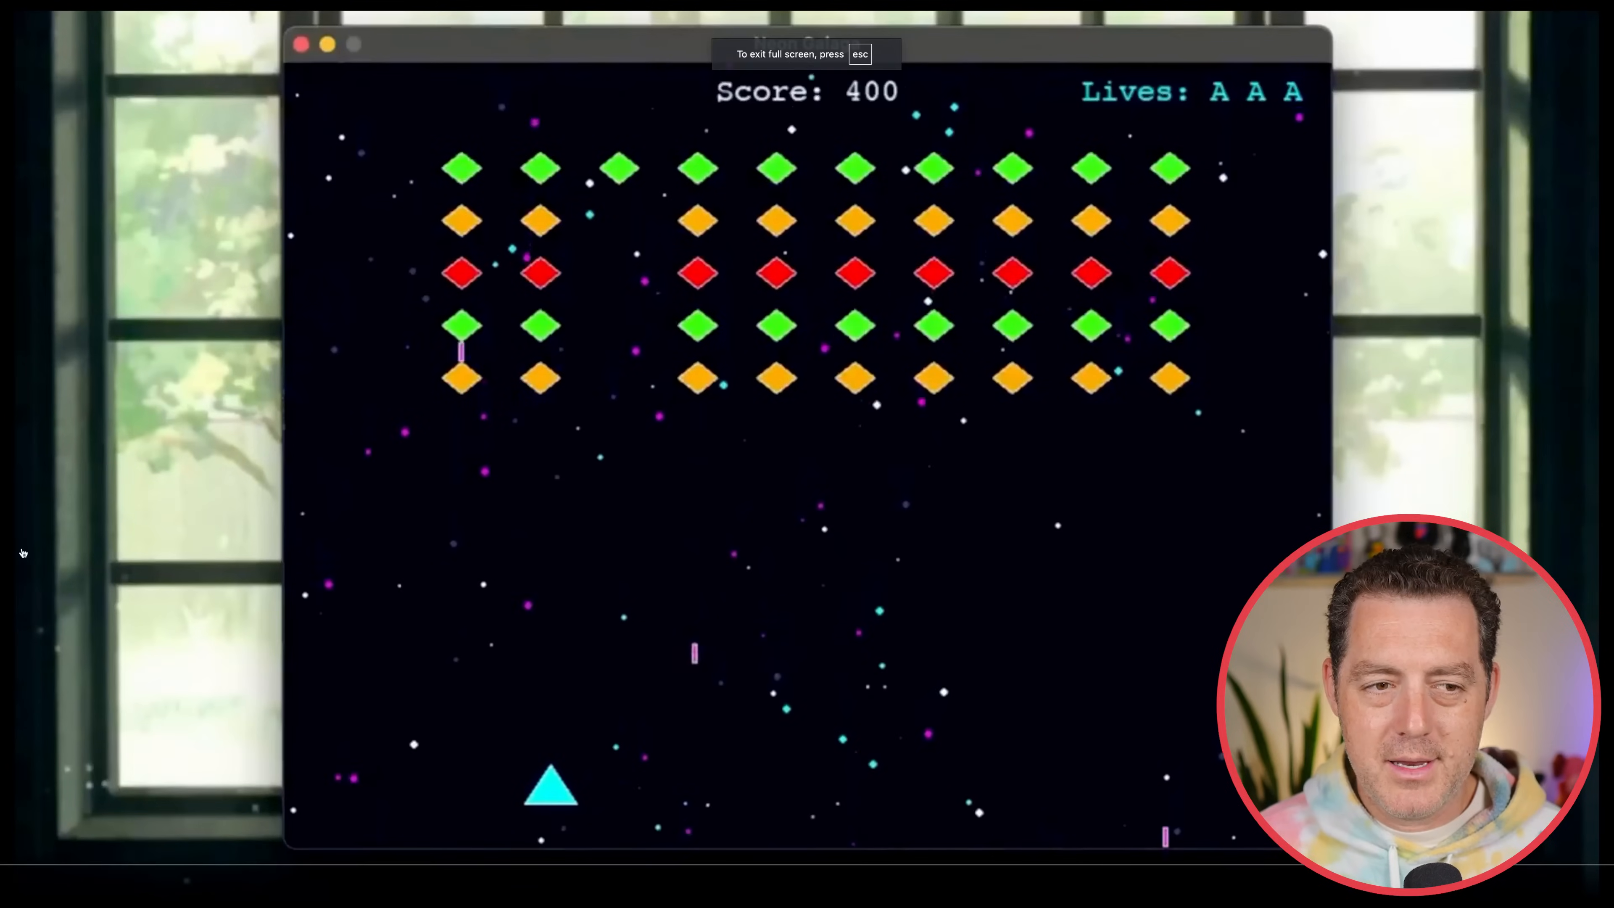